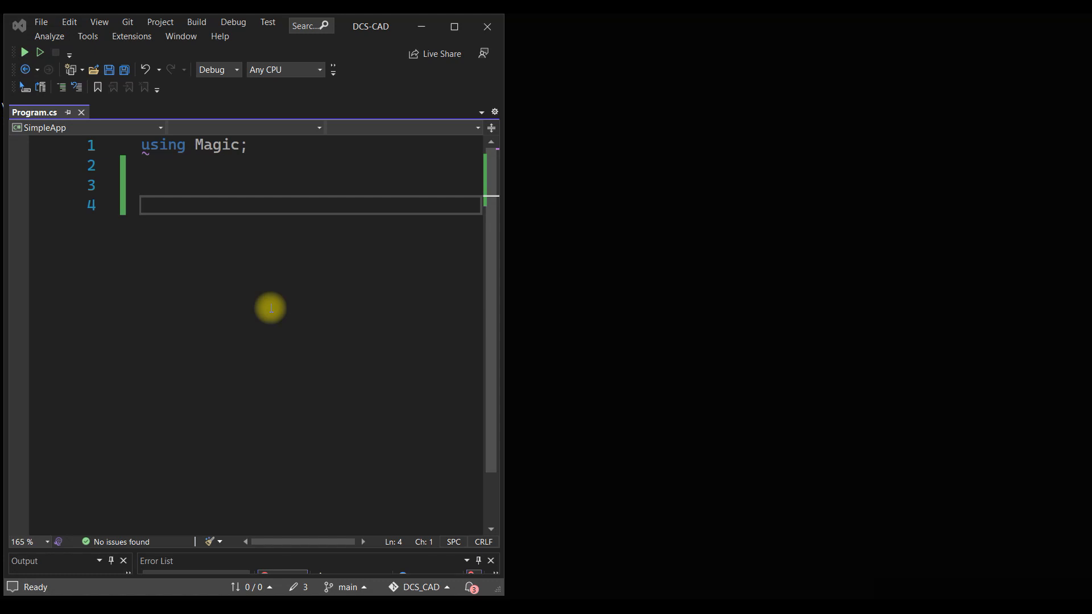
pyautogui.moveTo(195, 216)
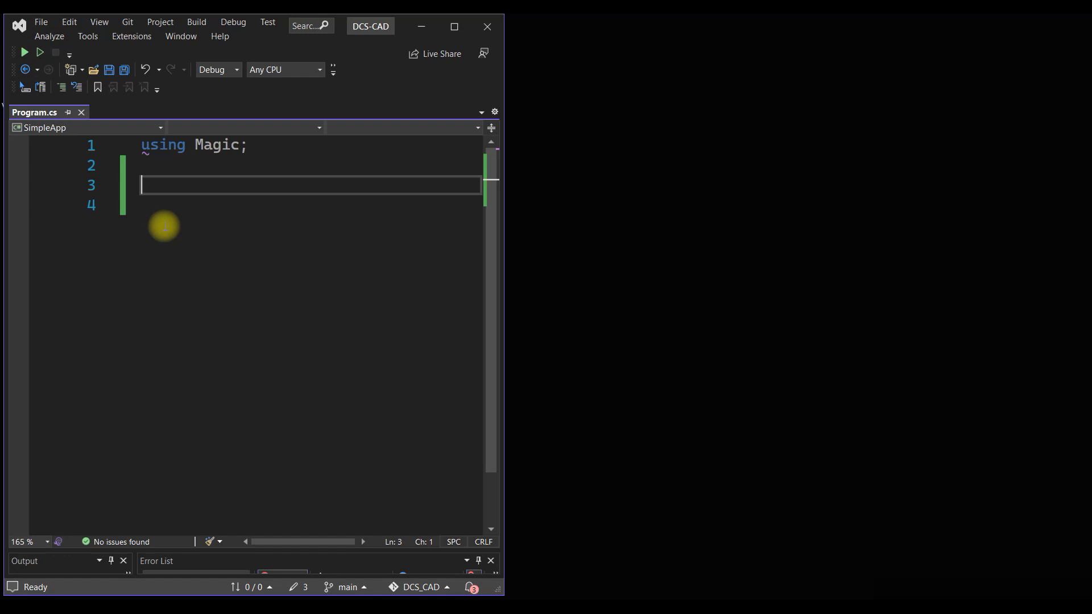
# Declare 'double x = 5.0;' on line 3 of Program.cs, using IntelliSense for double.
pyautogui.write('d')
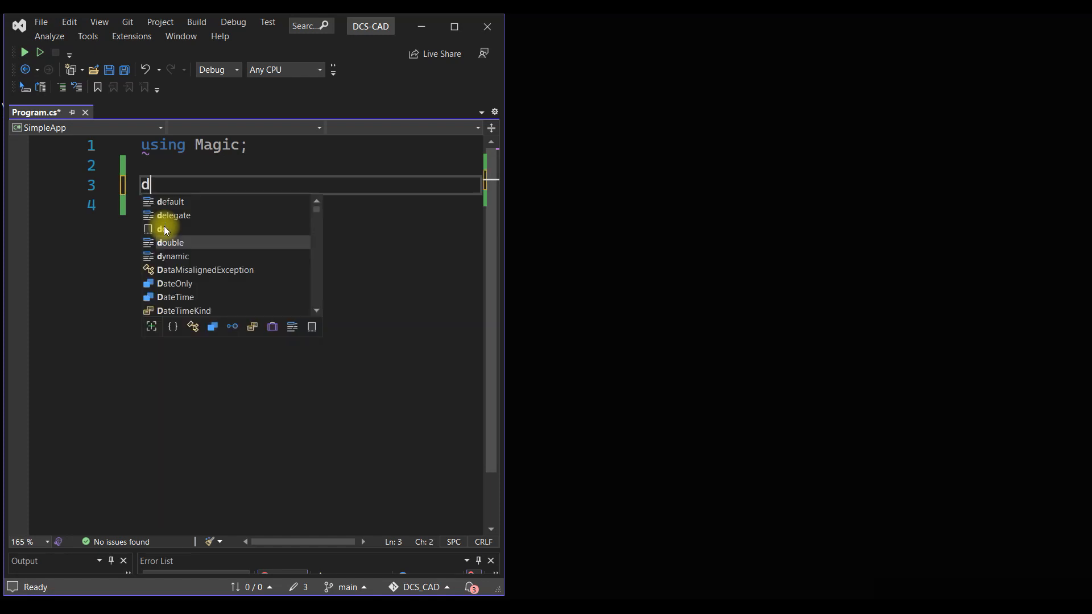
pyautogui.press('space')
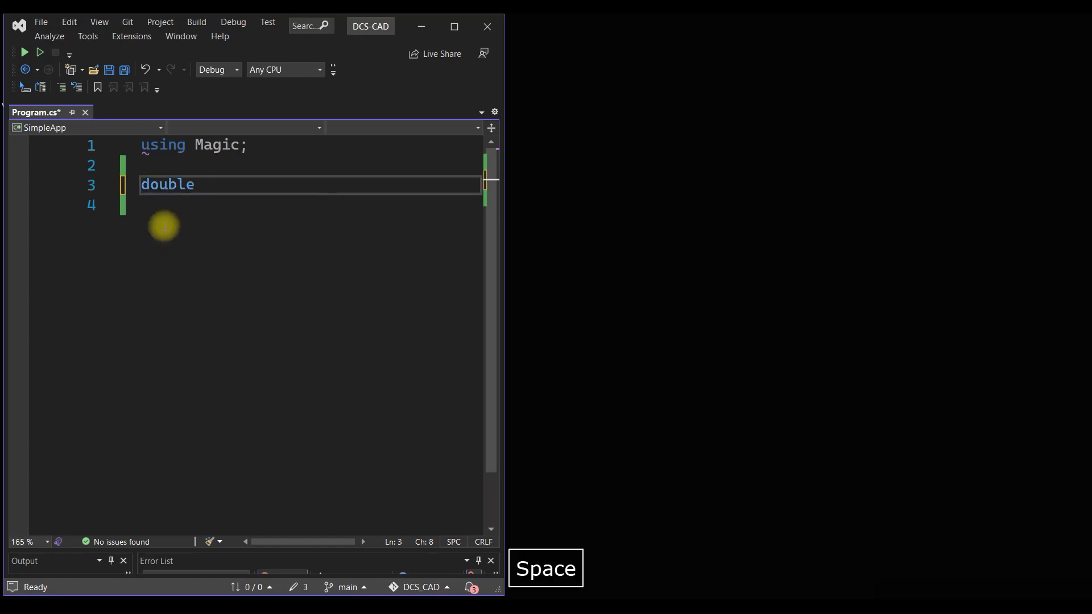
pyautogui.write('x = 5;')
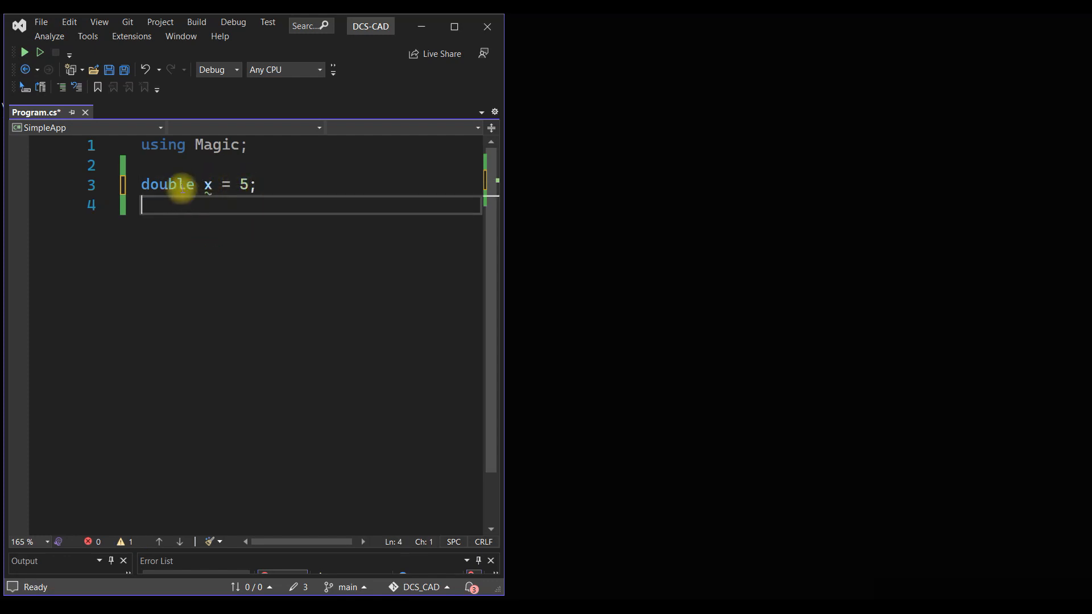
pyautogui.moveTo(208, 186)
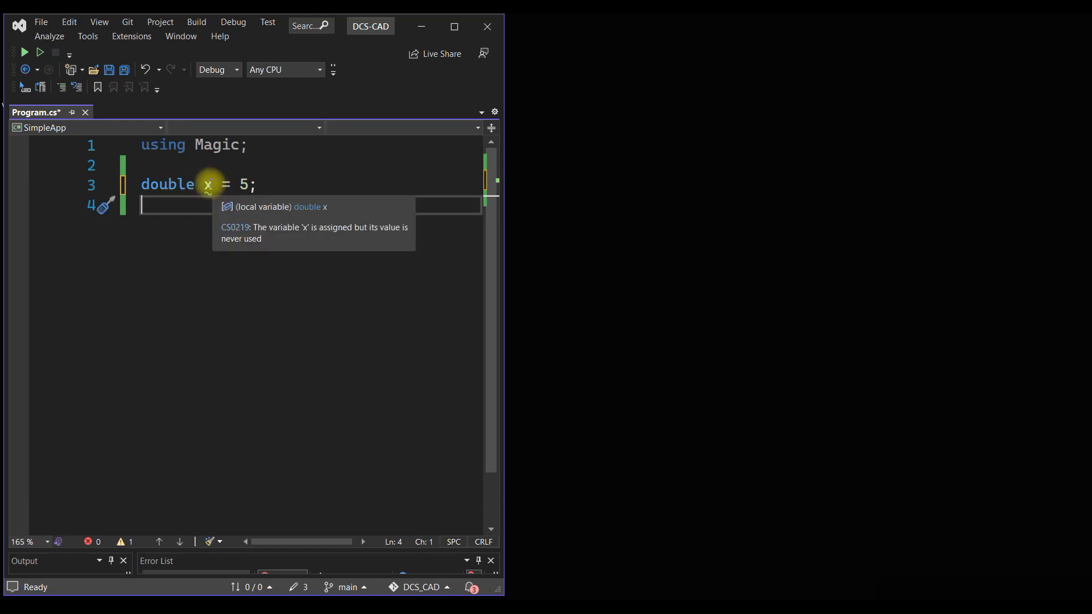
pyautogui.moveTo(168, 183)
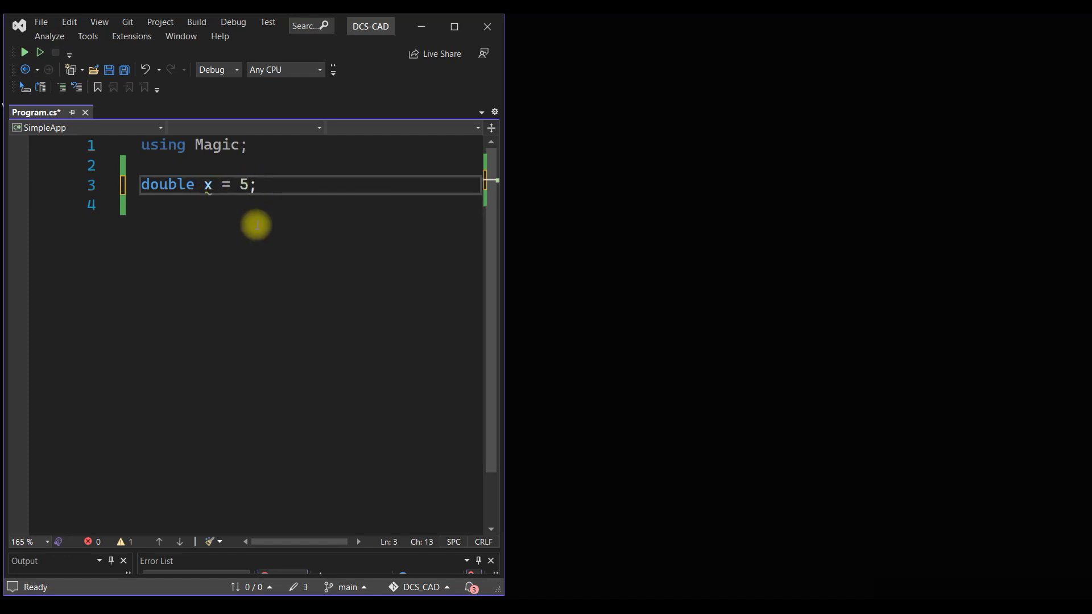
pyautogui.write('.0')
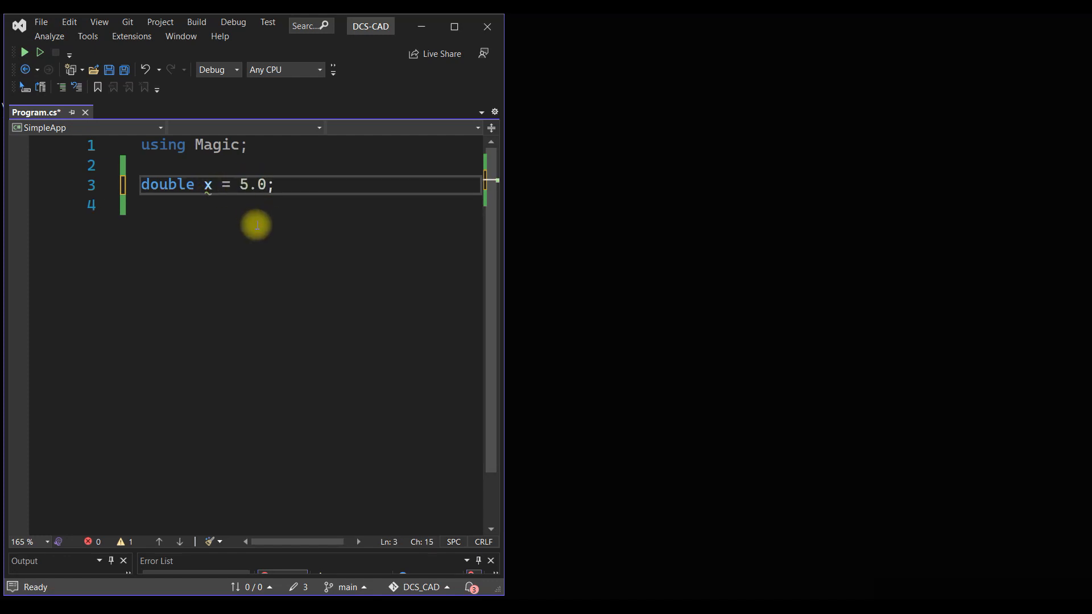
pyautogui.moveTo(260, 184)
pyautogui.write('1')
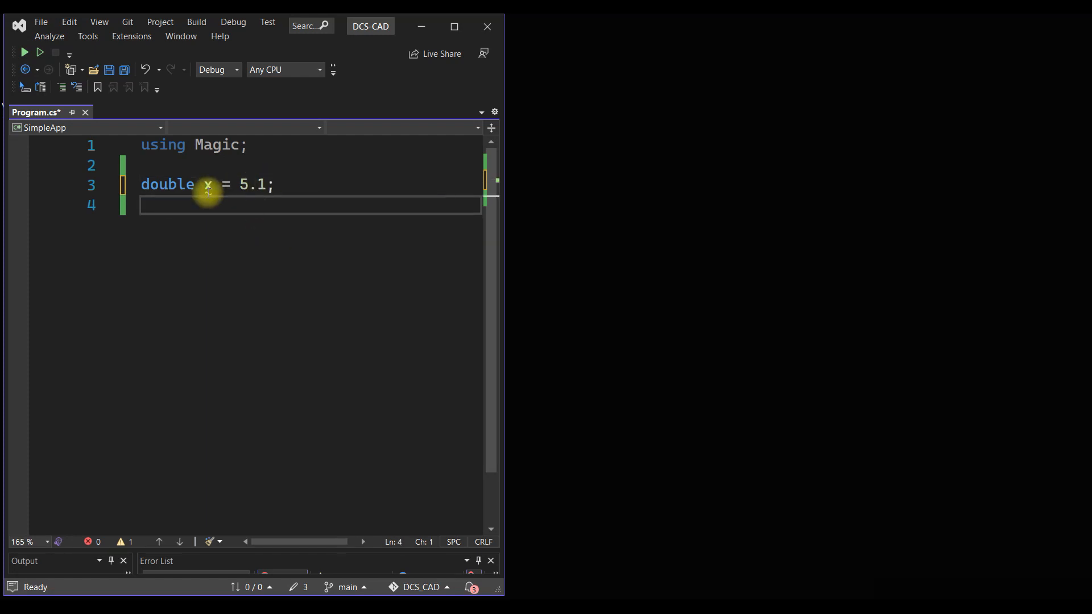
pyautogui.moveTo(229, 214)
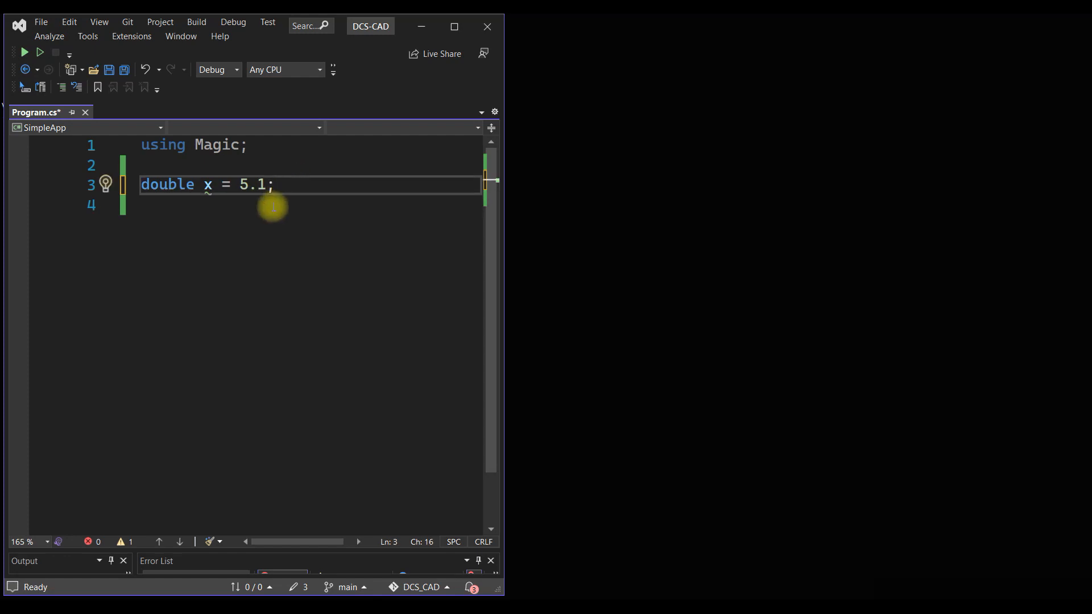
# Write 'double y = x + 3;' on line 5 below the x declaration.
pyautogui.write('double y =')
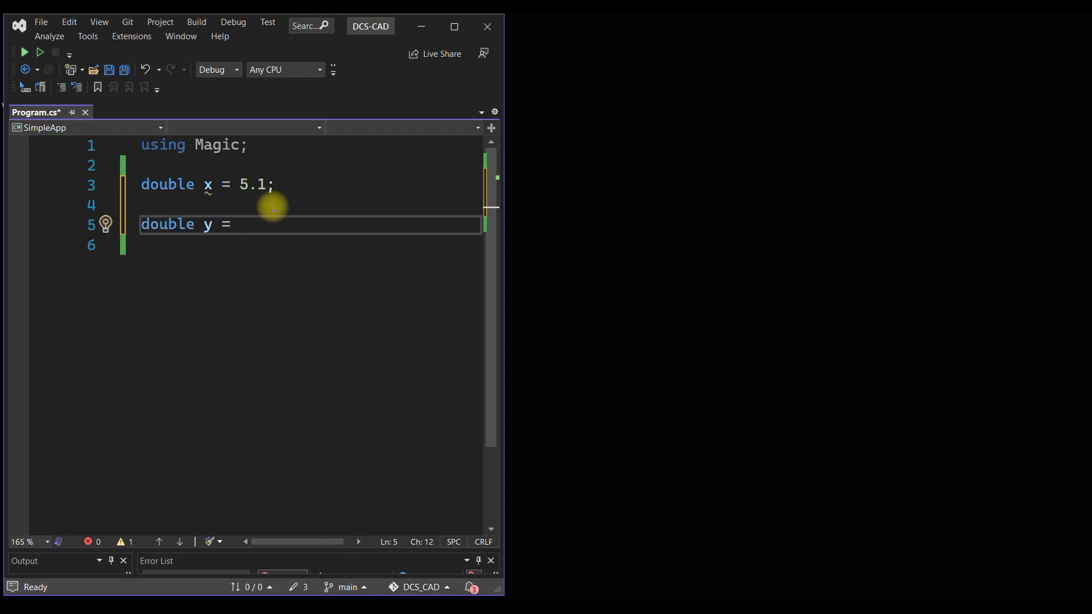
pyautogui.write('x +')
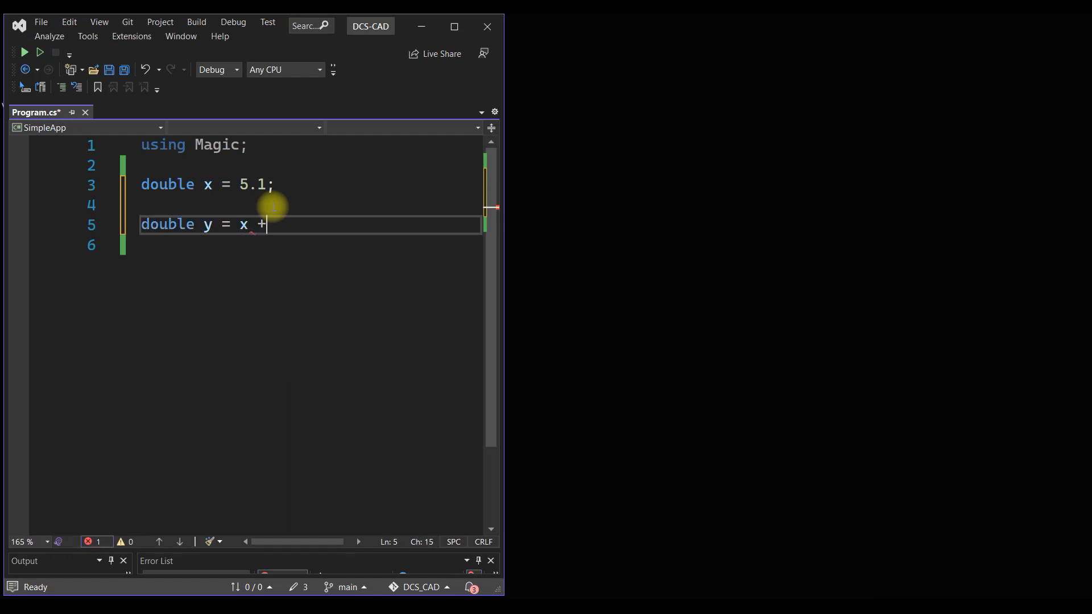
pyautogui.write('3')
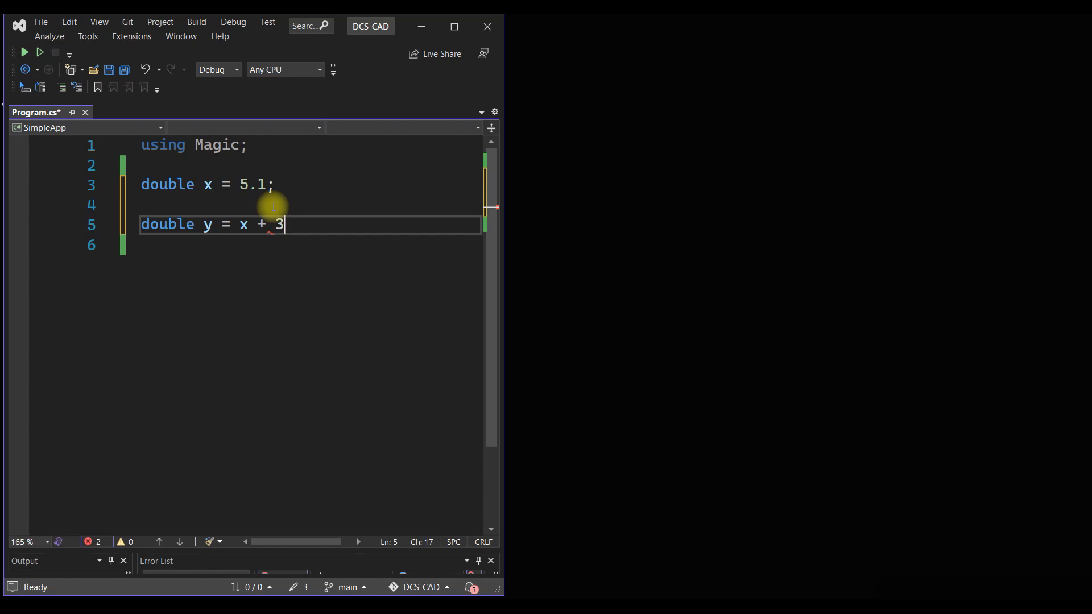
pyautogui.write(';')
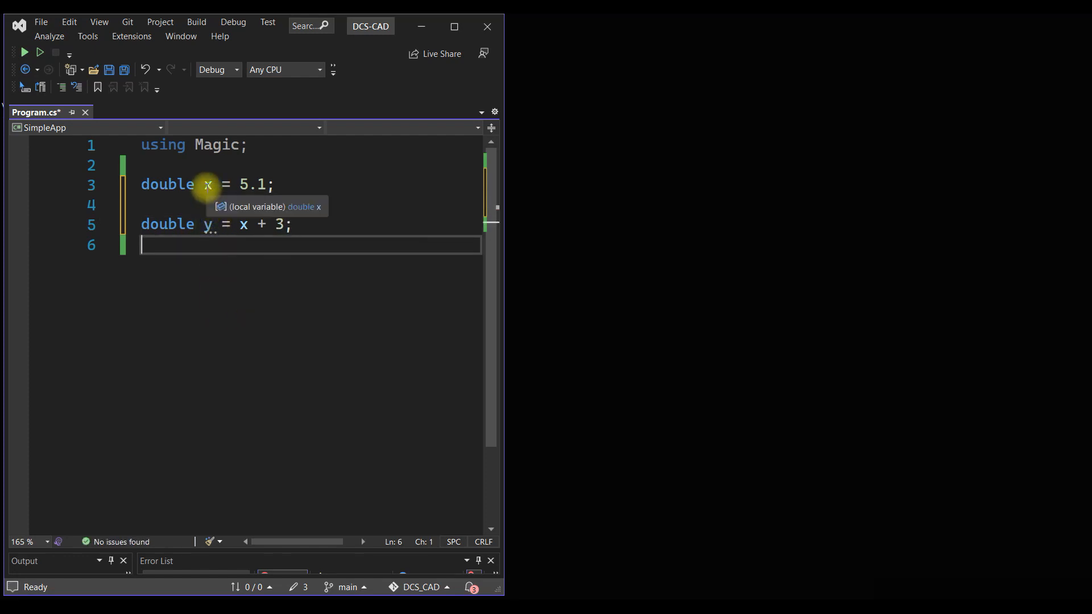
pyautogui.moveTo(207, 229)
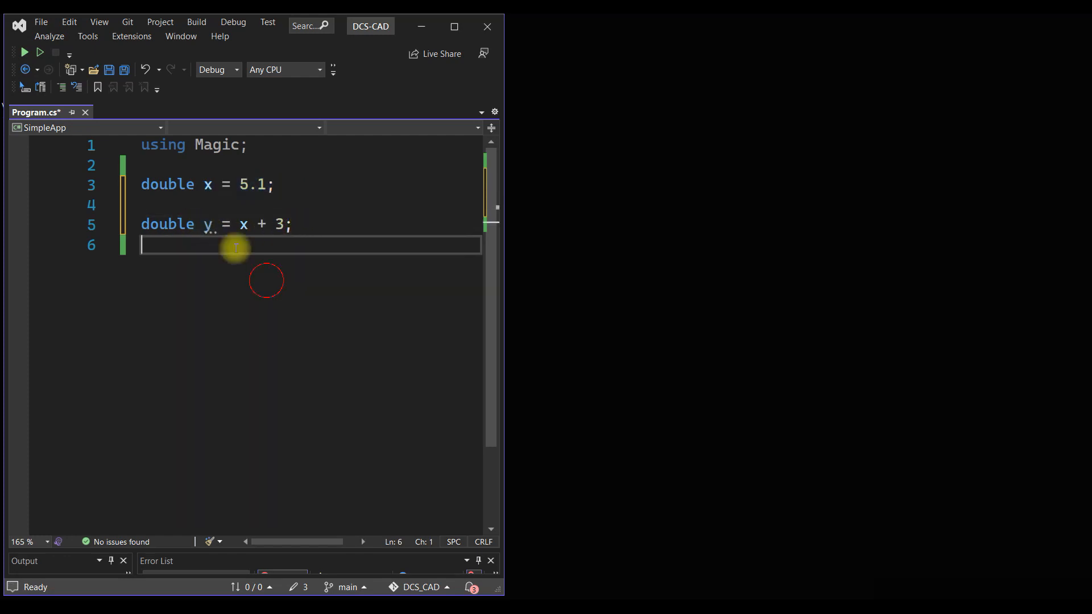
pyautogui.click(242, 224)
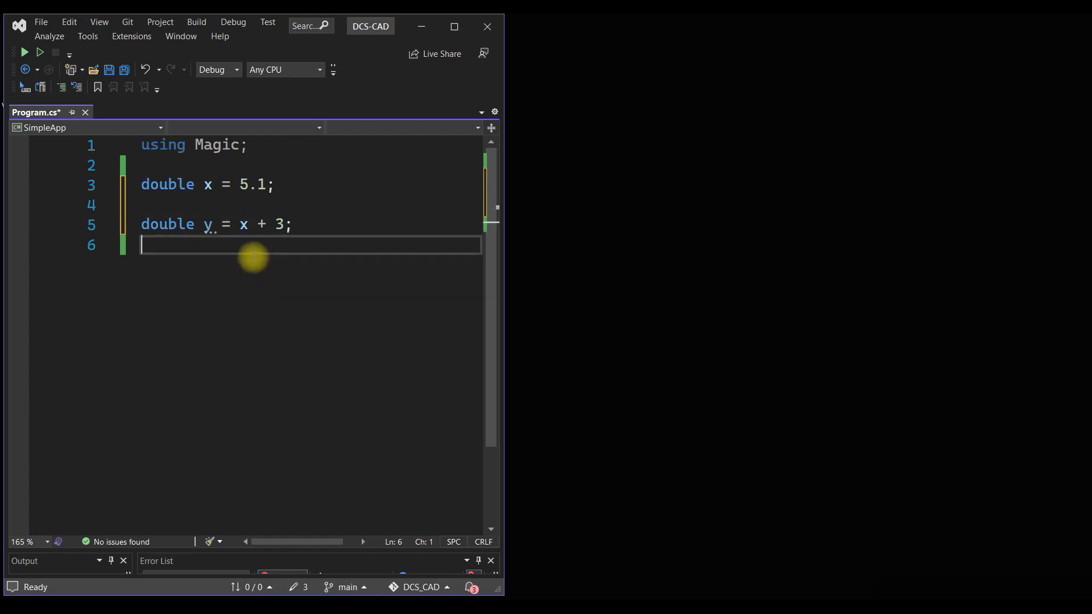
pyautogui.moveTo(243, 224)
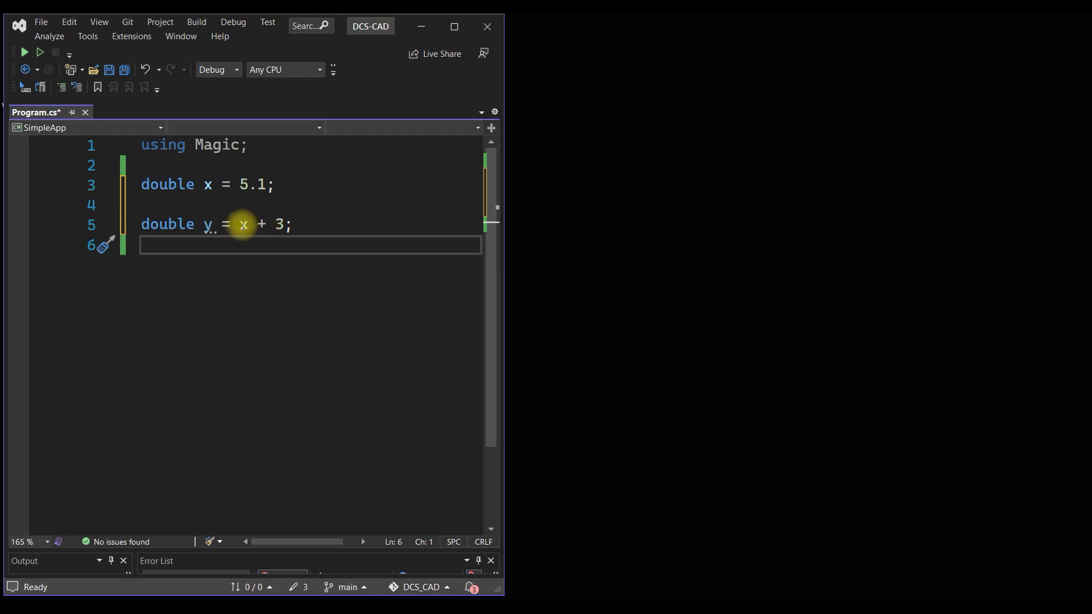
pyautogui.moveTo(208, 224)
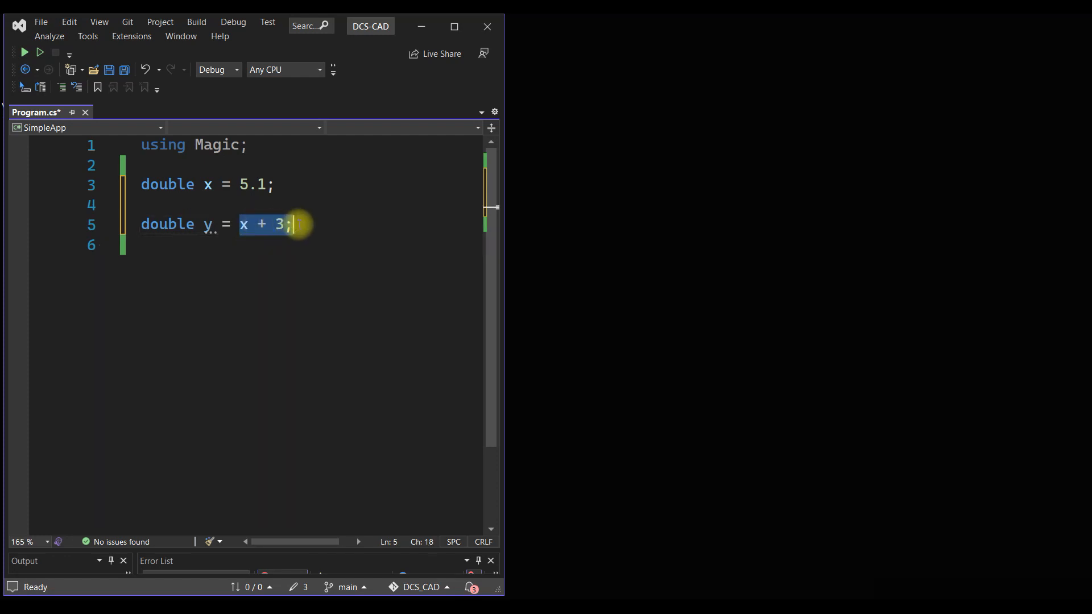
# Replace 'x + 3' on line 5 with 'f(x)' and leave empty lines below.
pyautogui.write('f')
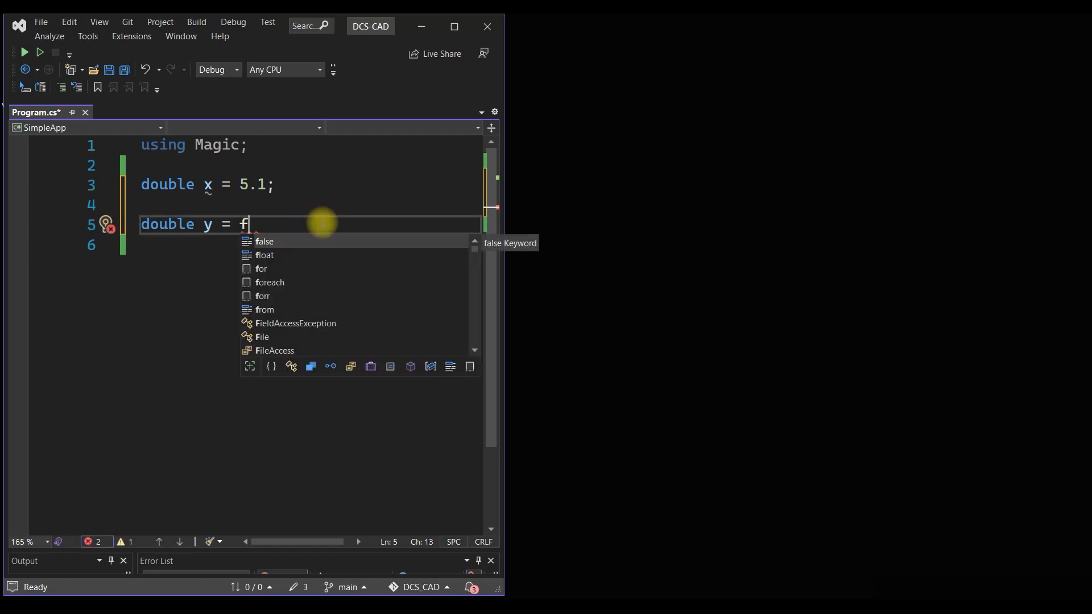
pyautogui.write('alse(')
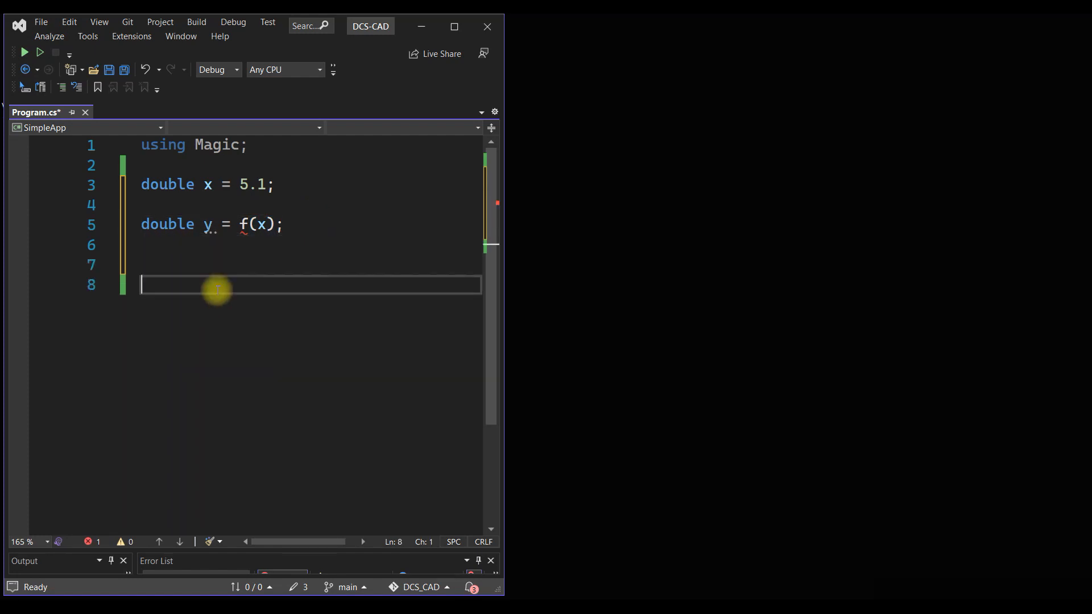
pyautogui.moveTo(220, 317)
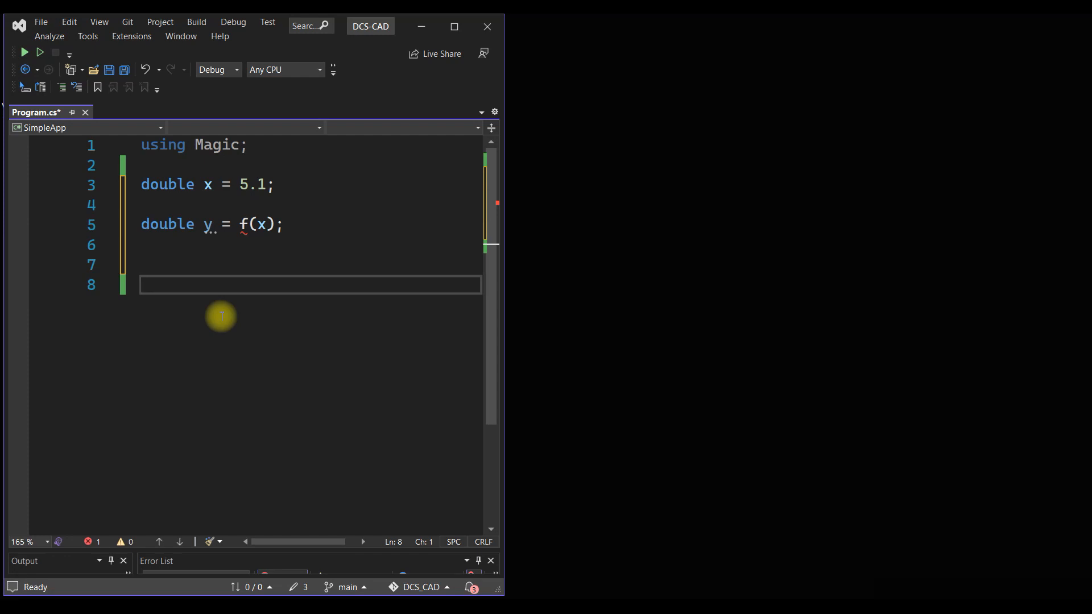
pyautogui.moveTo(262, 224)
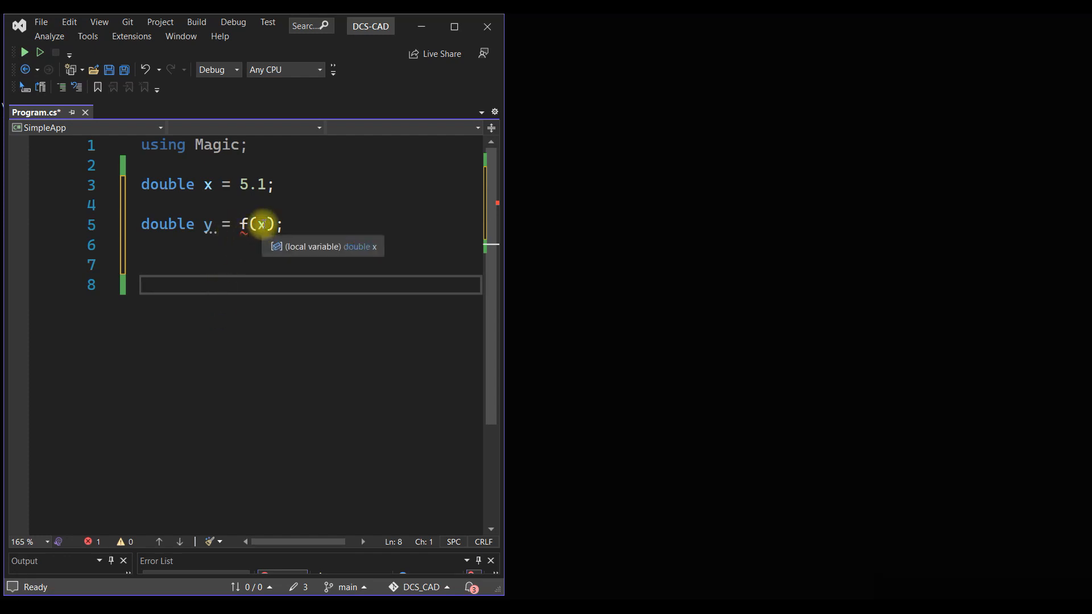
pyautogui.click(260, 224)
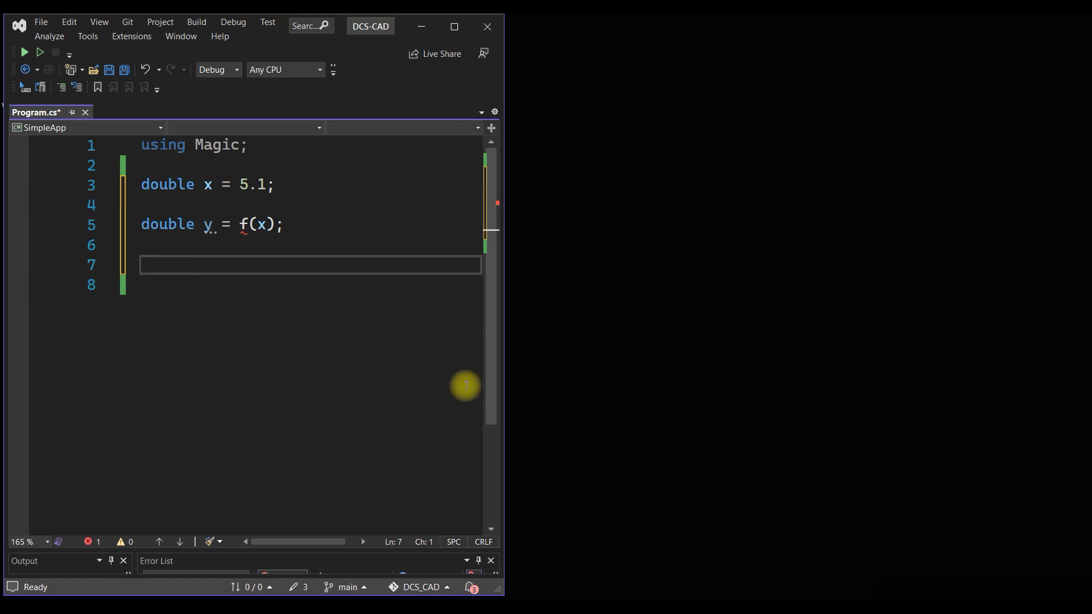
pyautogui.moveTo(466, 390)
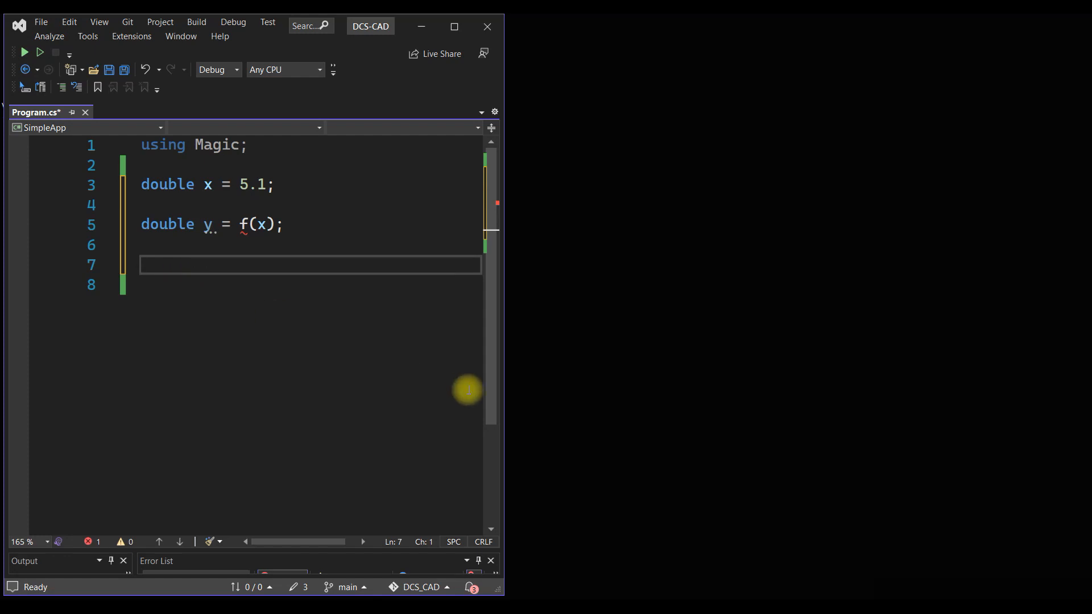
pyautogui.moveTo(240, 224)
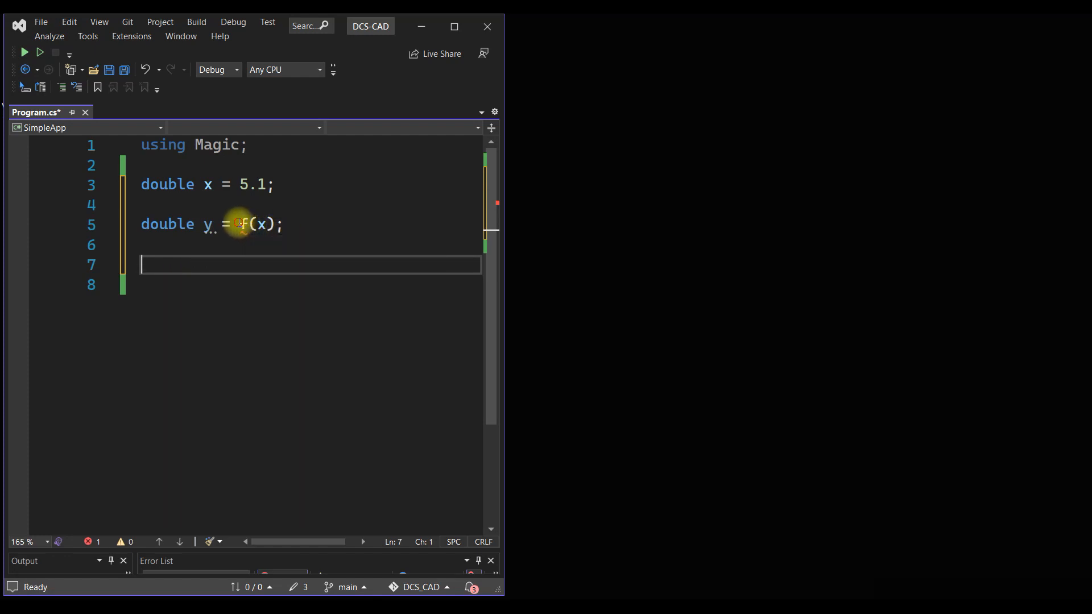
pyautogui.click(278, 224)
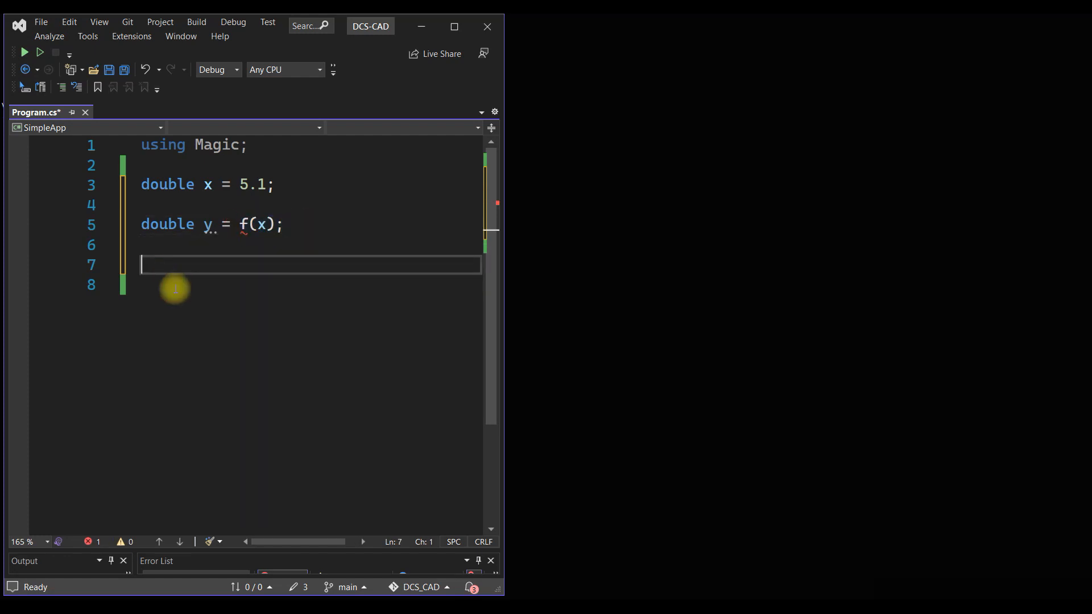
pyautogui.moveTo(41, 341)
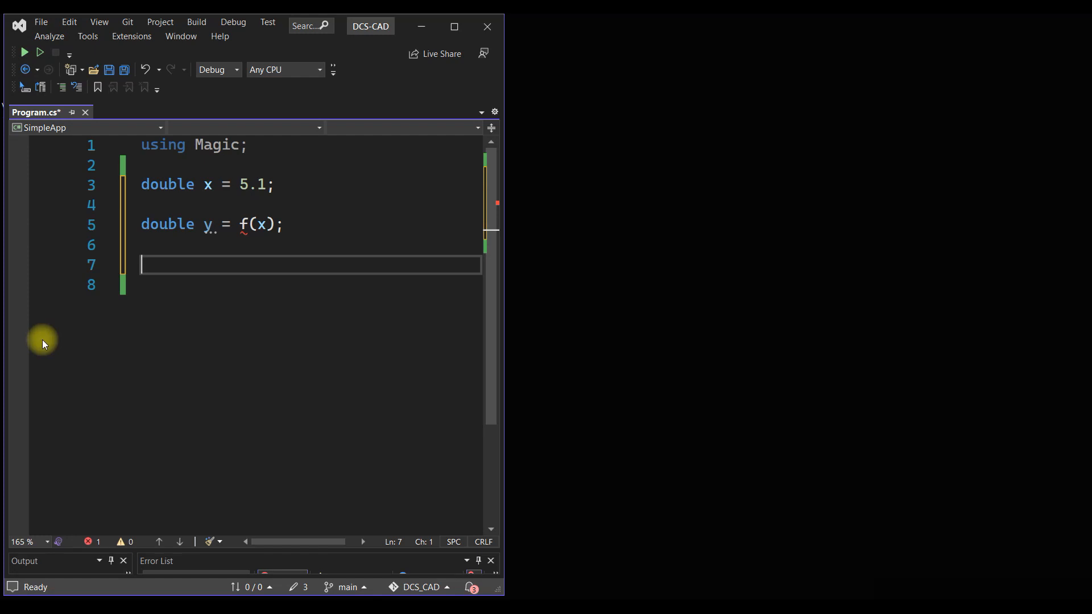
# Define 'double f(double x)' from IntelliSense completions, editing its body to 'return x;'.
pyautogui.write('double f(')
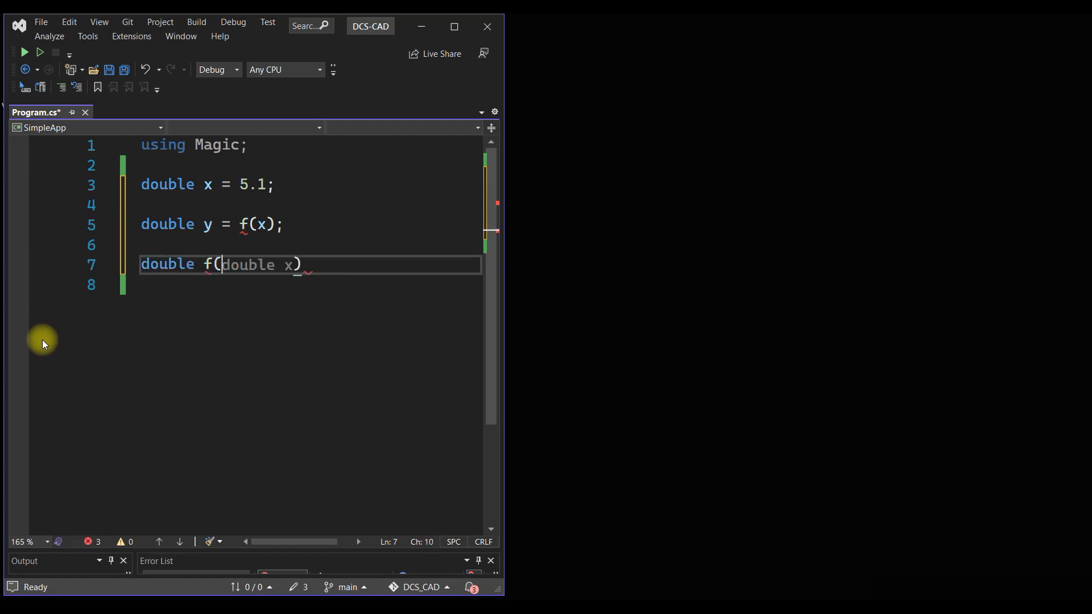
pyautogui.press('Tab')
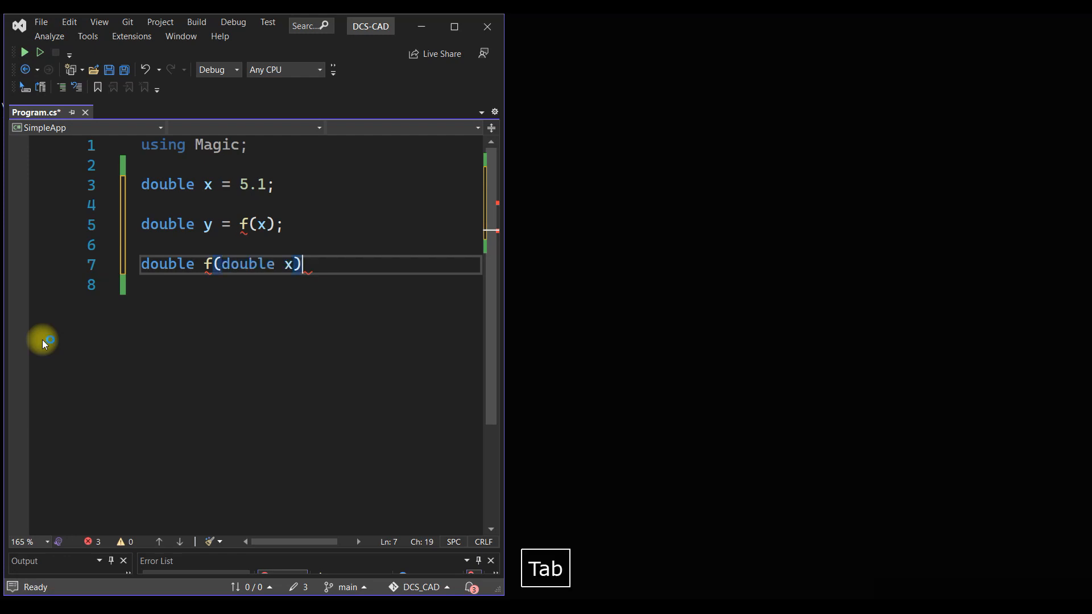
pyautogui.press('Tab')
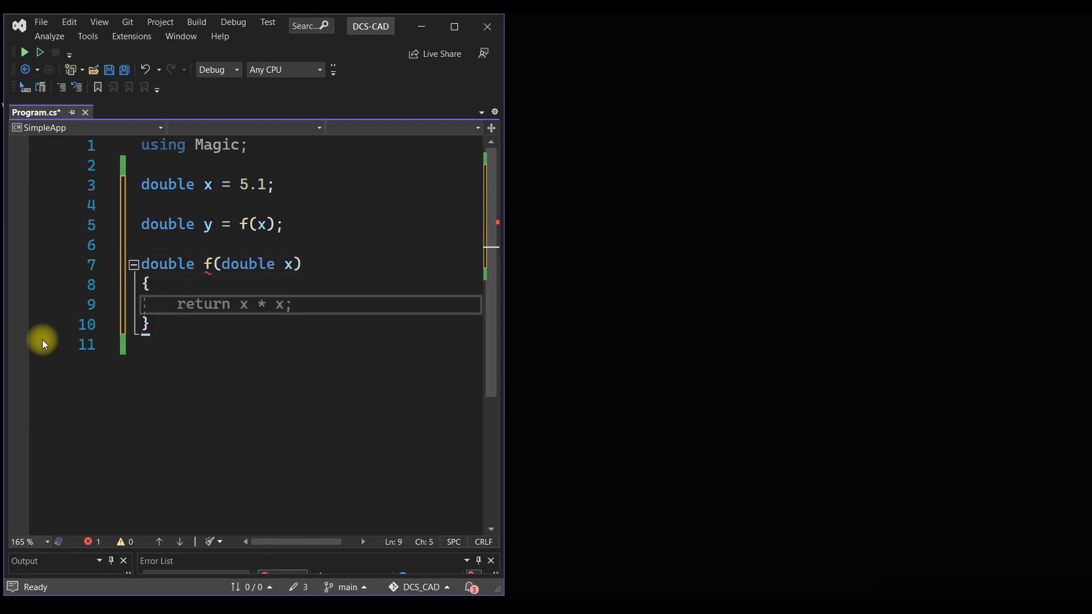
pyautogui.doubleClick(203, 304)
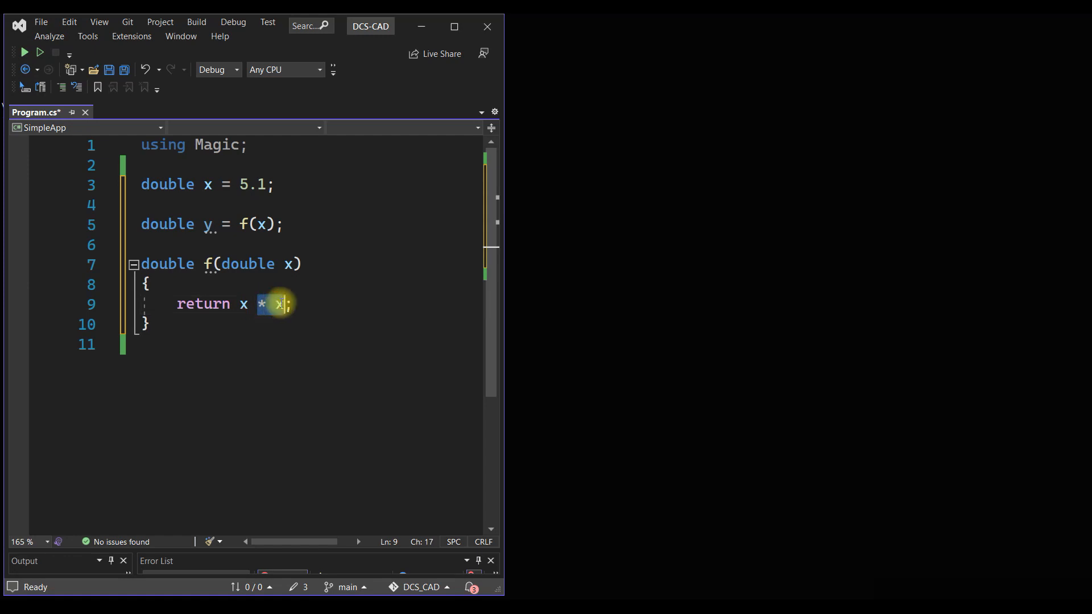
pyautogui.write('+ 3')
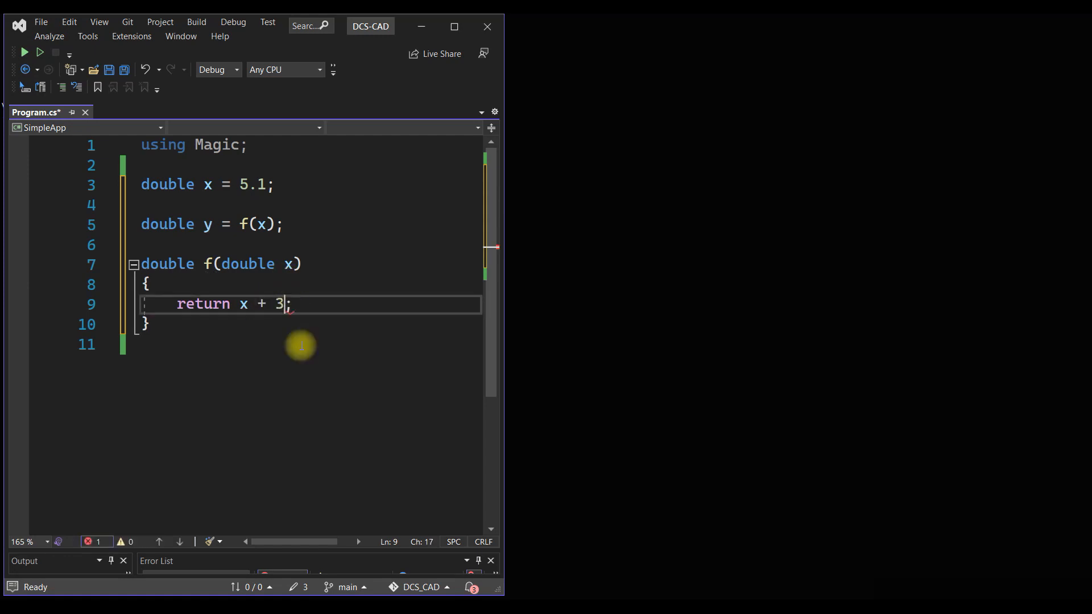
pyautogui.click(279, 344)
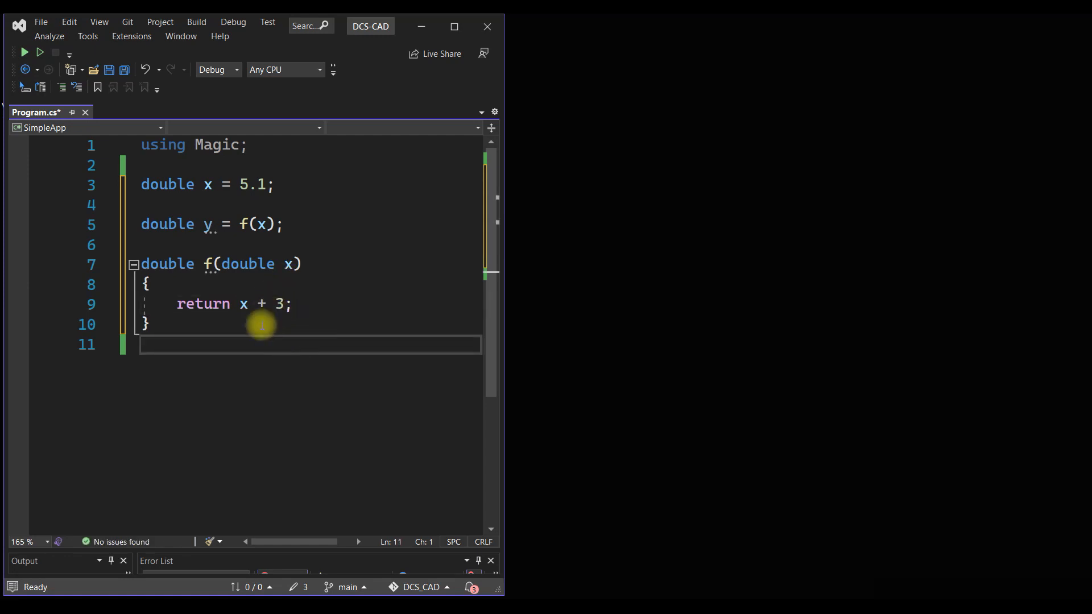
pyautogui.moveTo(260, 303)
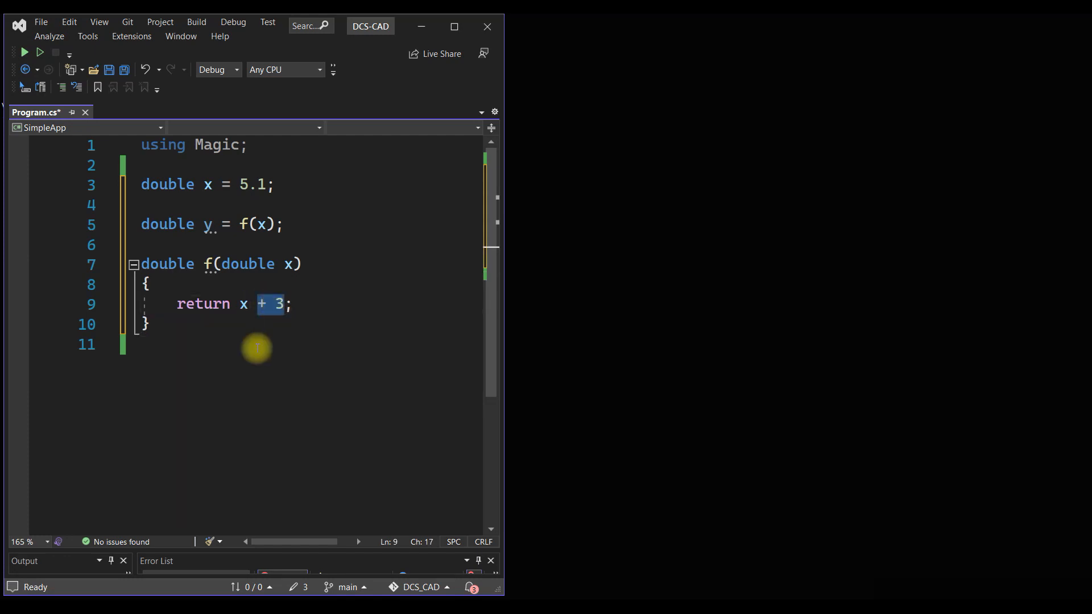
pyautogui.press('Delete')
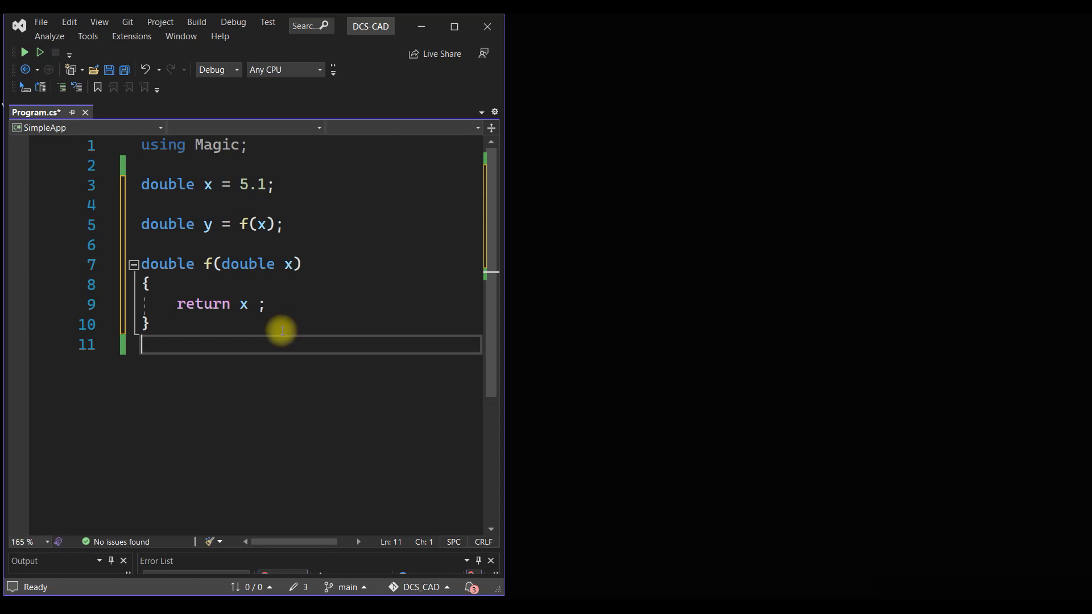
pyautogui.moveTo(234, 365)
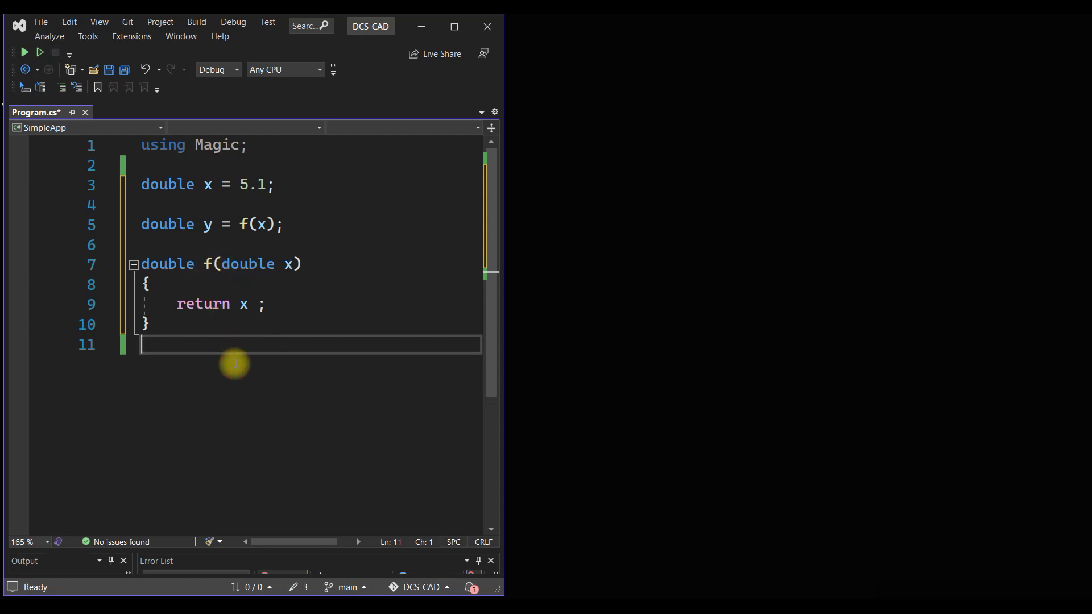
pyautogui.moveTo(303, 254)
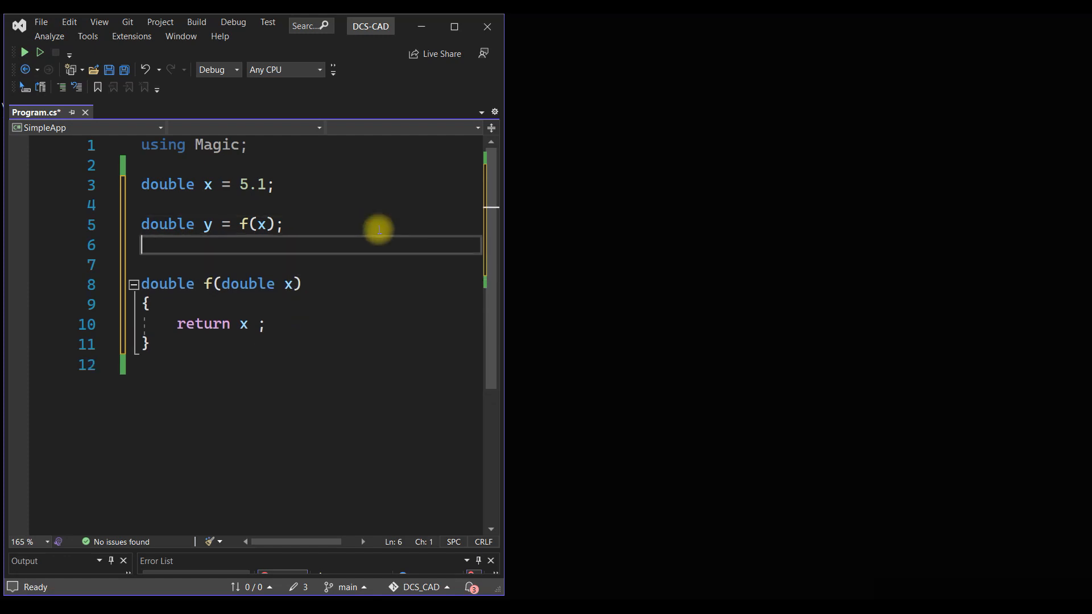
# Write 'Graph.Plot(f);' on line 7 using IntelliSense completion.
pyautogui.write('Graph.')
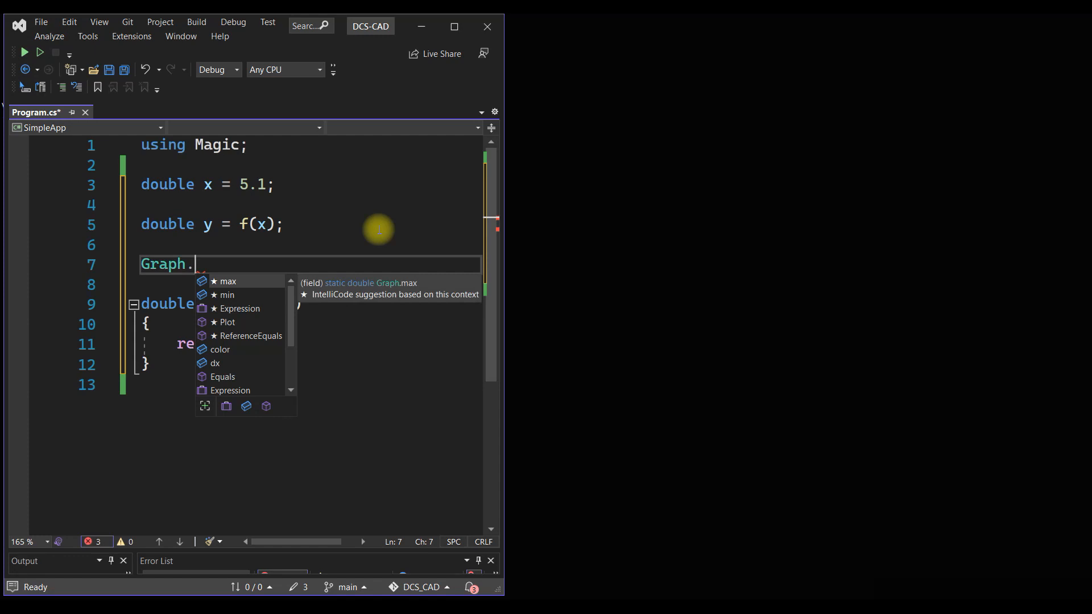
pyautogui.write('plo')
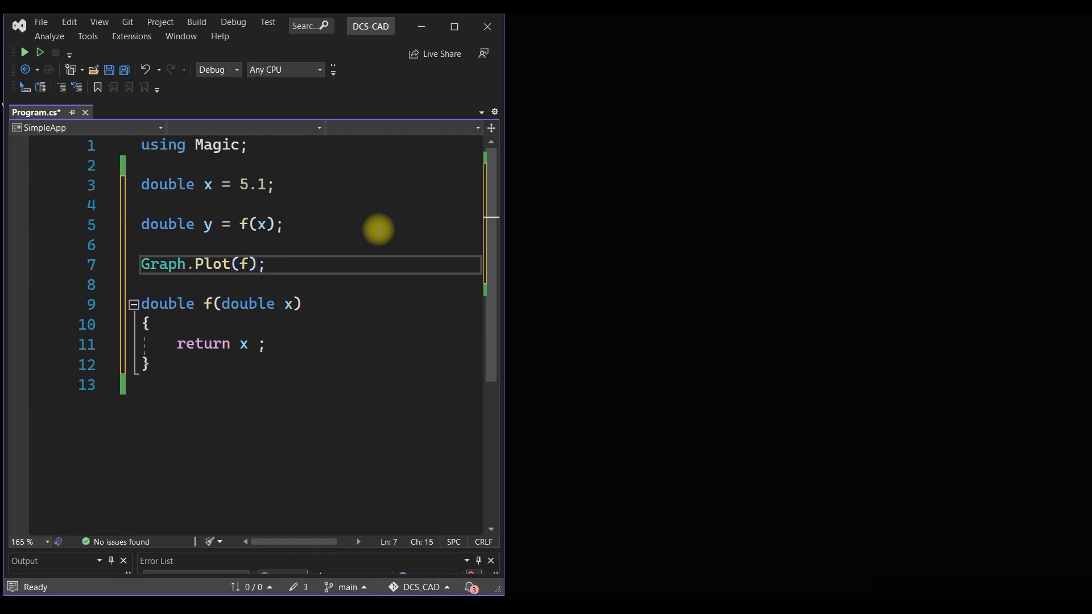
pyautogui.moveTo(292, 198)
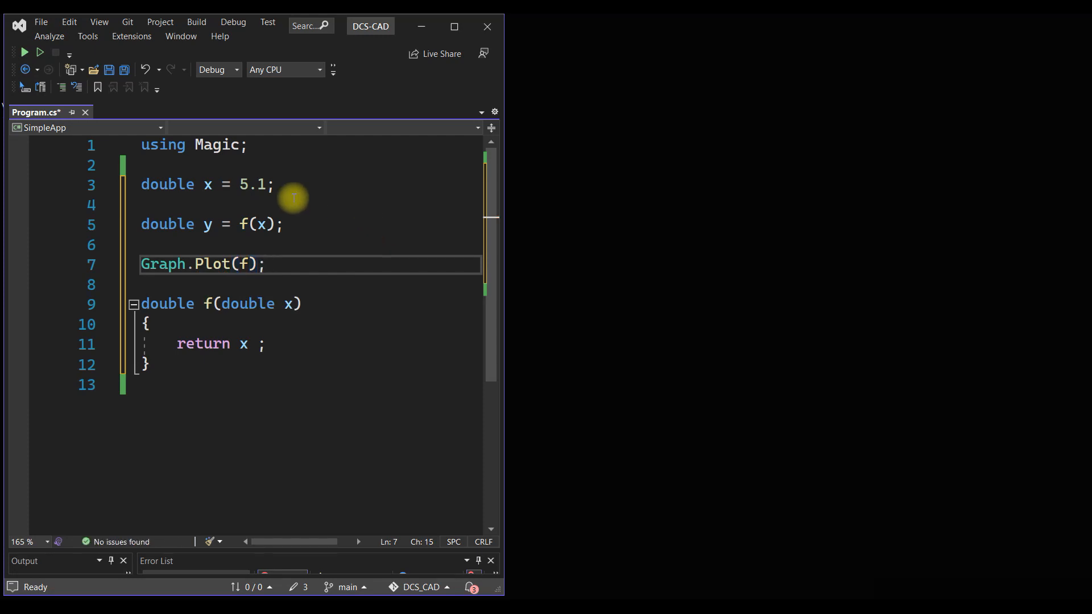
# Run without debugging to display f as a diagonal line in the viewer.
pyautogui.click(23, 52)
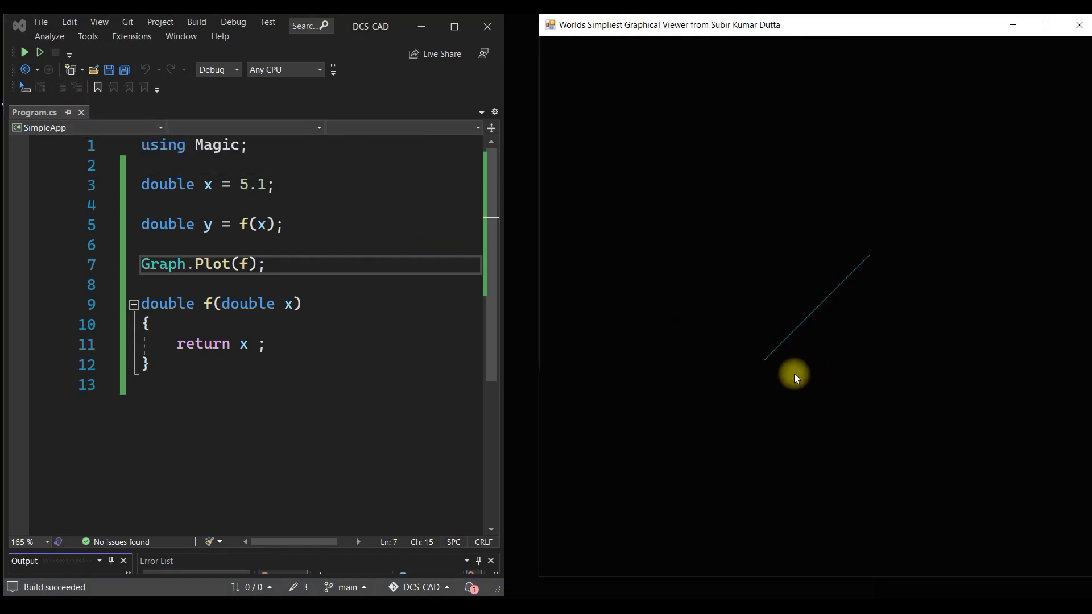
pyautogui.moveTo(875, 252)
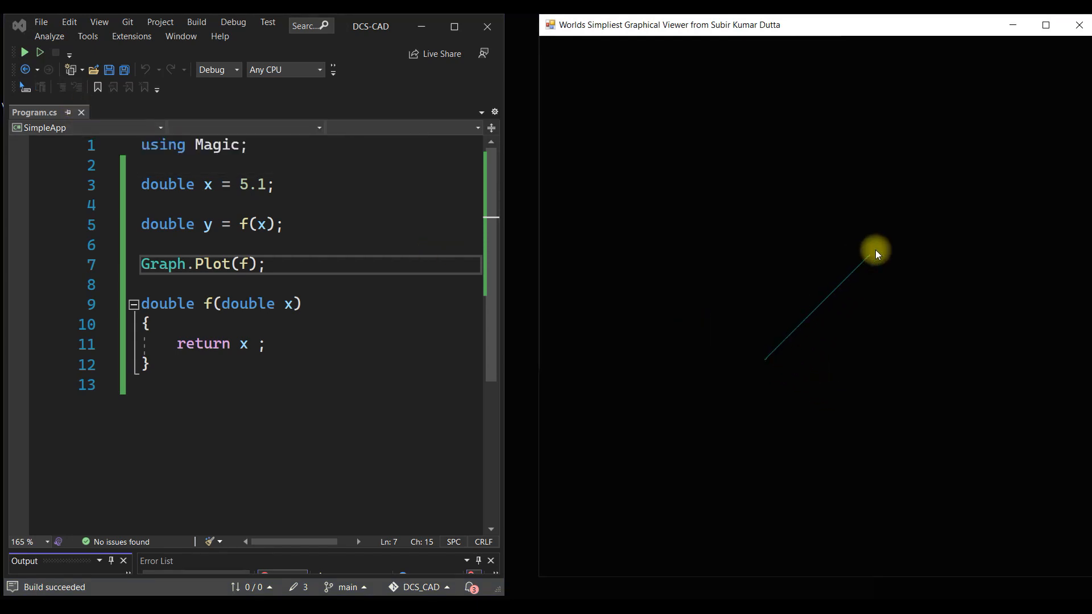
pyautogui.moveTo(868, 322)
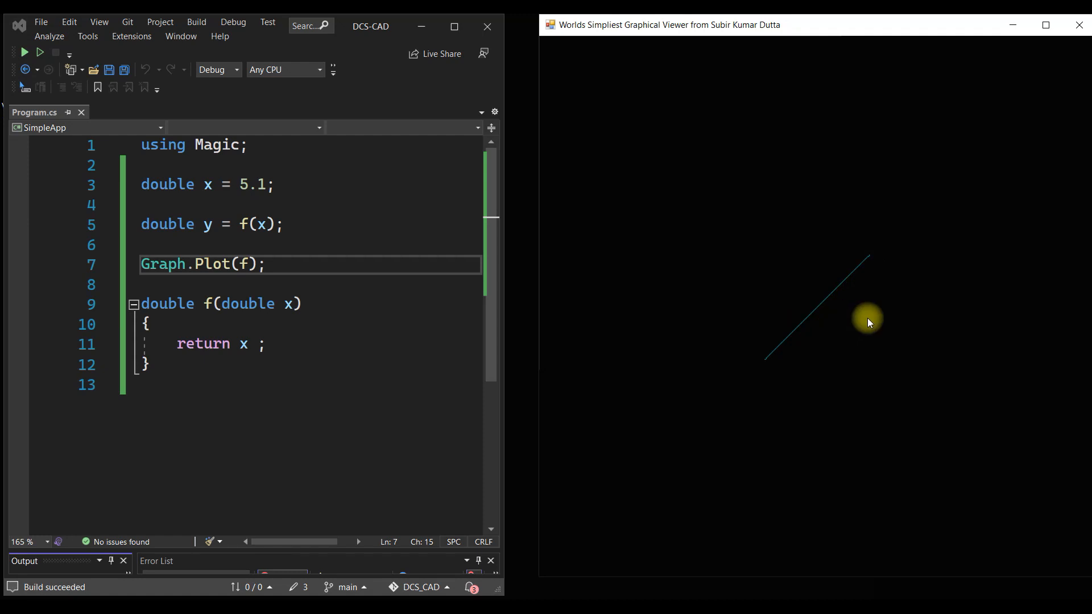
pyautogui.moveTo(858, 321)
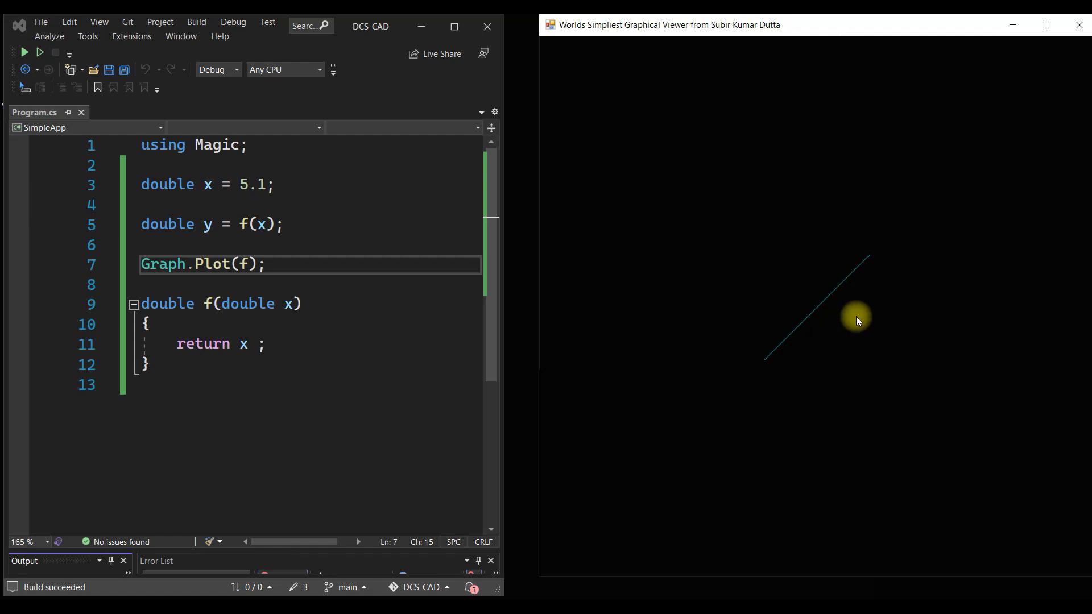
pyautogui.moveTo(815, 321)
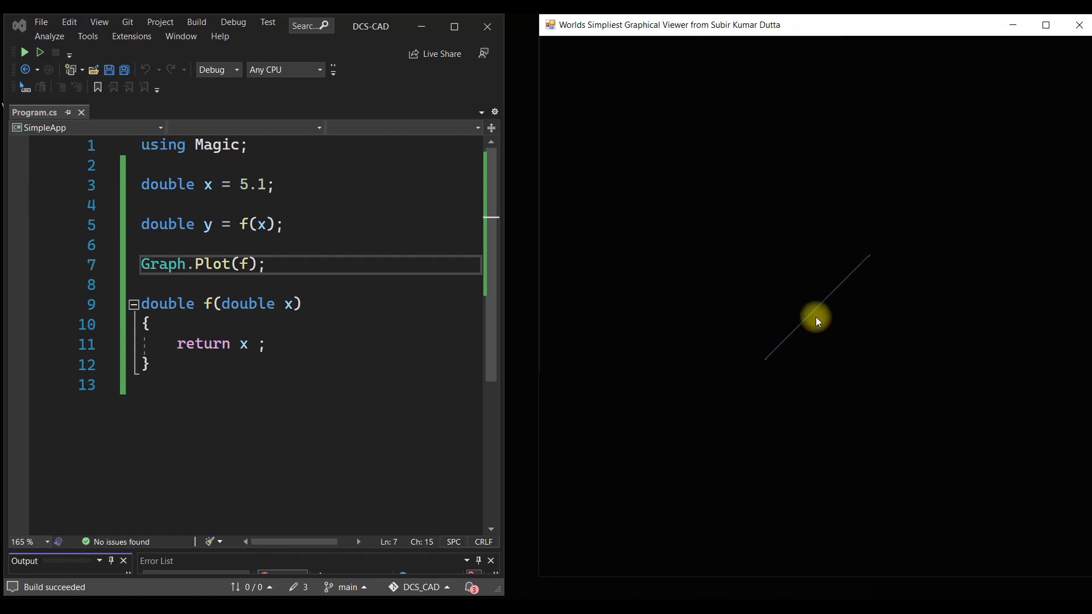
pyautogui.moveTo(815, 317)
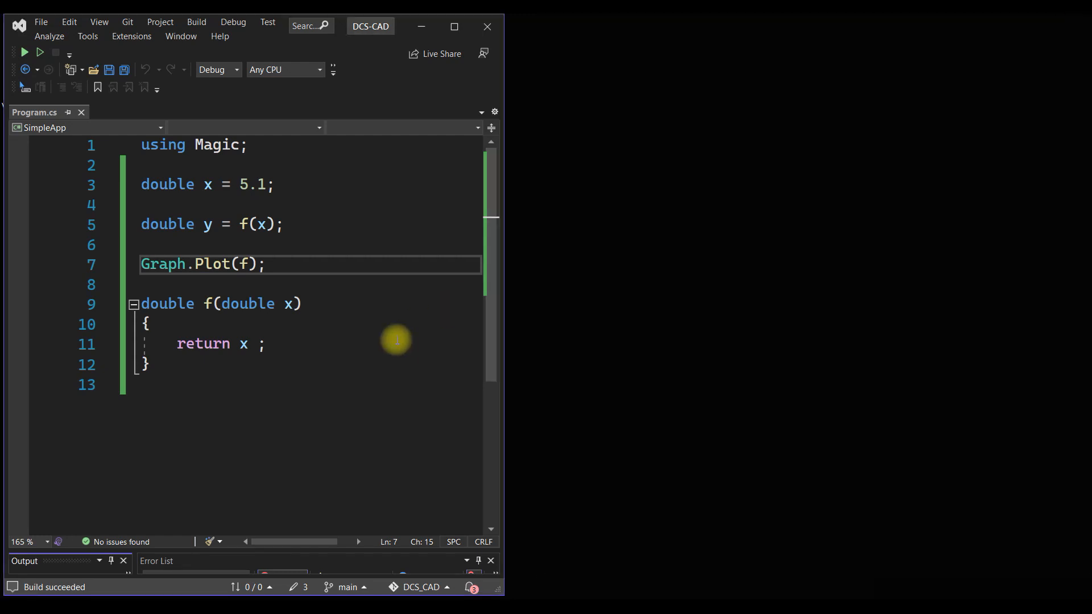
# Edit f's return expression, rerun to see the shifted line, then close the viewer.
pyautogui.click(248, 343)
pyautogui.write('+  ')
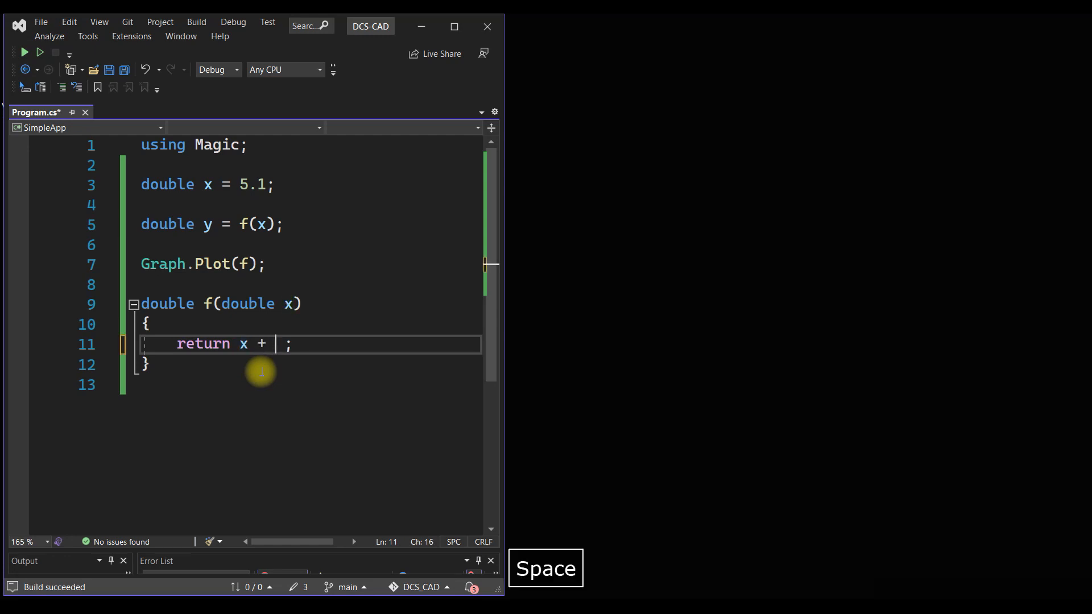
pyautogui.click(23, 53)
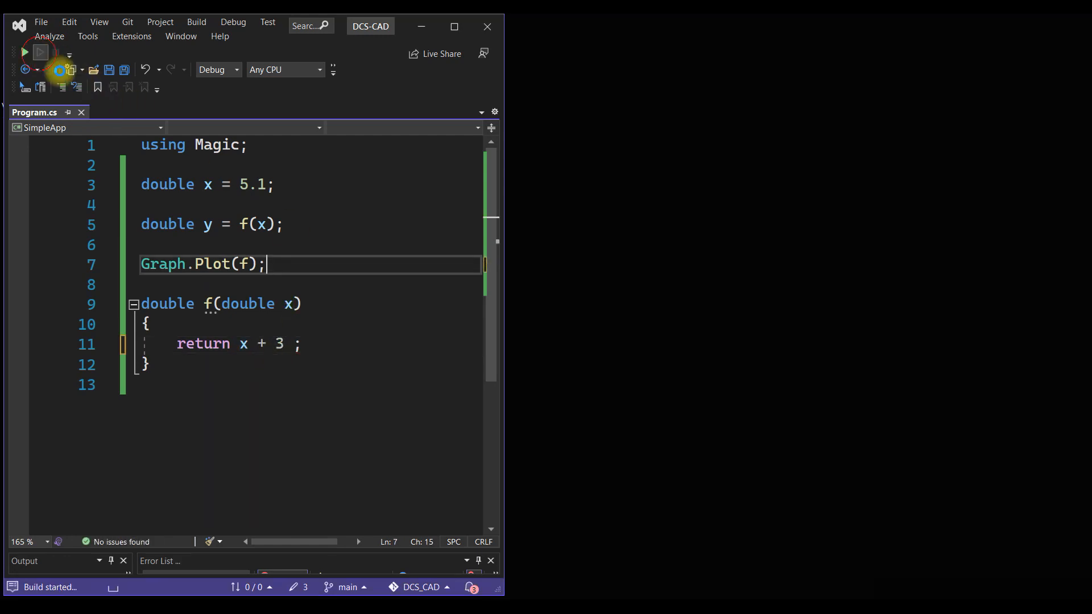
pyautogui.click(23, 52)
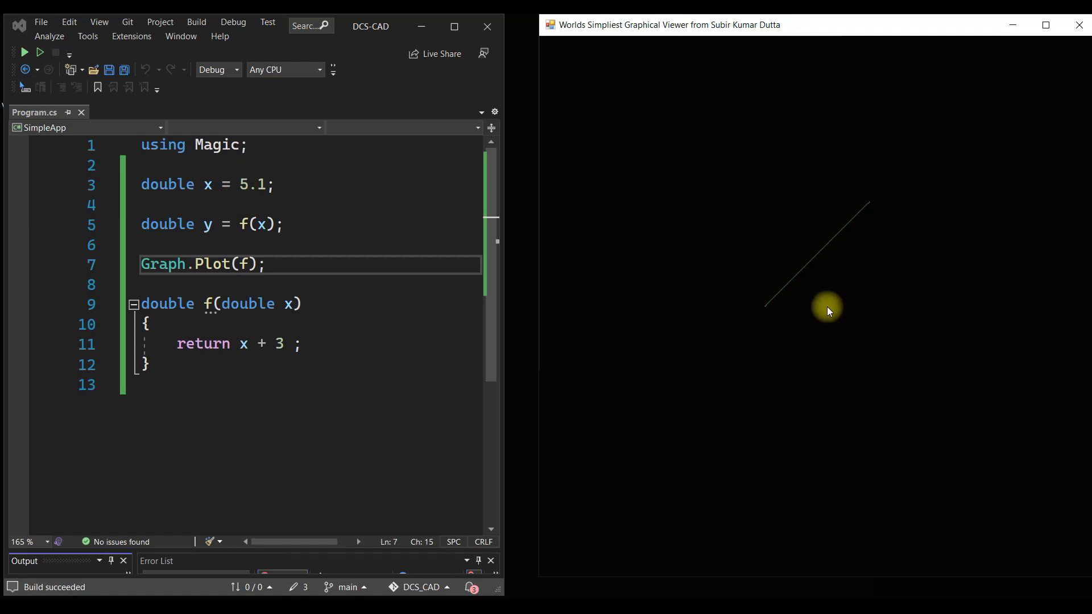
pyautogui.moveTo(779, 312)
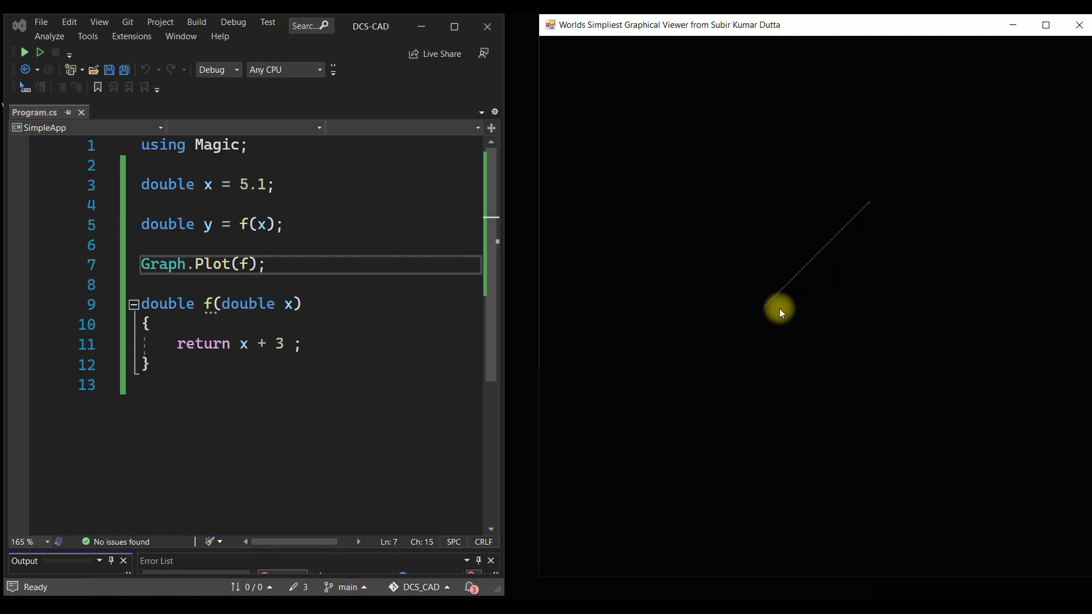
pyautogui.moveTo(789, 309)
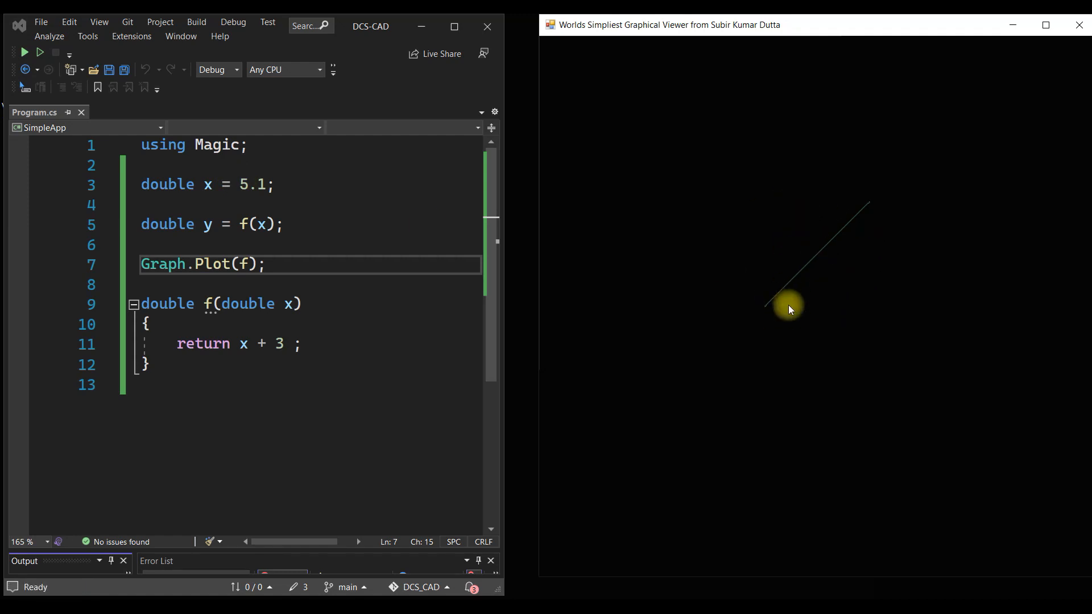
pyautogui.moveTo(1078, 25)
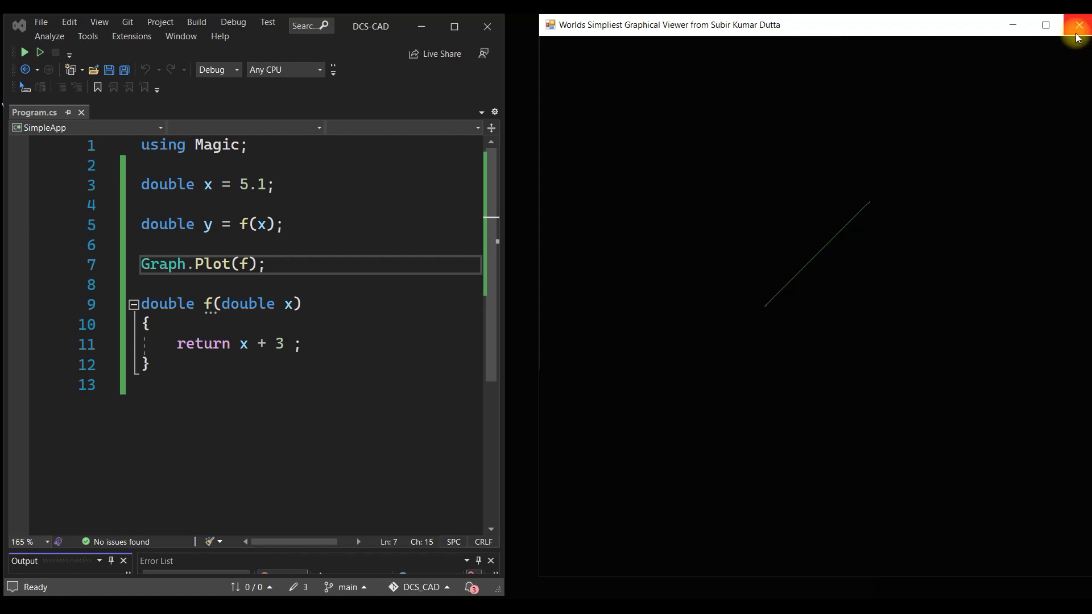
pyautogui.moveTo(1078, 26)
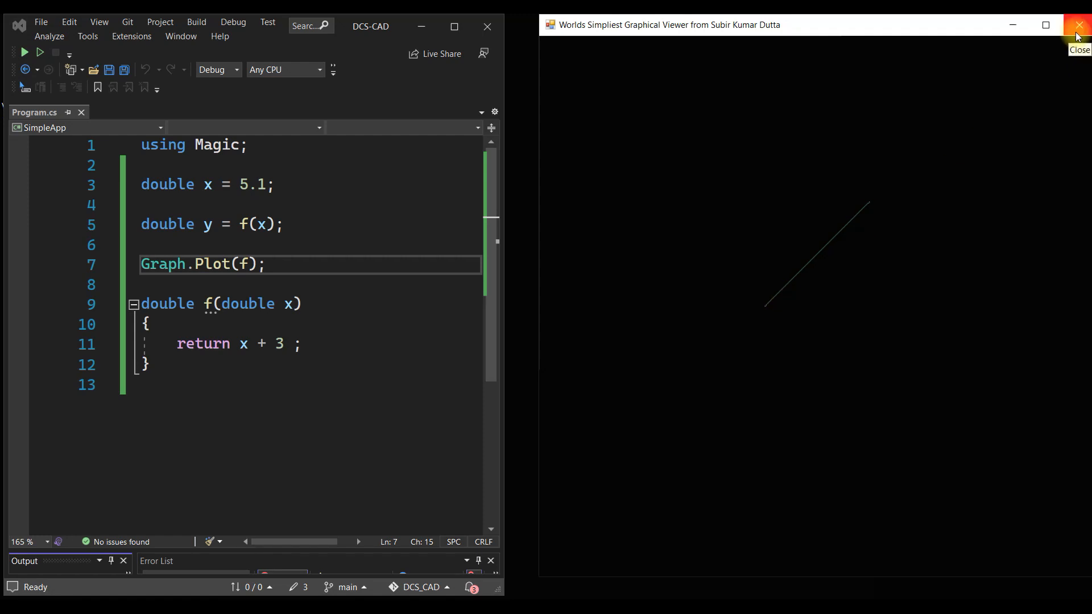
pyautogui.click(1078, 25)
pyautogui.write('*x')
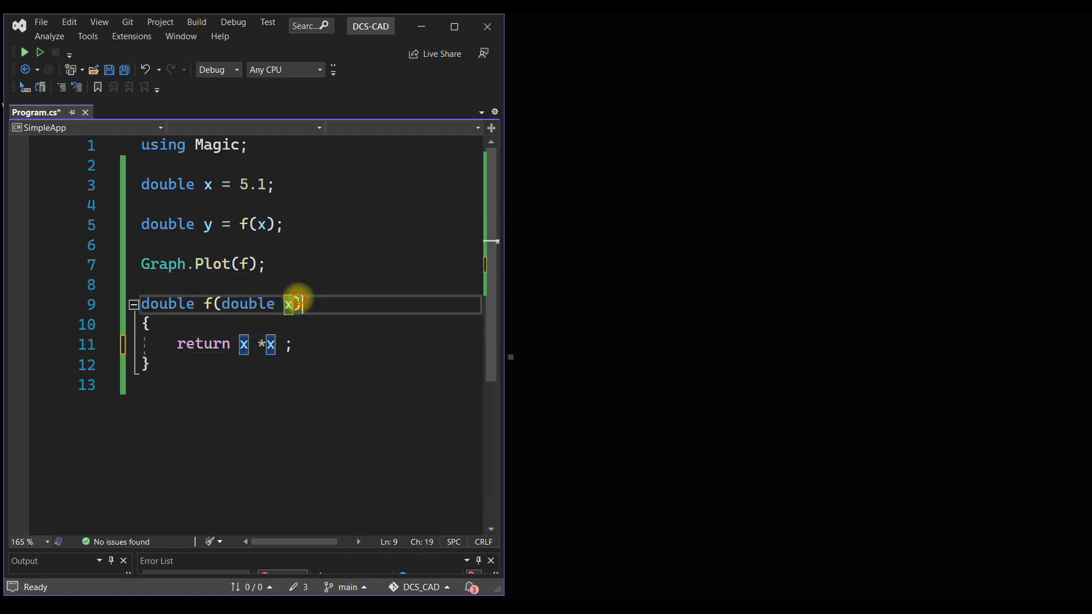
pyautogui.press('space')
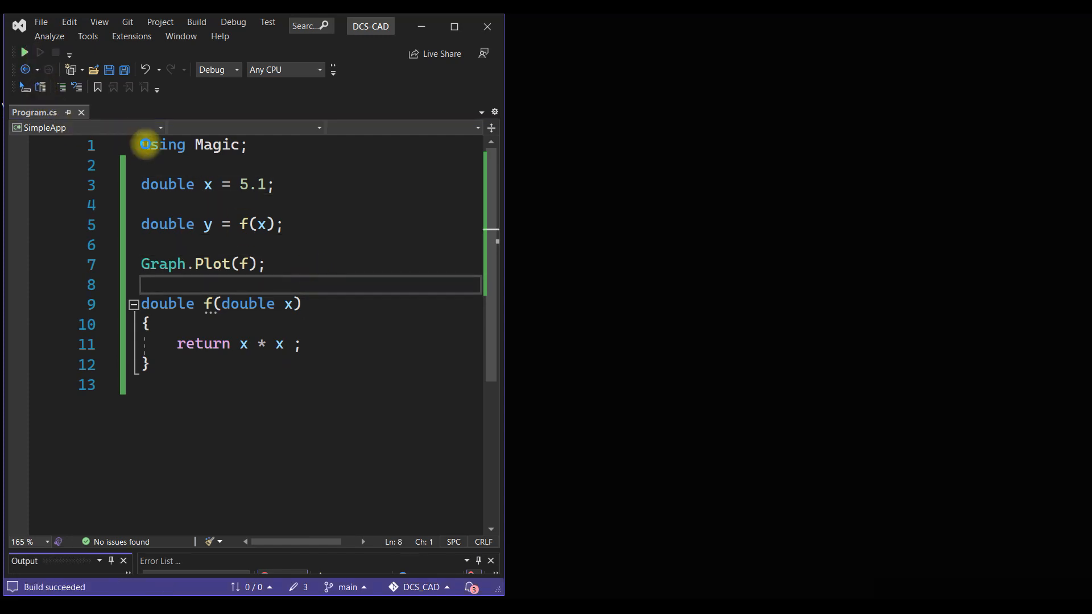
pyautogui.click(23, 52)
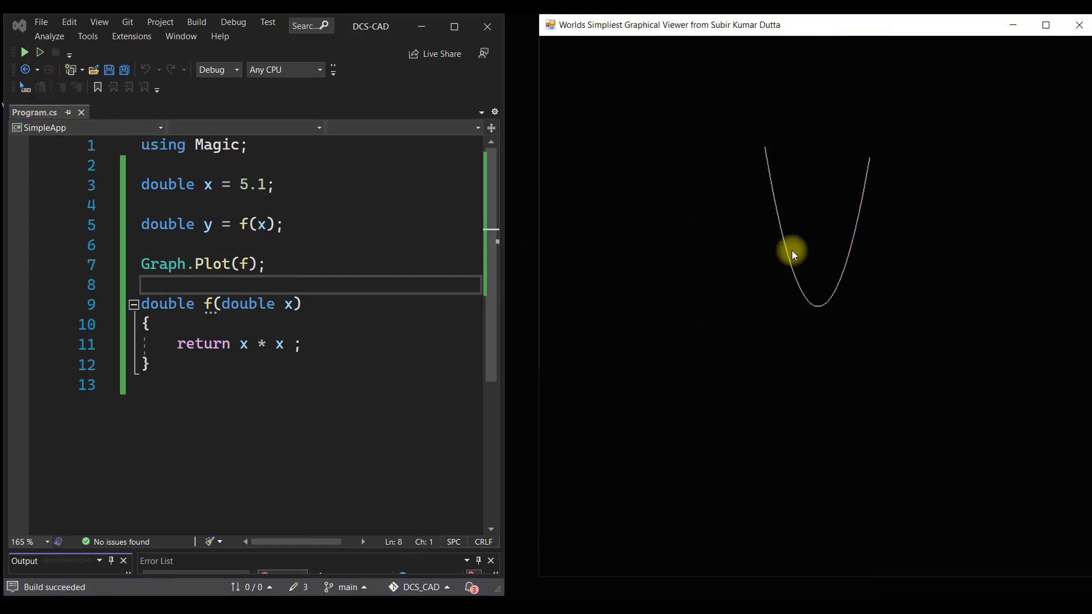
pyautogui.moveTo(821, 326)
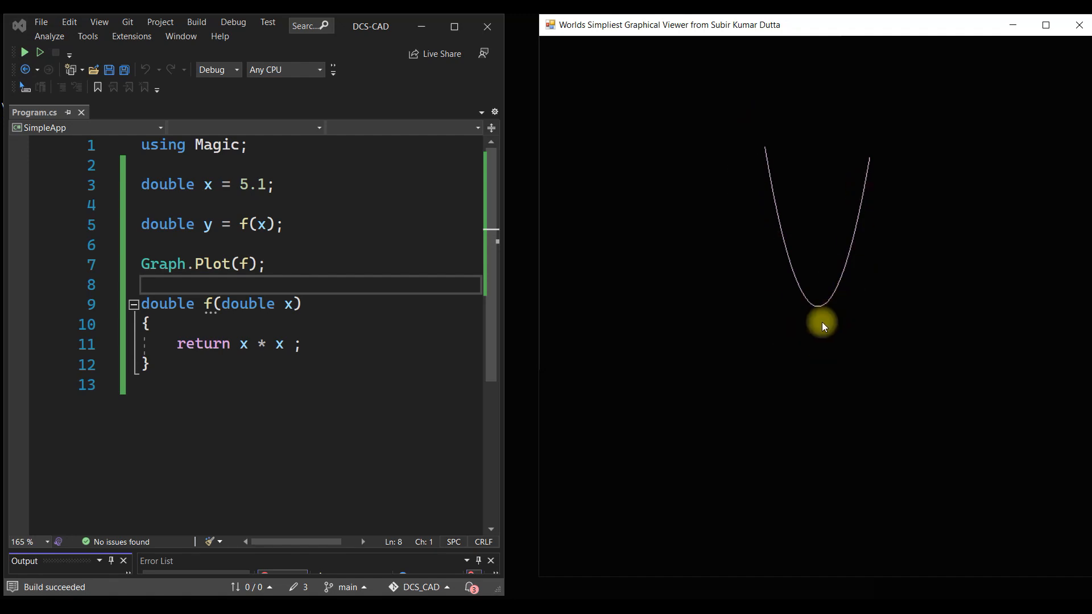
pyautogui.moveTo(255, 354)
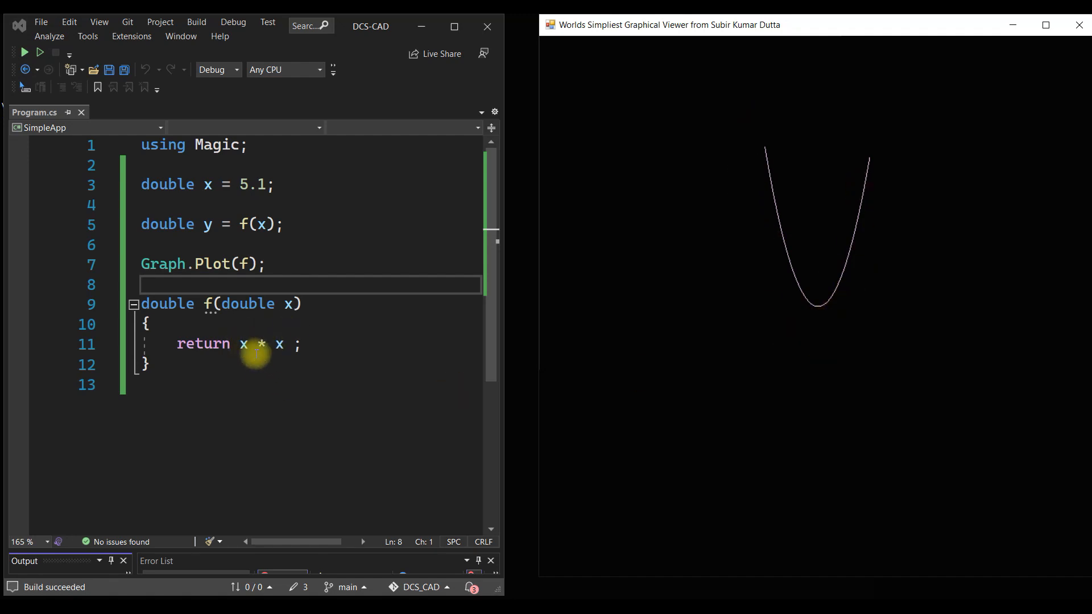
pyautogui.moveTo(877, 197)
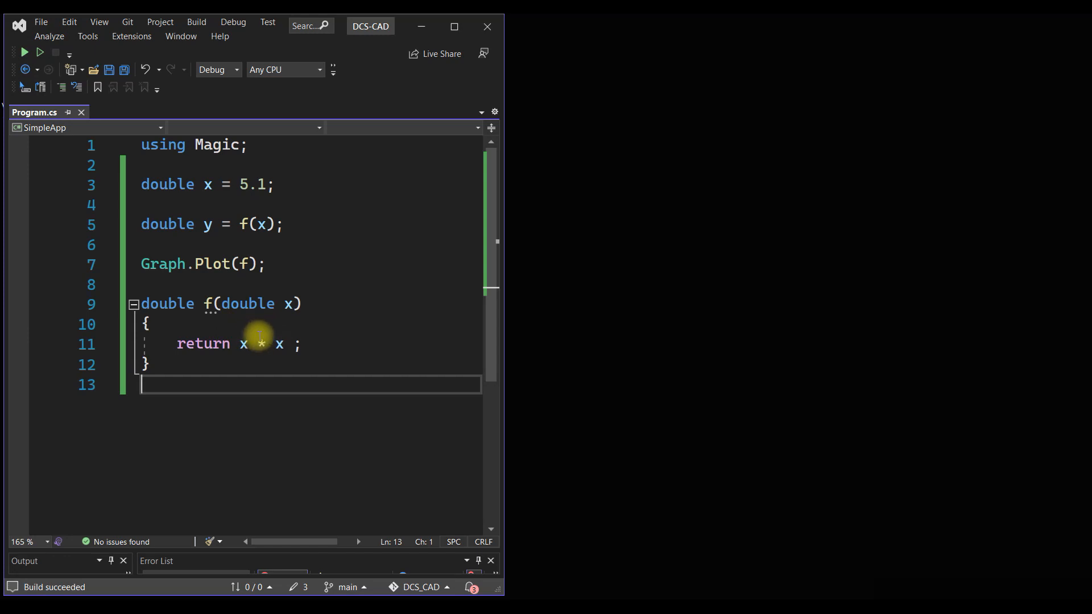
pyautogui.moveTo(280, 344)
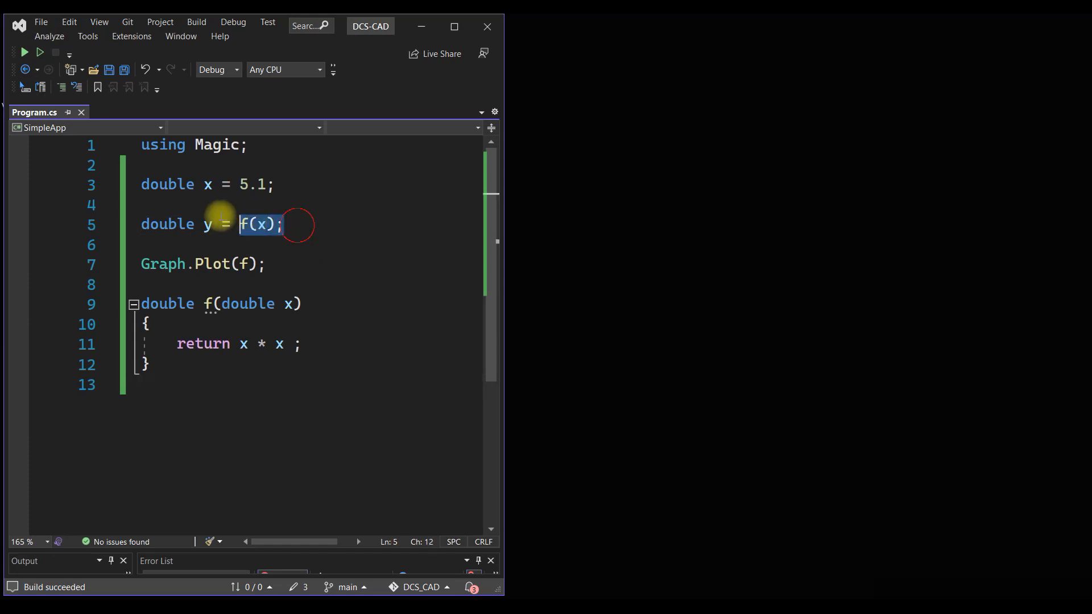
# Delete the 'double x = 5.1;' and 'double y = f(x);' lines.
pyautogui.press('Delete')
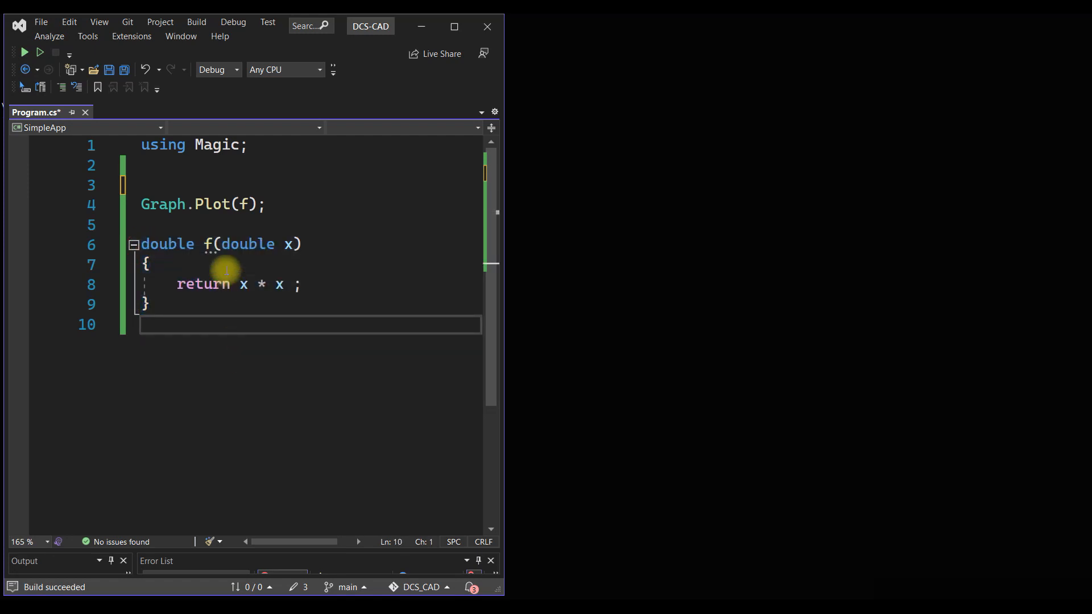
pyautogui.moveTo(289, 244)
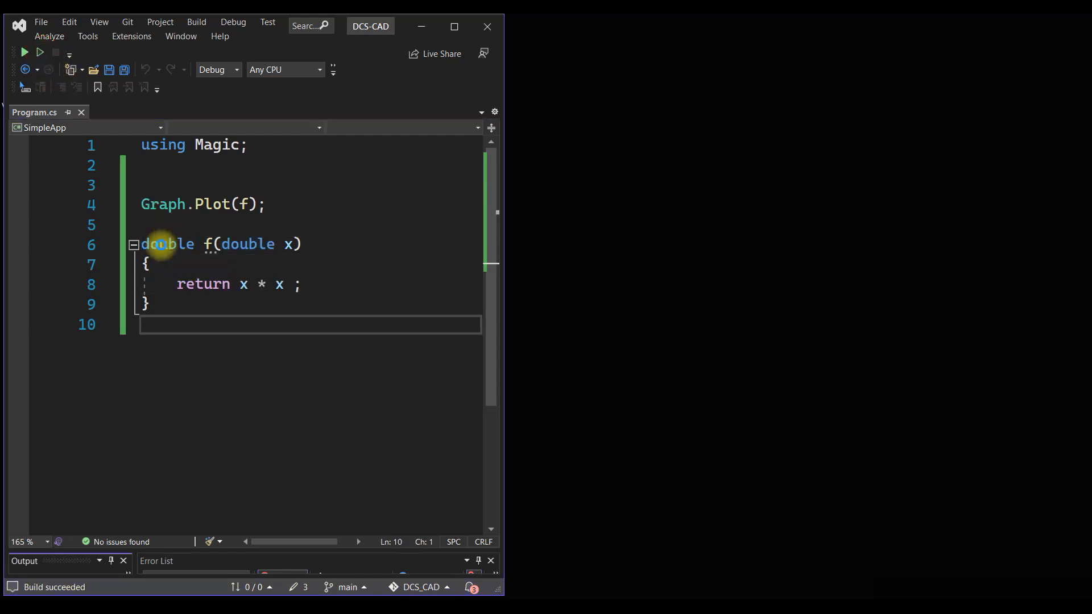
pyautogui.click(23, 52)
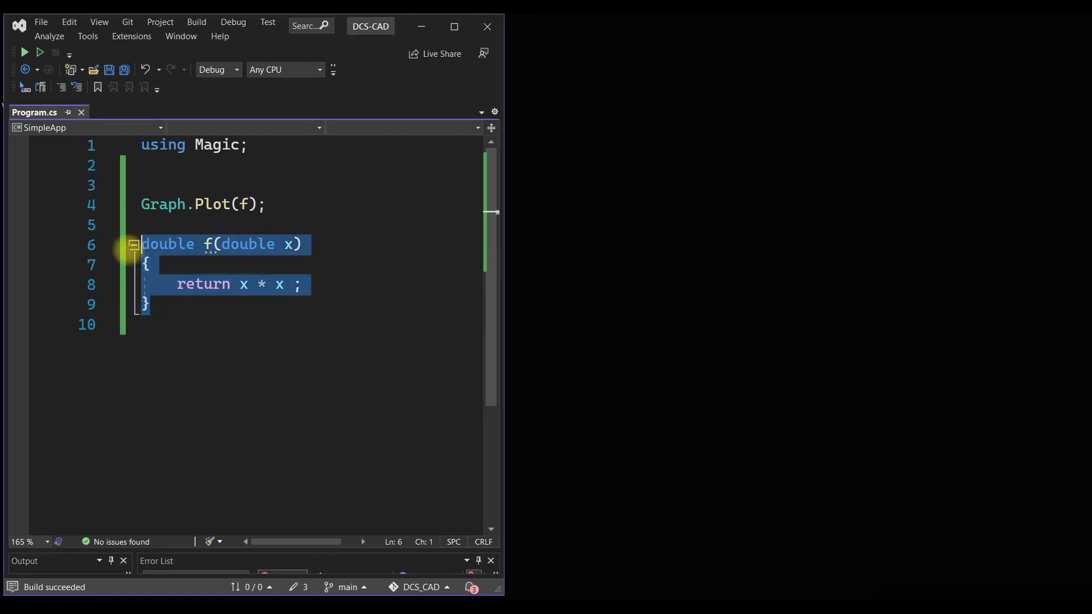
# Duplicate function f as g returning x * x * x.
pyautogui.press('ctrl+c')
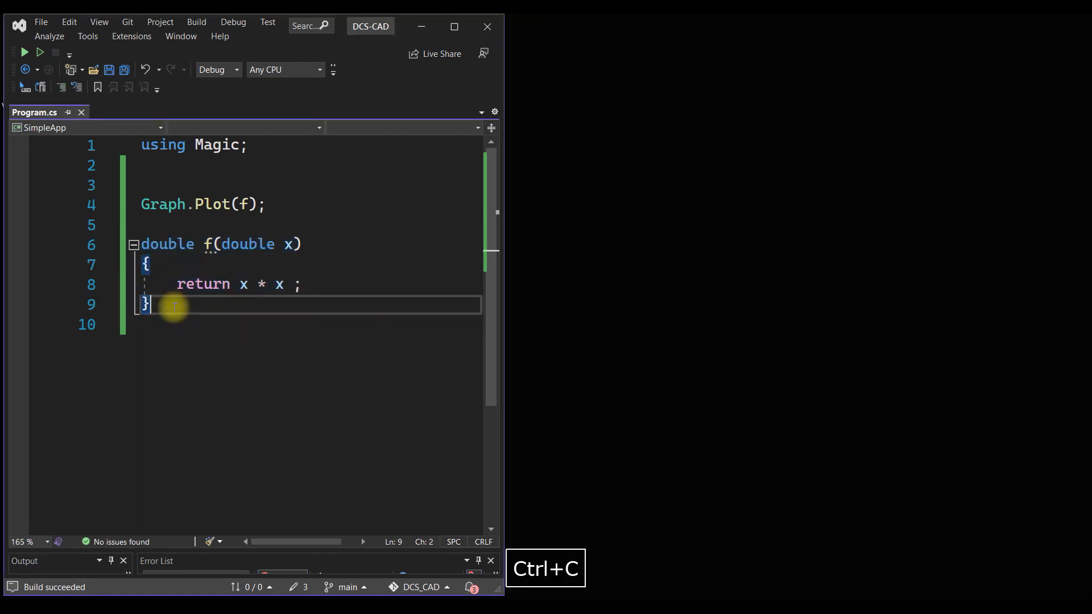
pyautogui.press('ctrl+v')
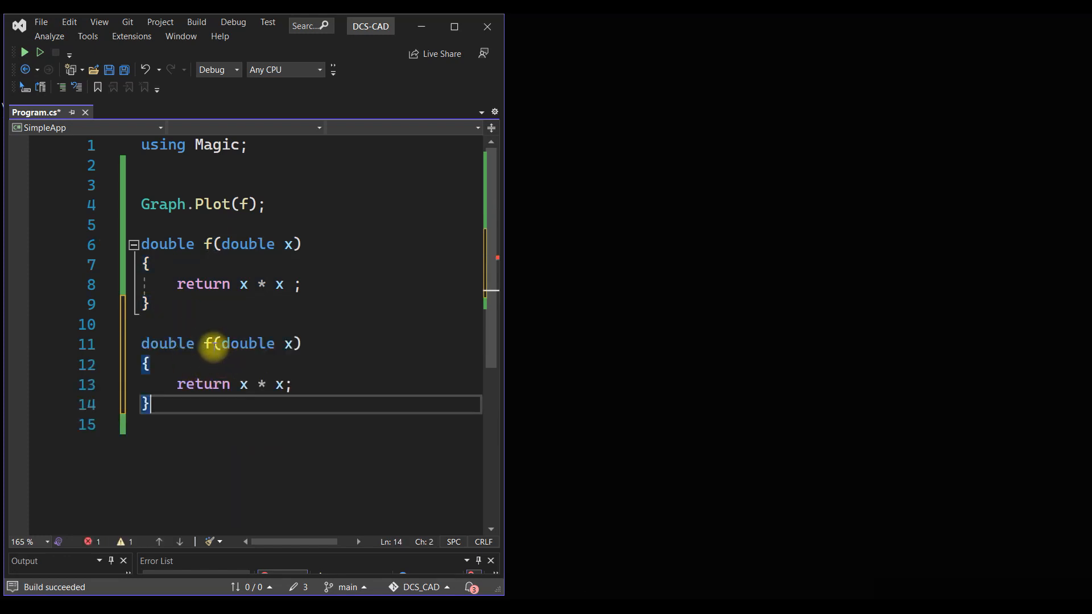
pyautogui.write('g')
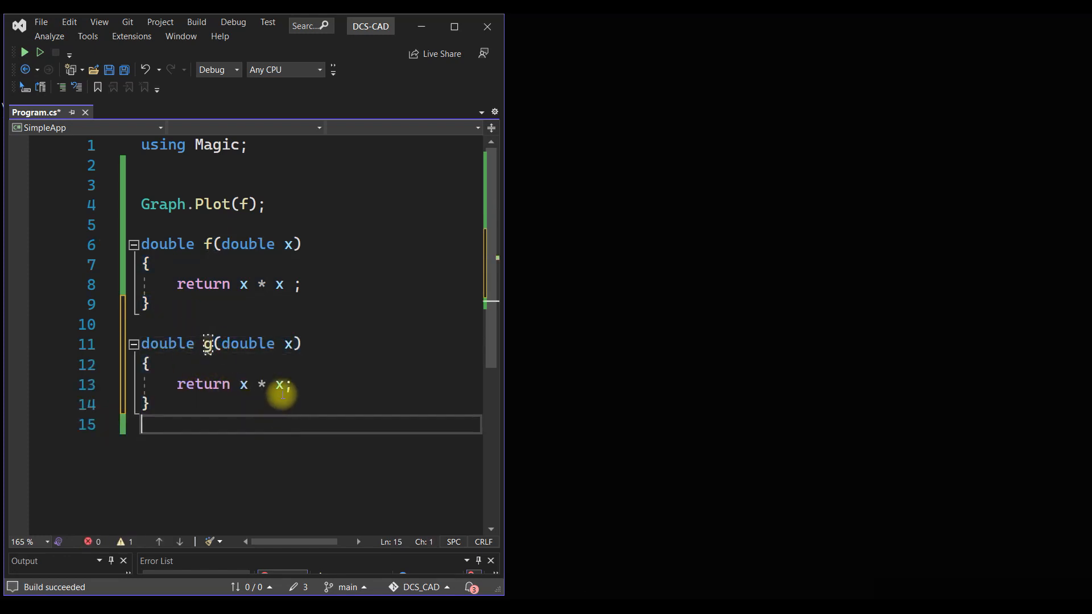
pyautogui.write('*')
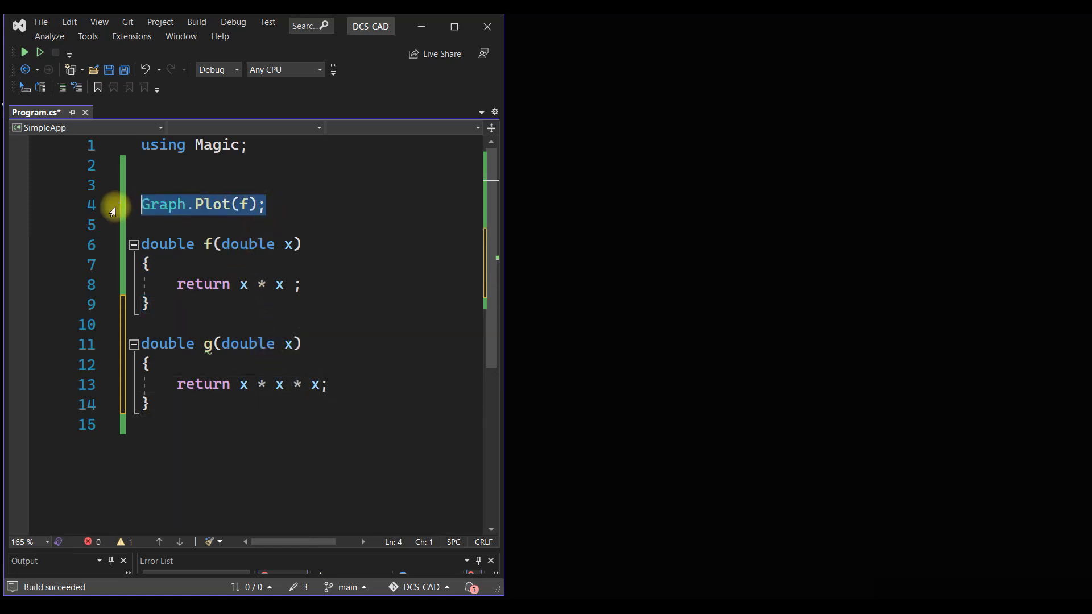
# Add a plot call for g below Graph.Plot(f), run, and close the viewer.
pyautogui.press('enter')
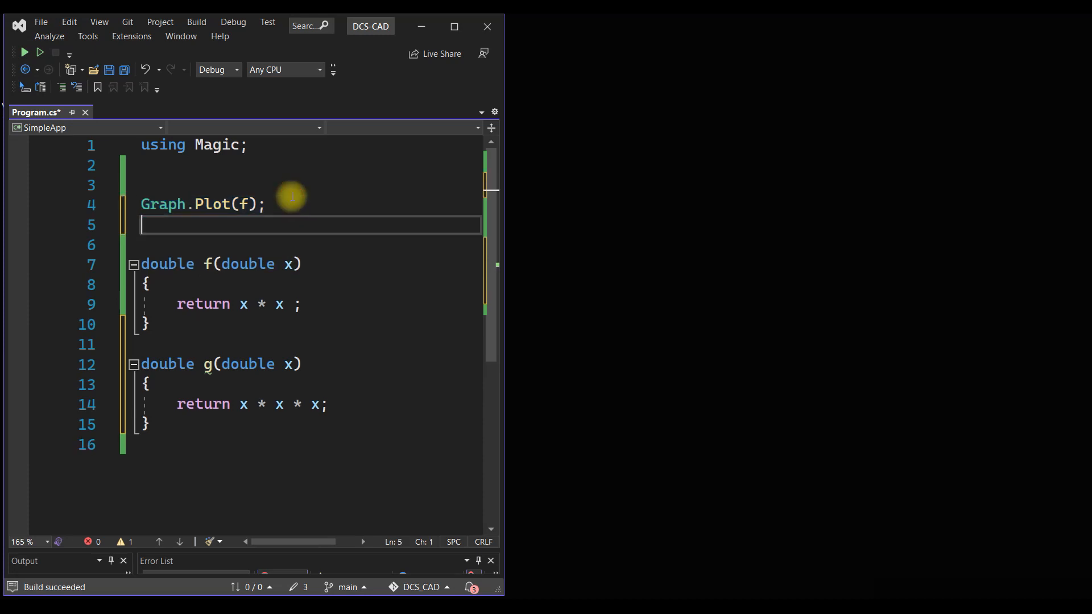
pyautogui.write('Graph.Plot(f);')
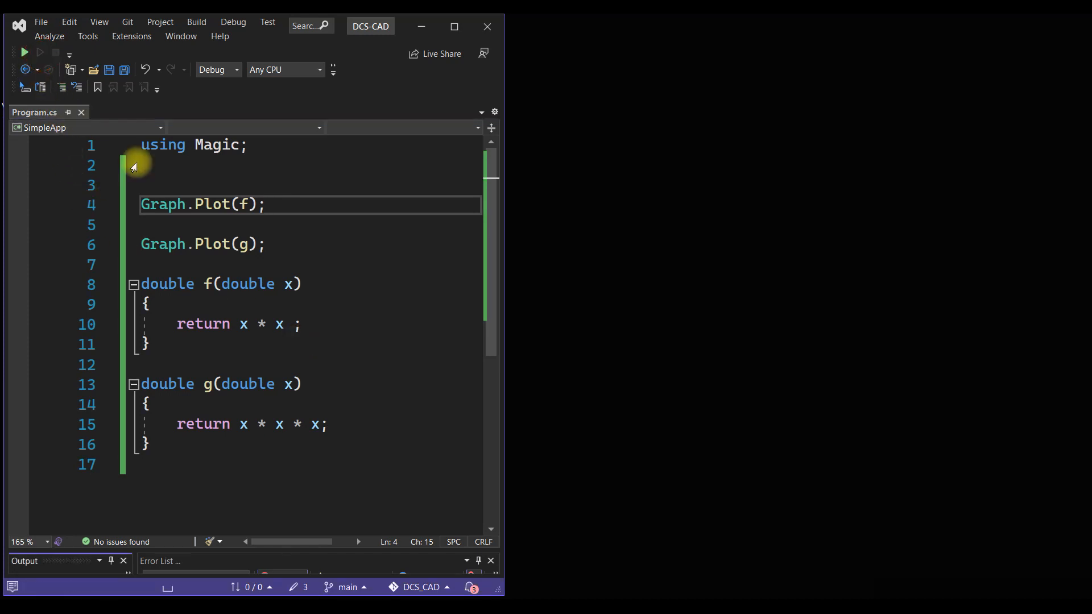
pyautogui.click(23, 52)
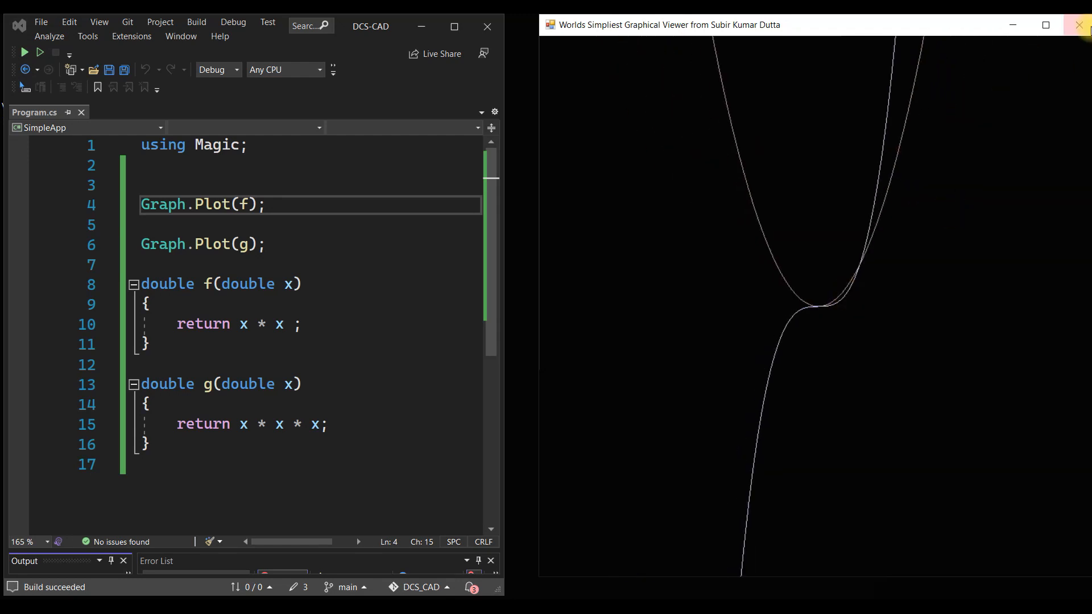
pyautogui.click(1083, 25)
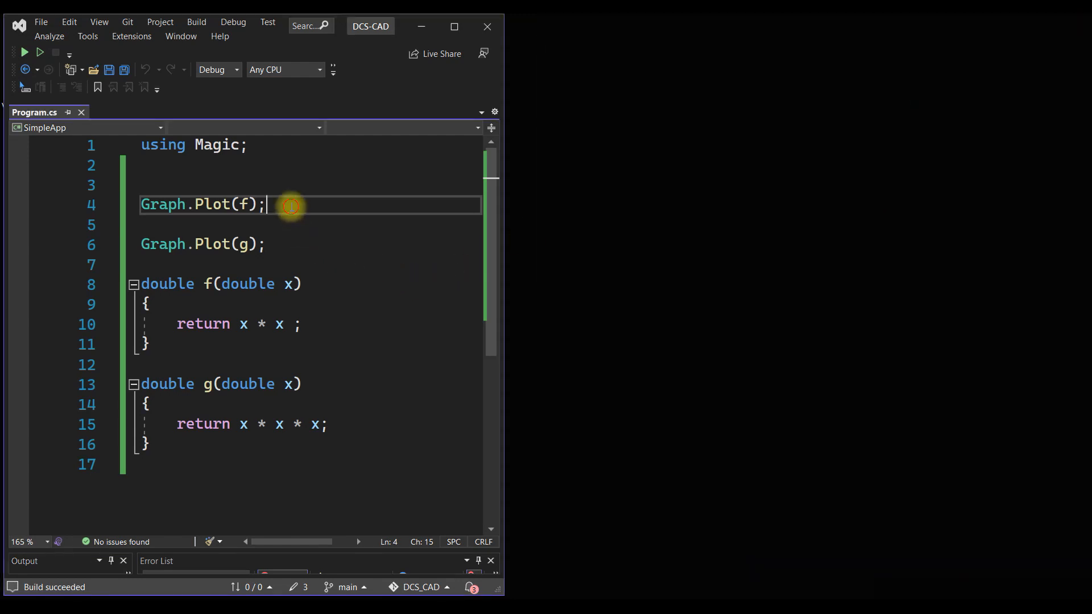
pyautogui.press('Delete')
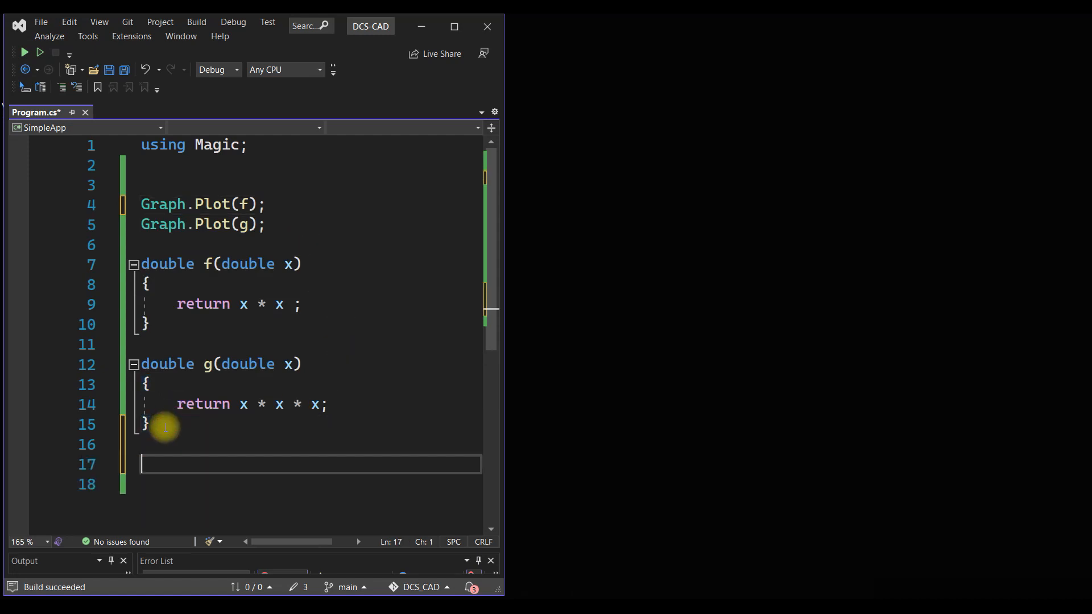
# Copy function g below itself and rename the copy h.
pyautogui.press('ctrl+z')
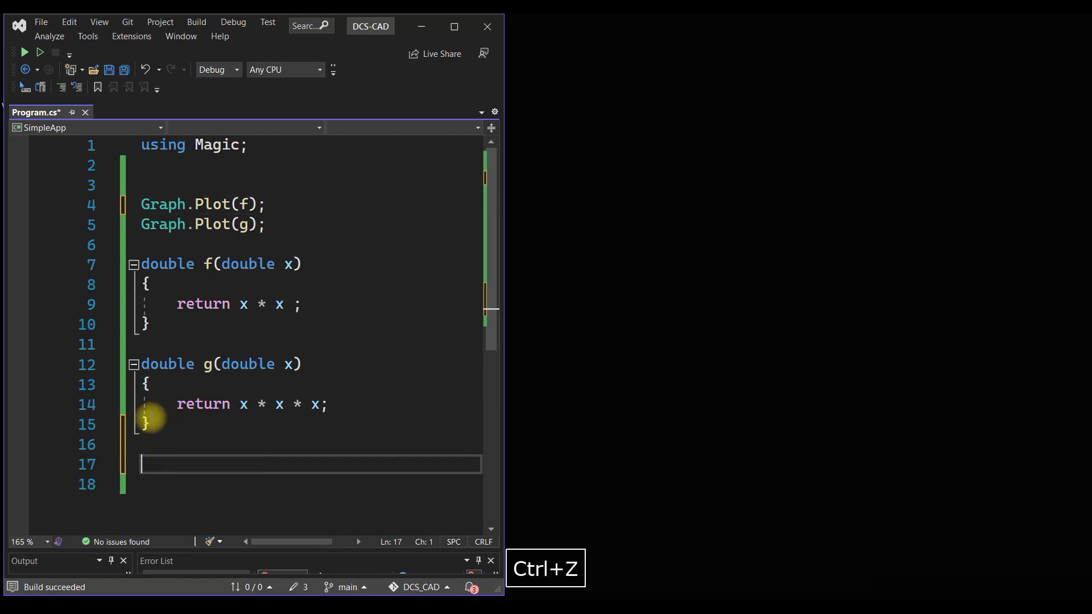
pyautogui.press('ctrl+c')
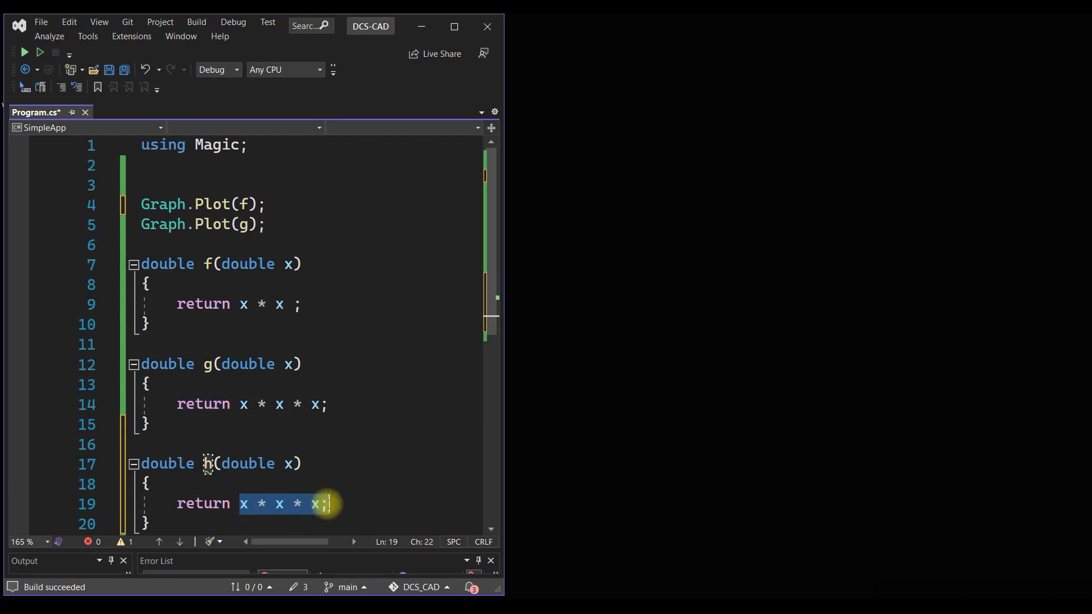
pyautogui.write('g;')
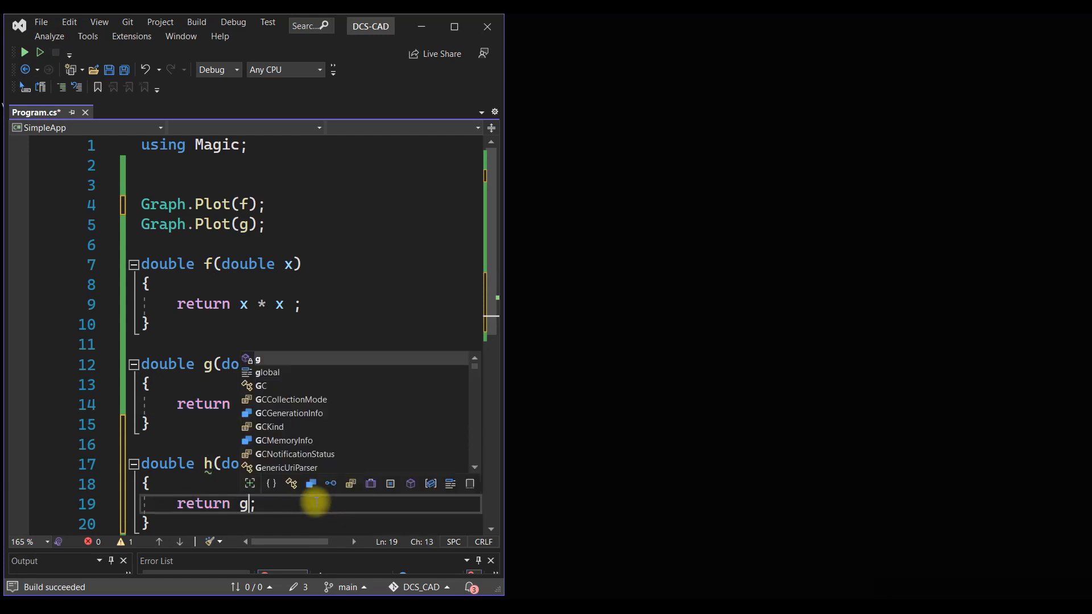
pyautogui.press('space')
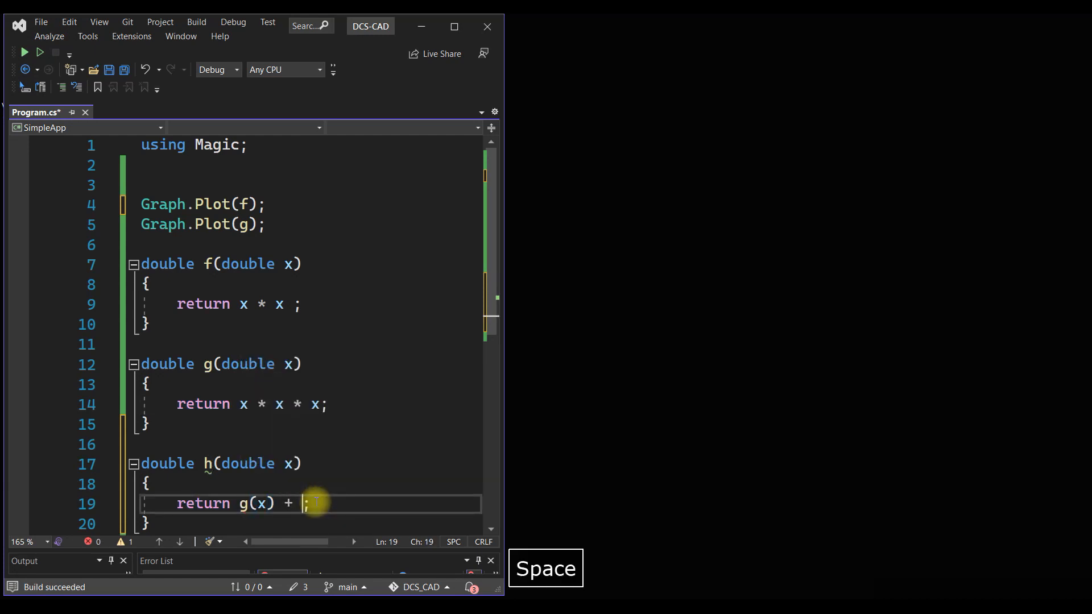
# Make h return g(x) + g(x), add Graph.Plot(h), and save.
pyautogui.write('g(')
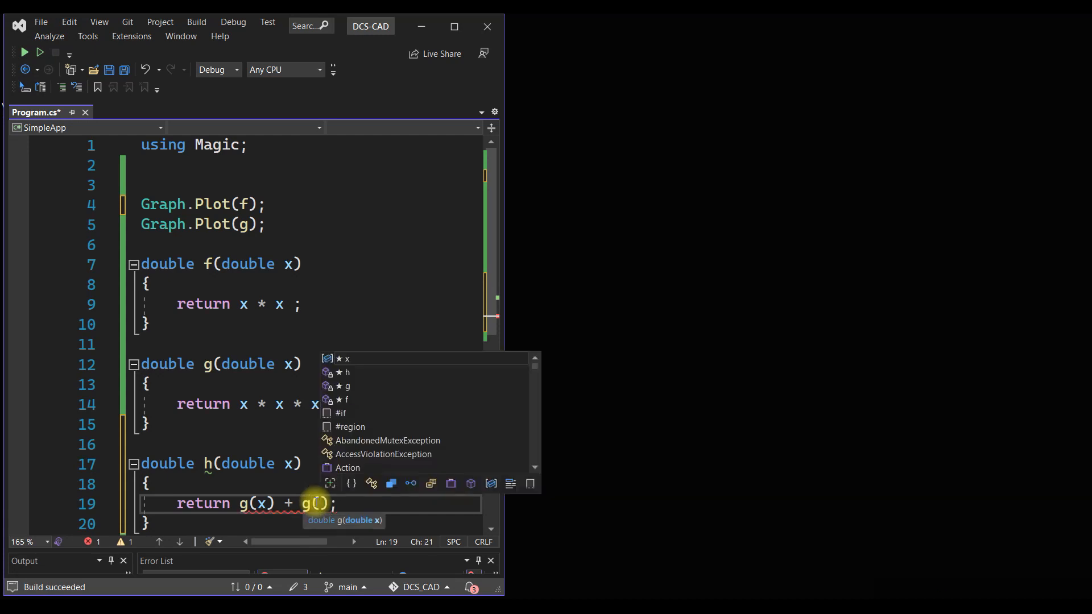
pyautogui.write('x')
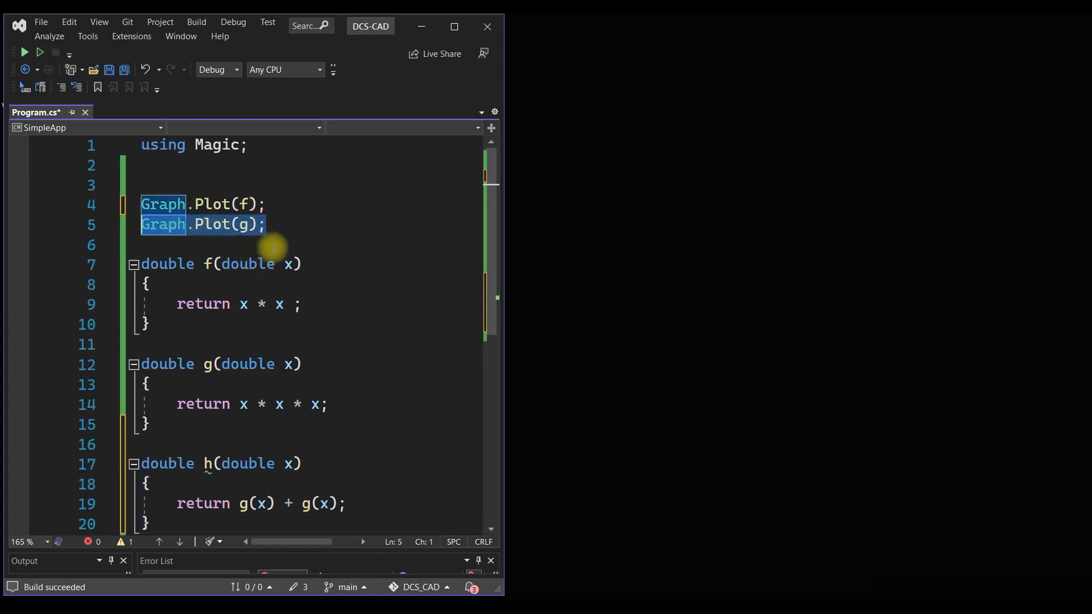
pyautogui.press('ctrl+v')
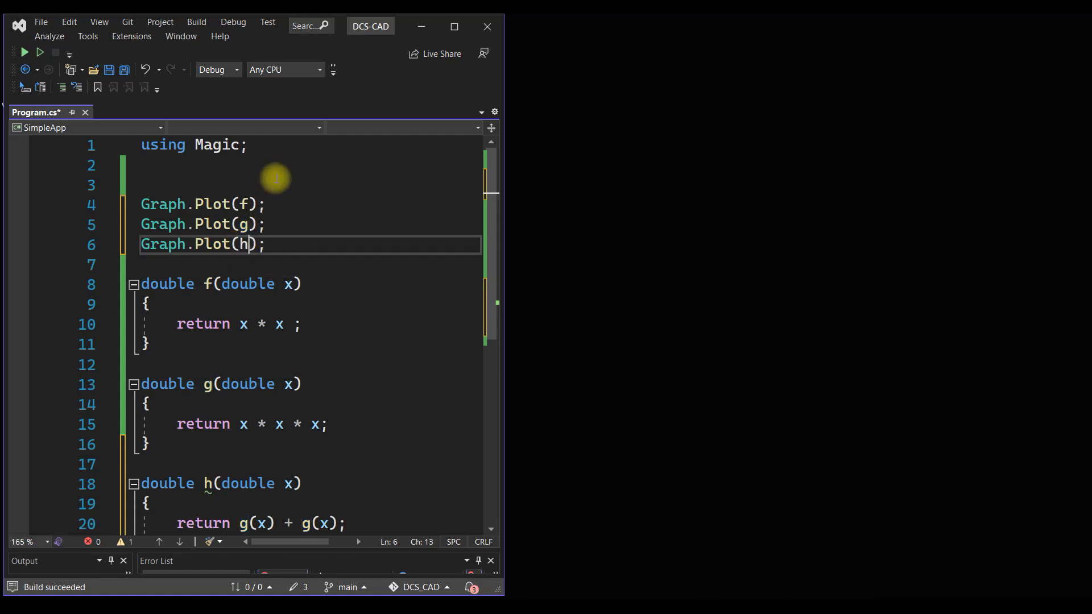
pyautogui.press('Delete')
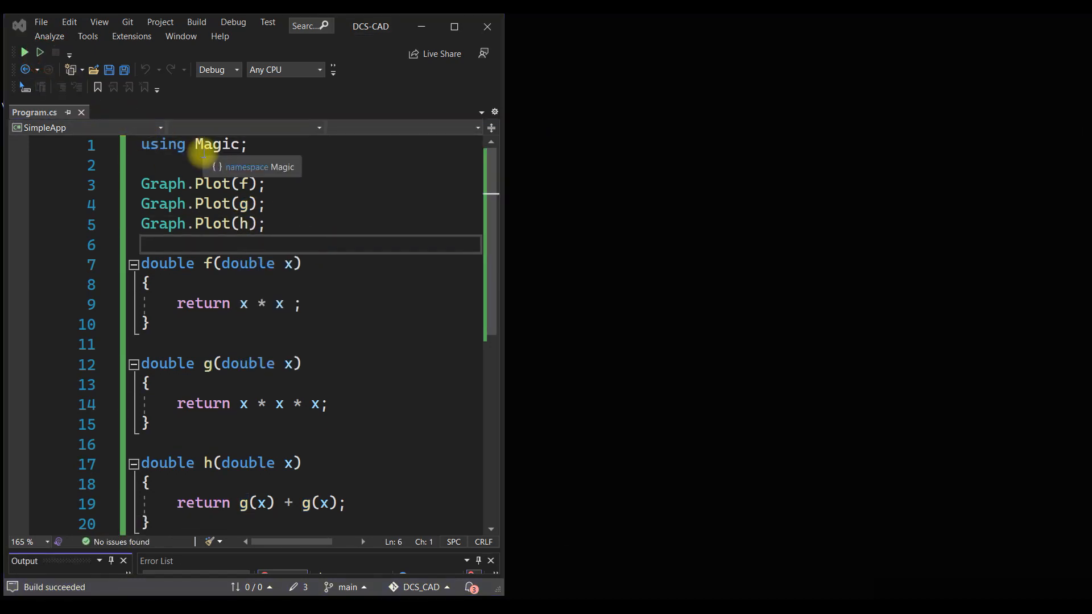
pyautogui.click(22, 51)
pyautogui.write('+')
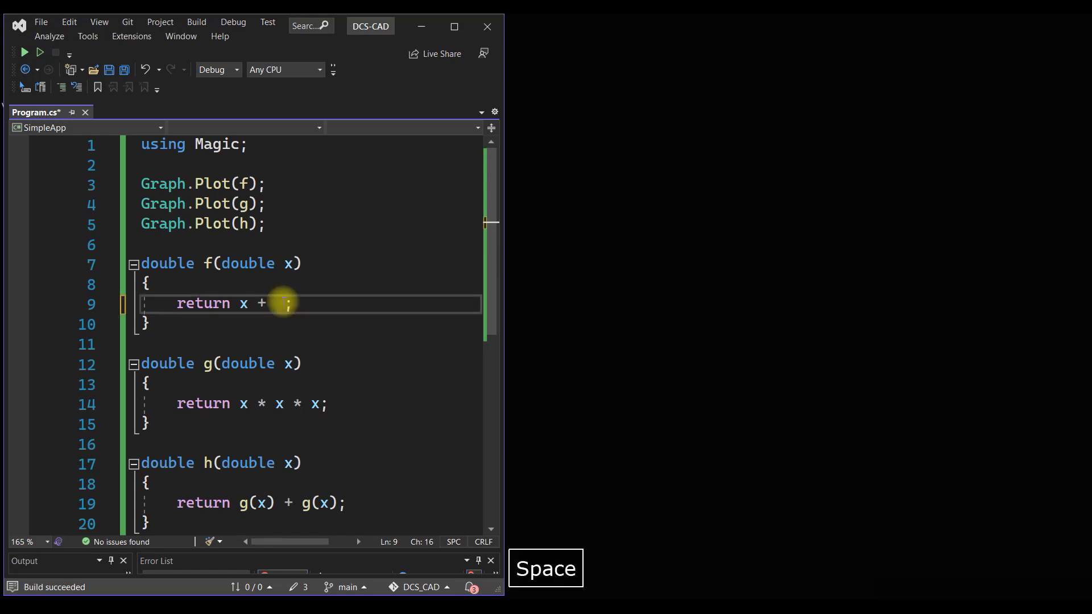
# Make f return x + 3 with h as f(x) + g(x), and run to view the plots.
pyautogui.write('3')
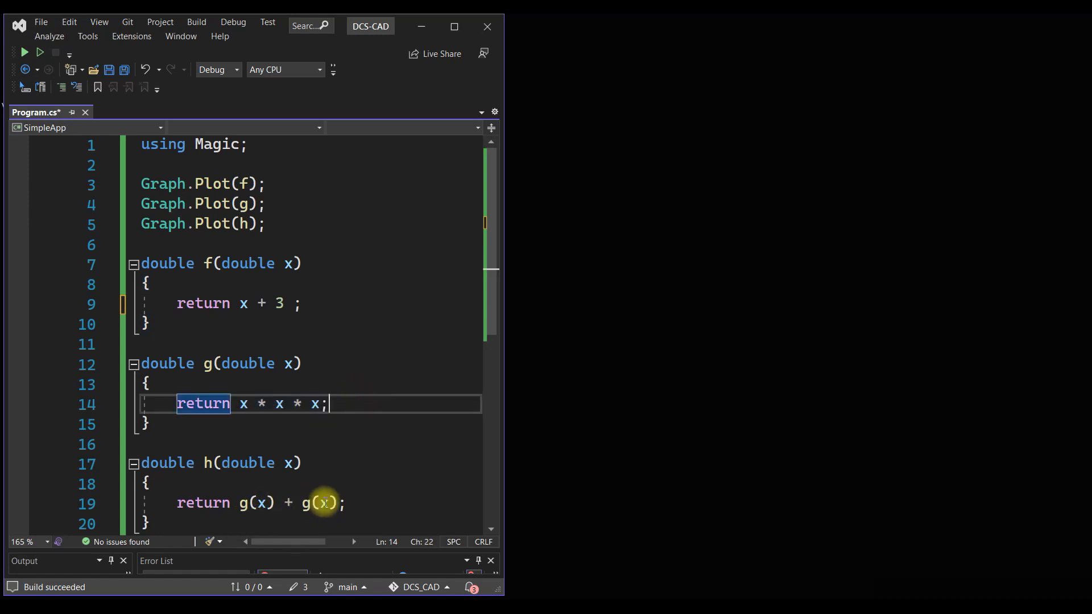
pyautogui.scroll(-3)
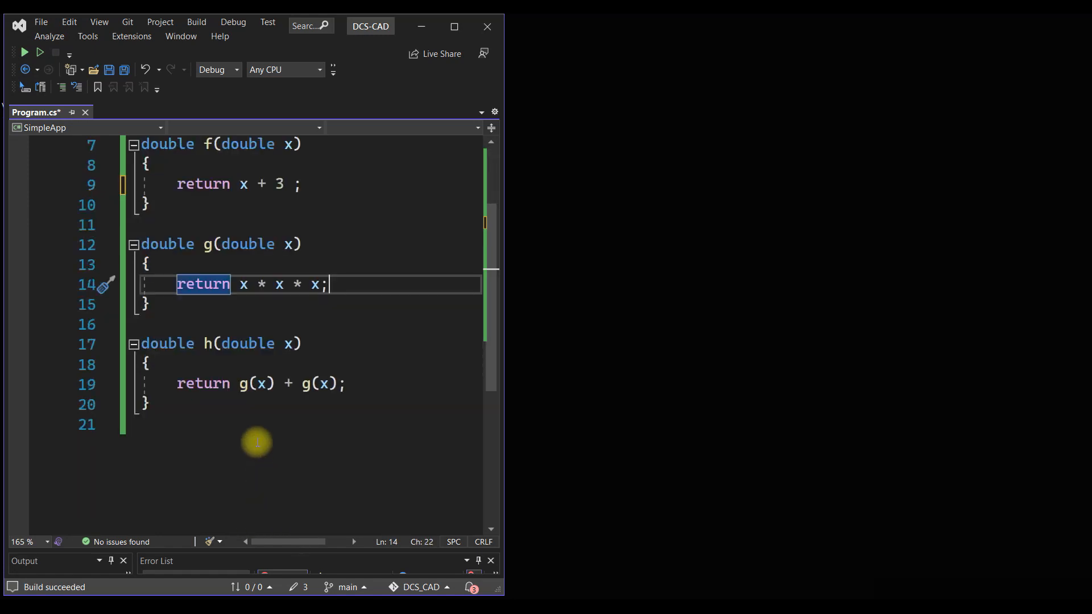
pyautogui.moveTo(251, 383)
pyautogui.write('f')
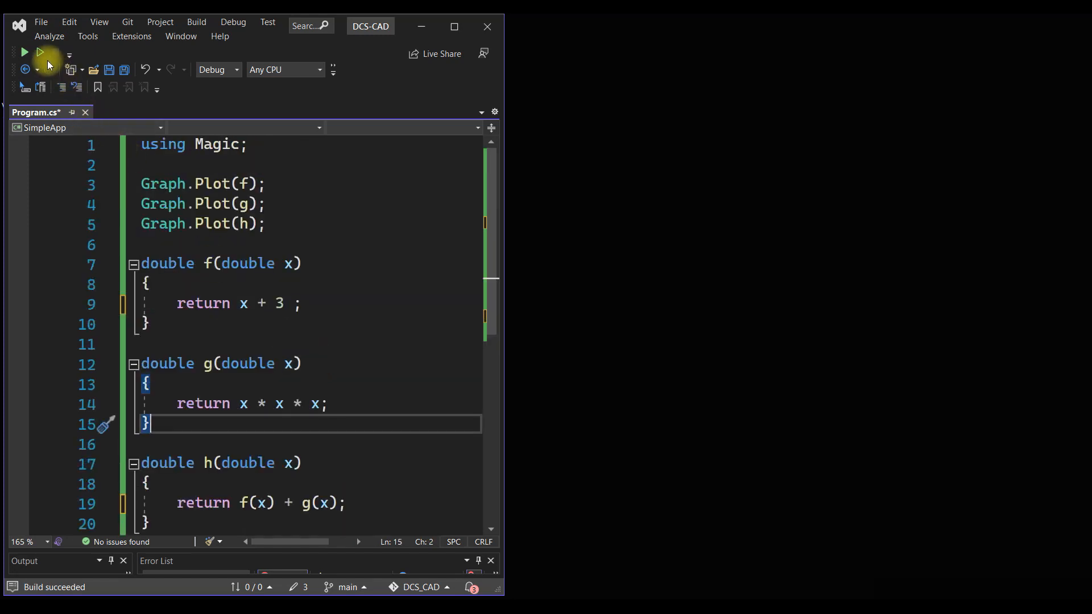
pyautogui.click(22, 51)
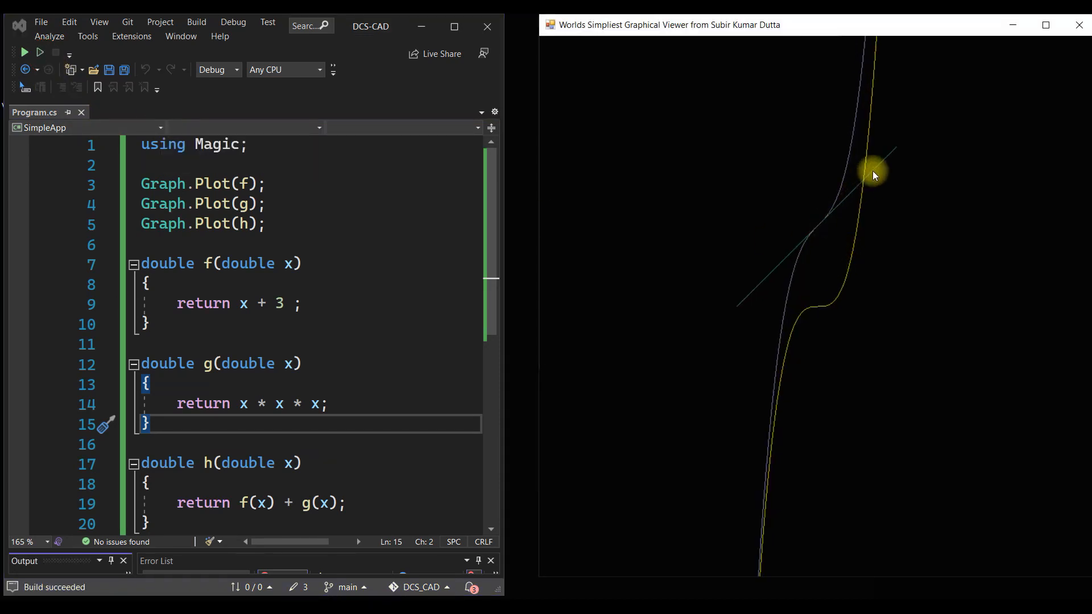
pyautogui.moveTo(786, 446)
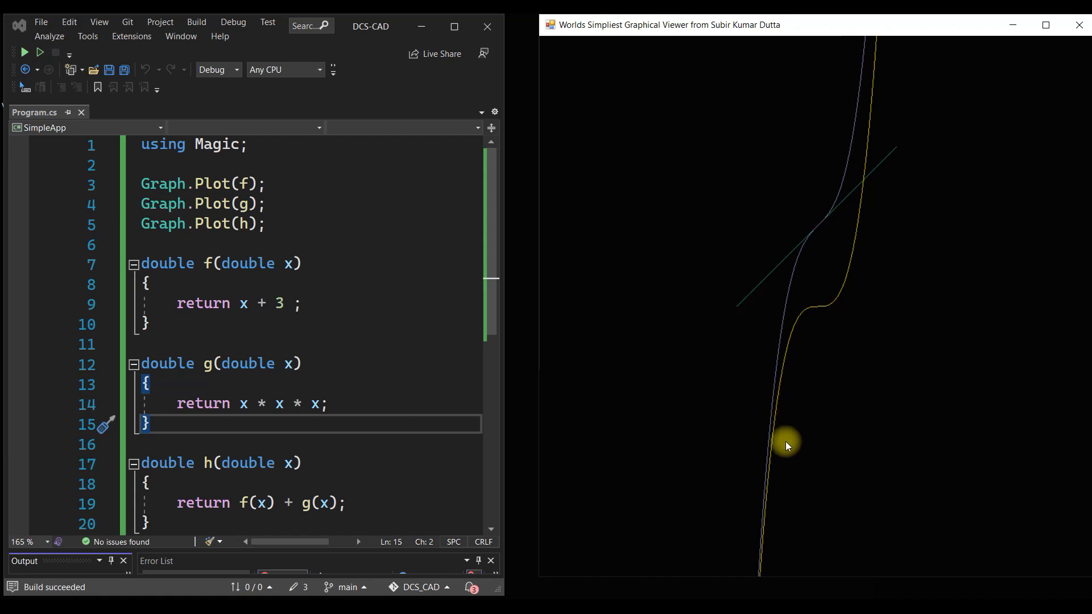
pyautogui.moveTo(784, 326)
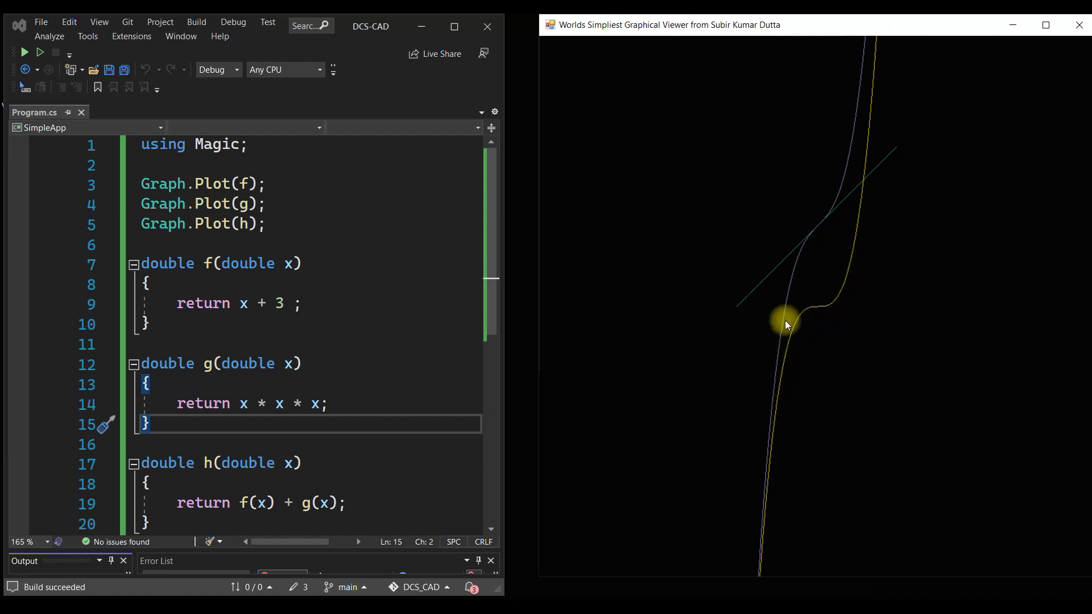
pyautogui.moveTo(859, 80)
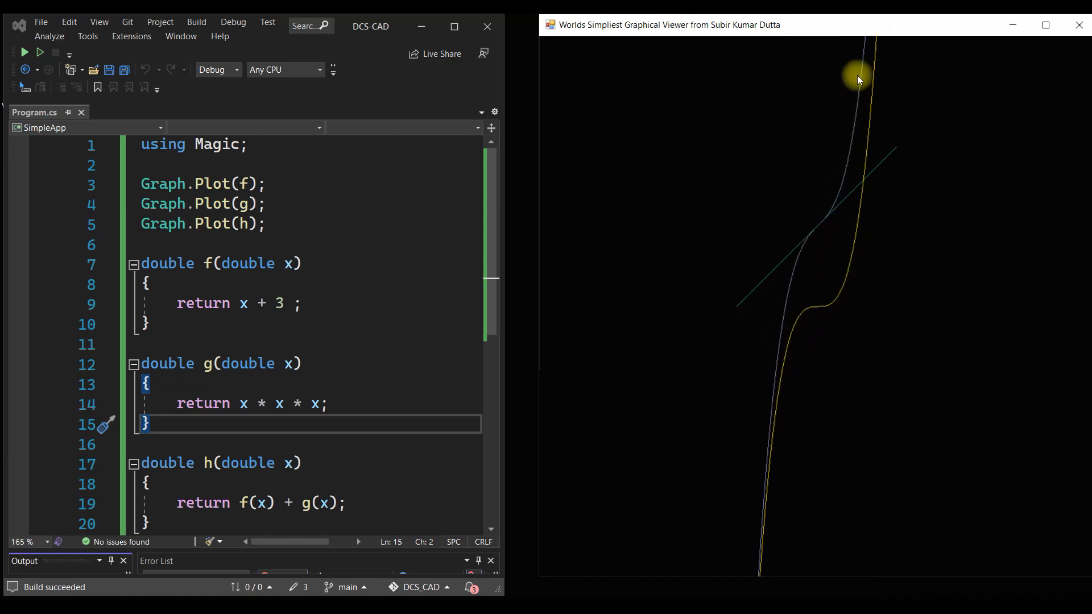
pyautogui.moveTo(796, 340)
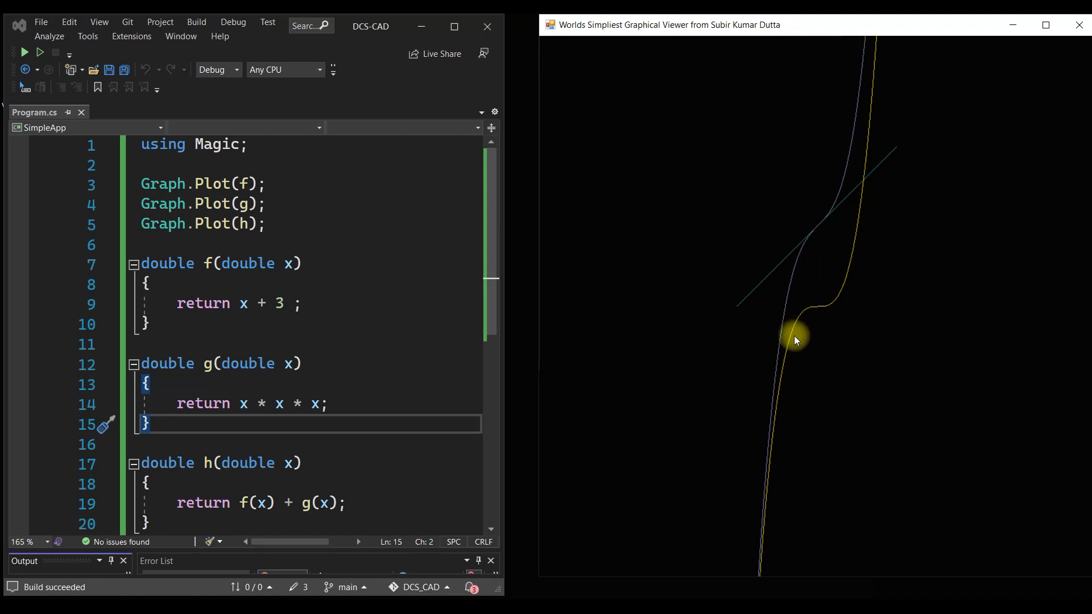
pyautogui.moveTo(985, 193)
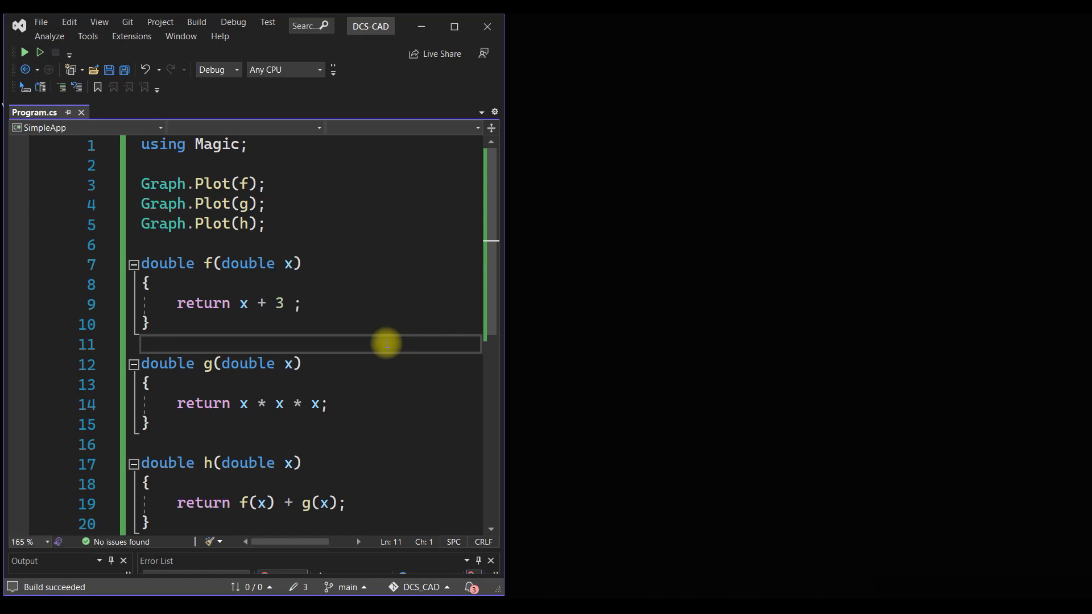
pyautogui.scroll(-3)
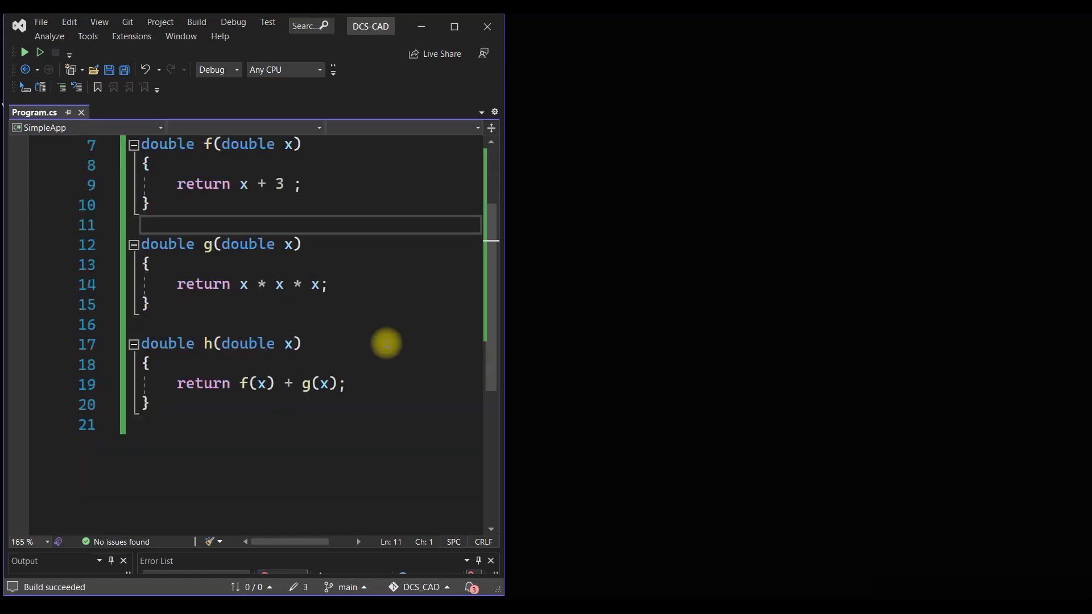
pyautogui.scroll(3)
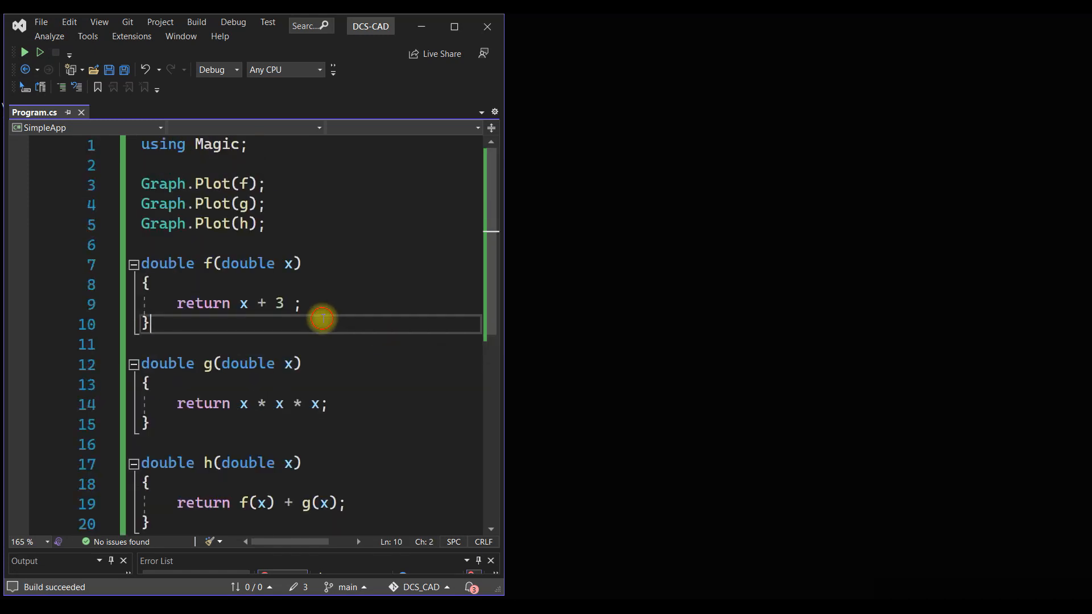
pyautogui.scroll(-3)
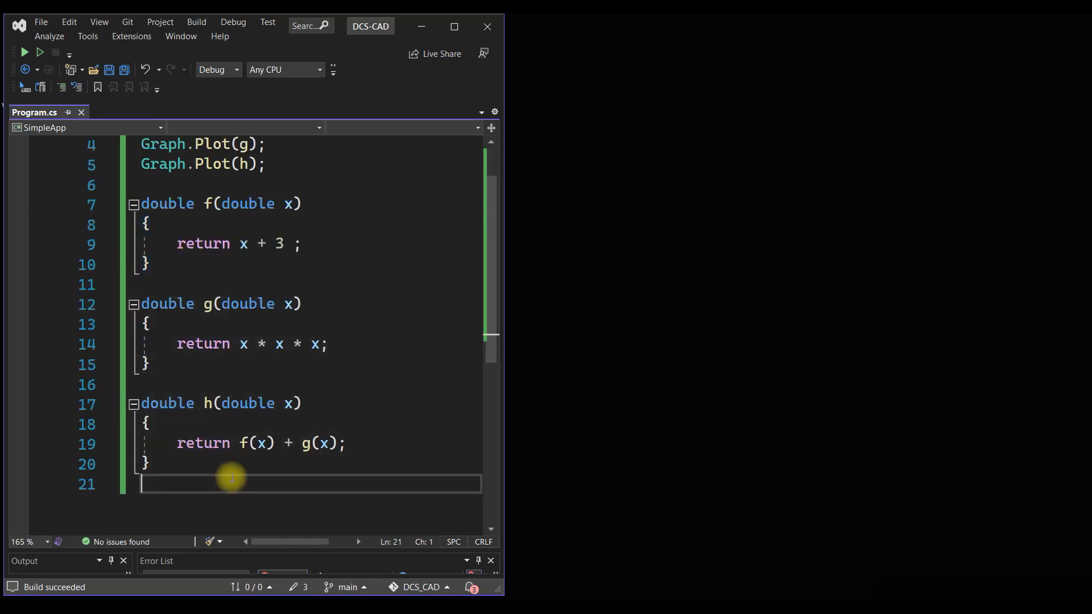
pyautogui.moveTo(288, 443)
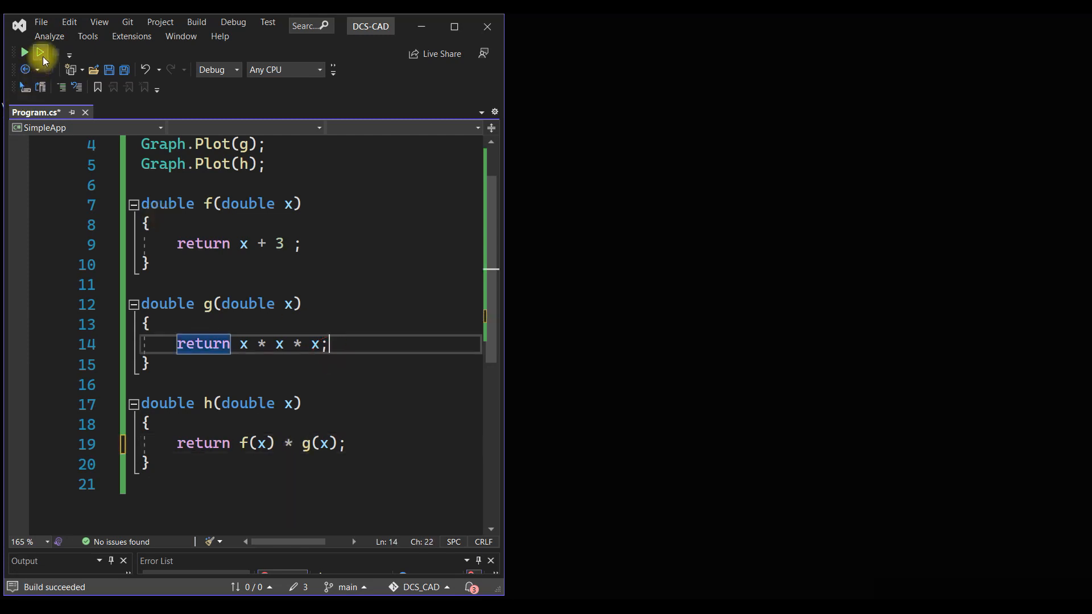
# Plot h as f(x) * g(x), then rerun to plot the f(x) / g(x) version.
pyautogui.click(23, 53)
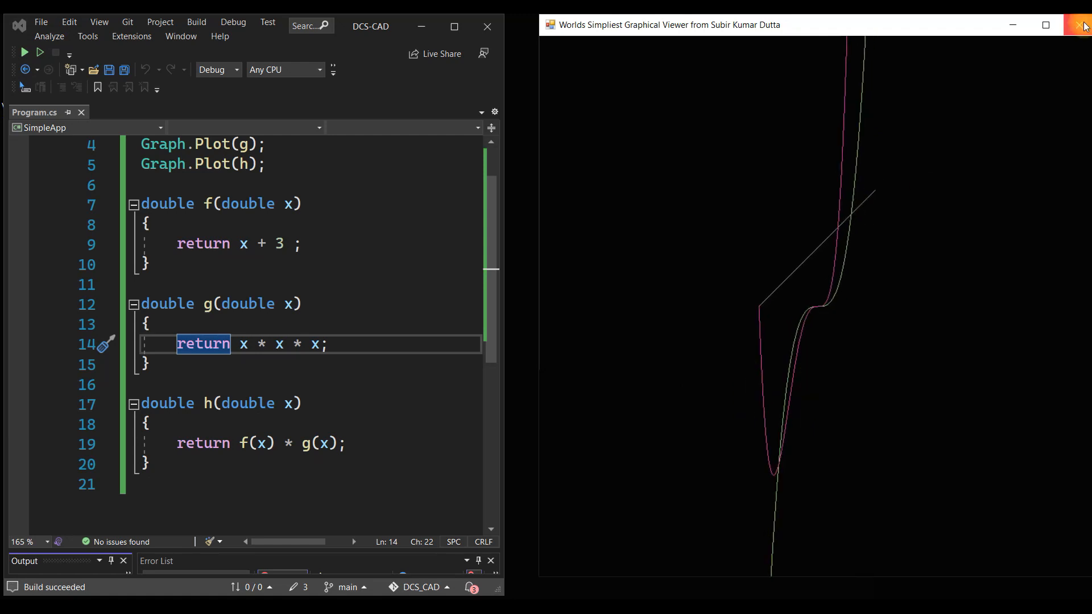
pyautogui.click(1081, 25)
pyautogui.write('/')
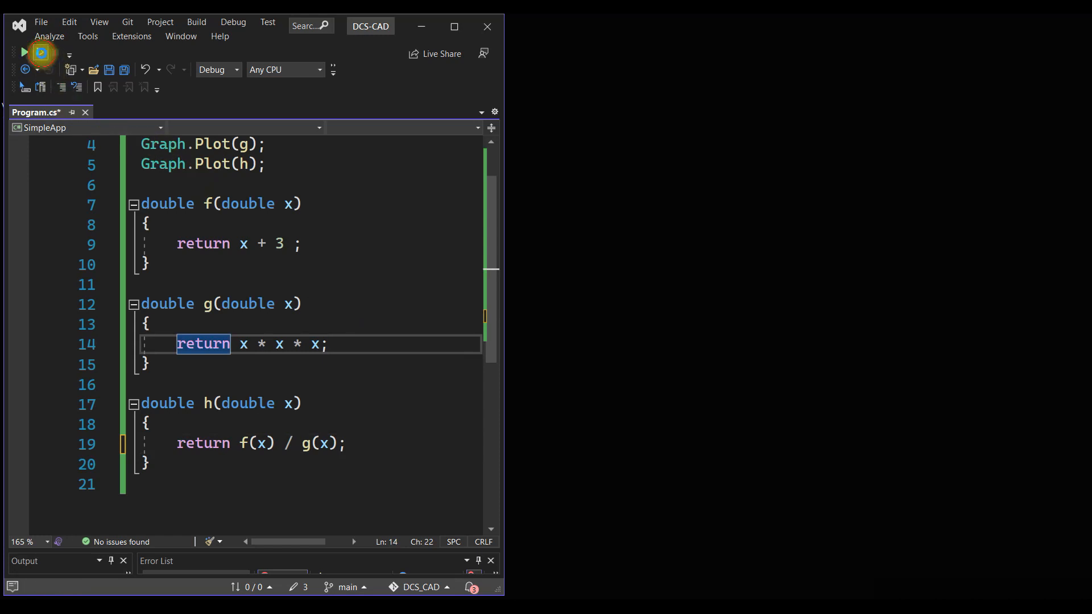
pyautogui.click(23, 53)
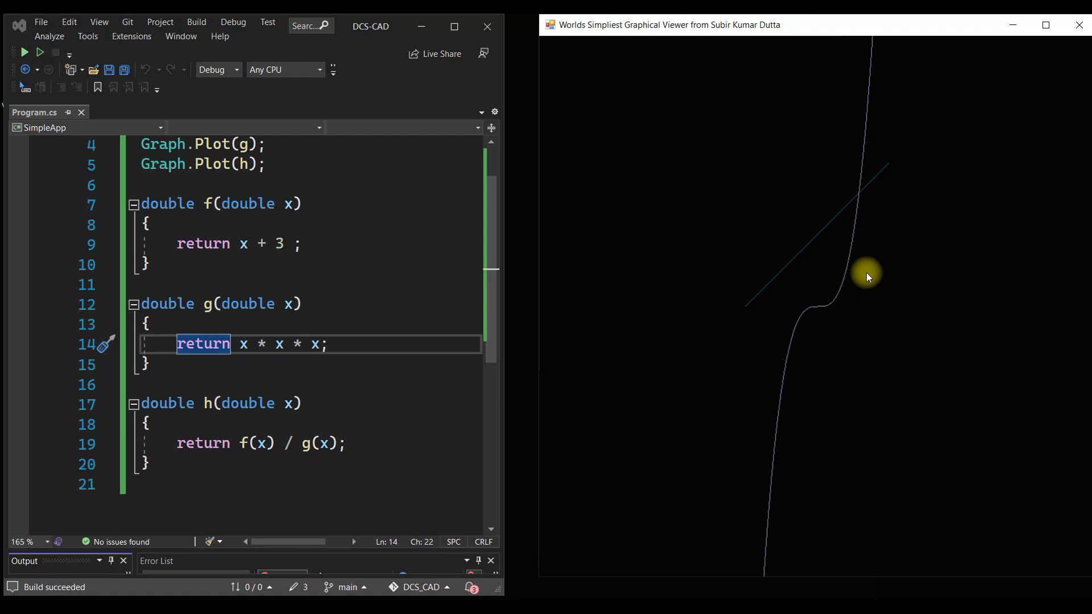
pyautogui.moveTo(800, 300)
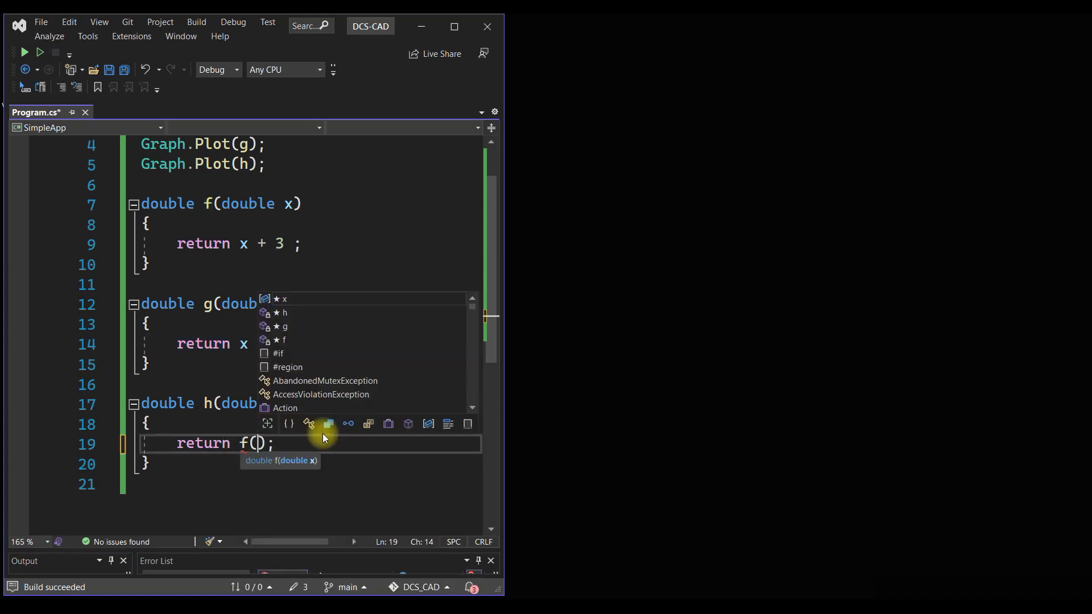
# Rewrite h's return as g(f(x)) and rerun the program to check the plot.
pyautogui.write('g(x')
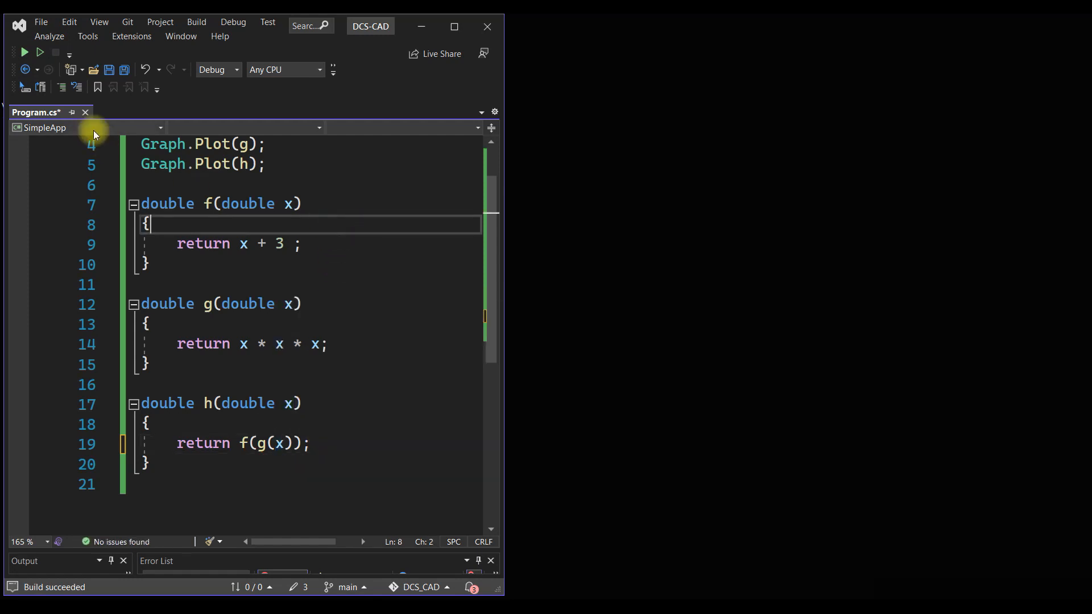
pyautogui.click(23, 52)
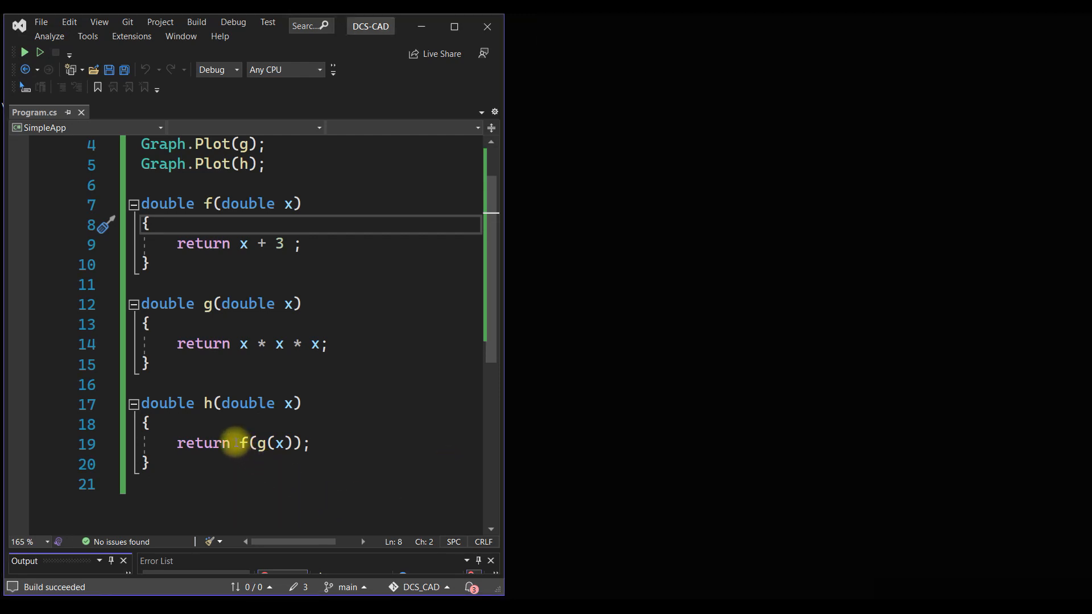
pyautogui.doubleClick(268, 443)
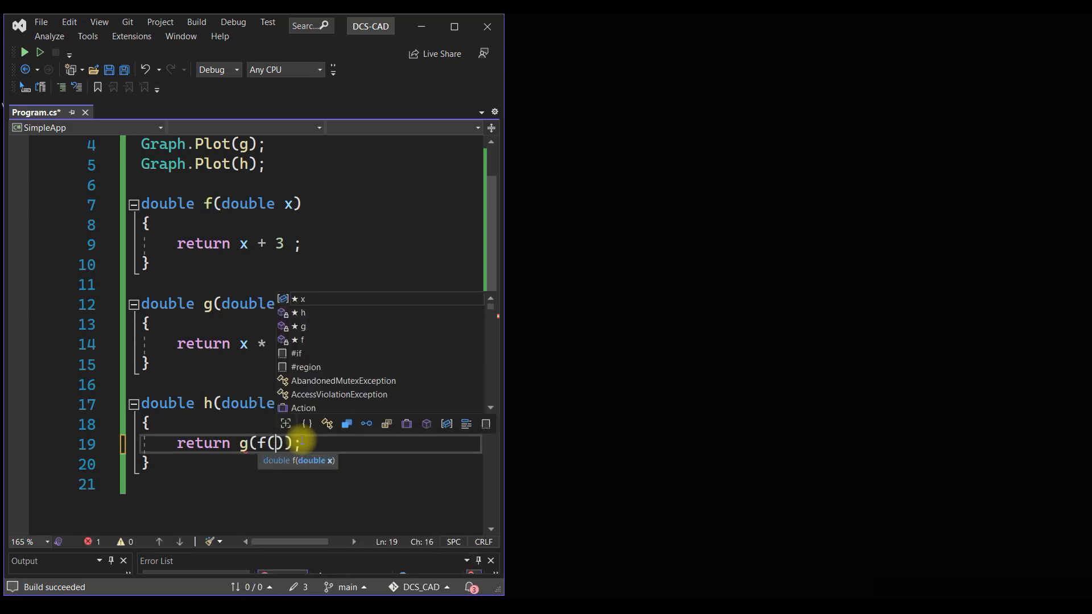
pyautogui.write('x')
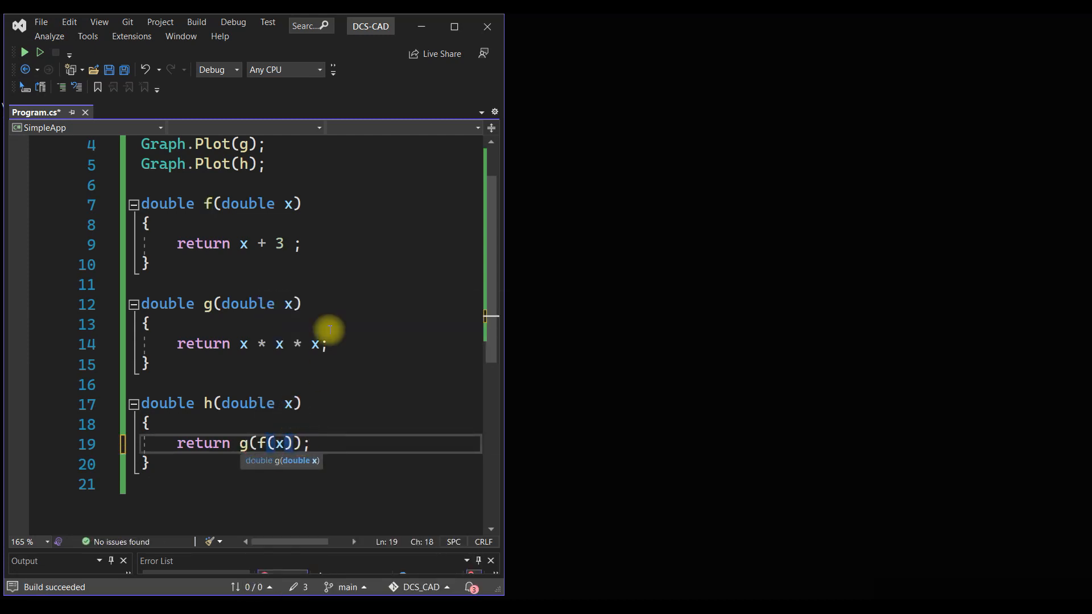
pyautogui.click(334, 304)
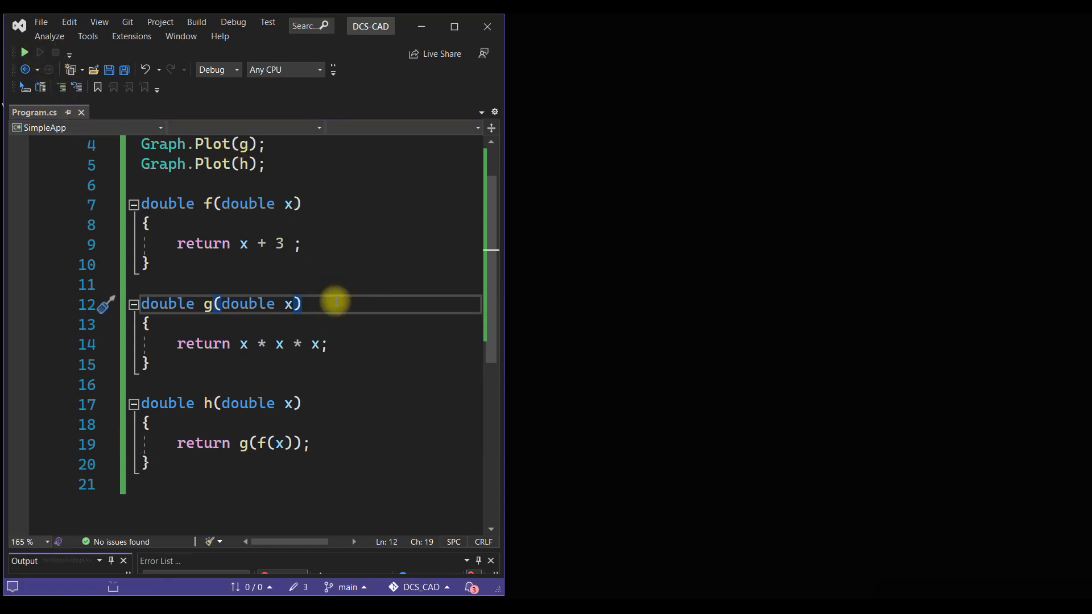
pyautogui.click(23, 52)
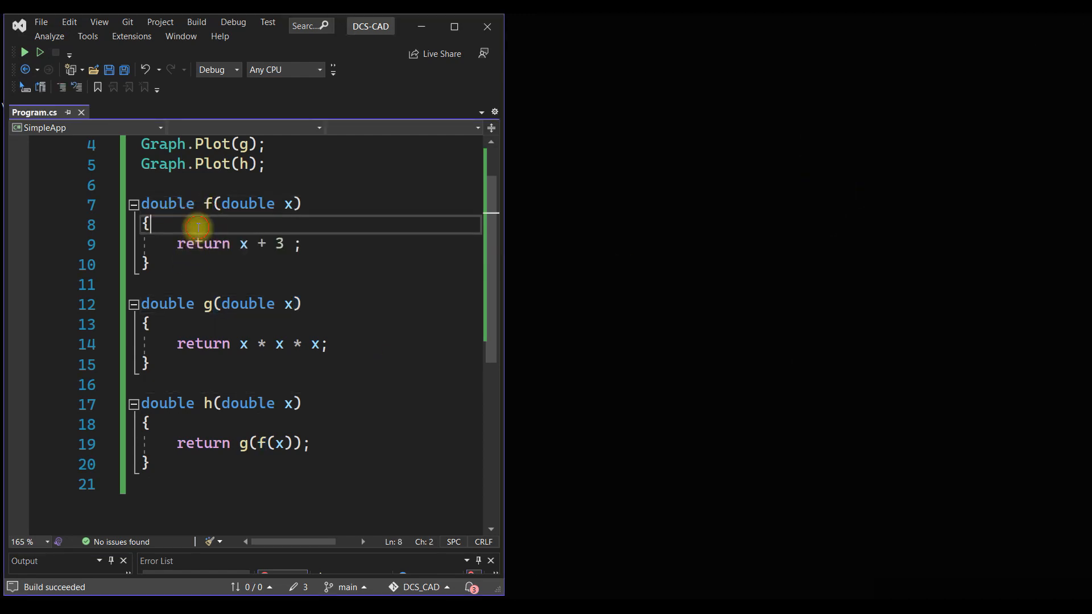
# Review the f and g definitions, highlighting every use of g in the code.
pyautogui.click(217, 304)
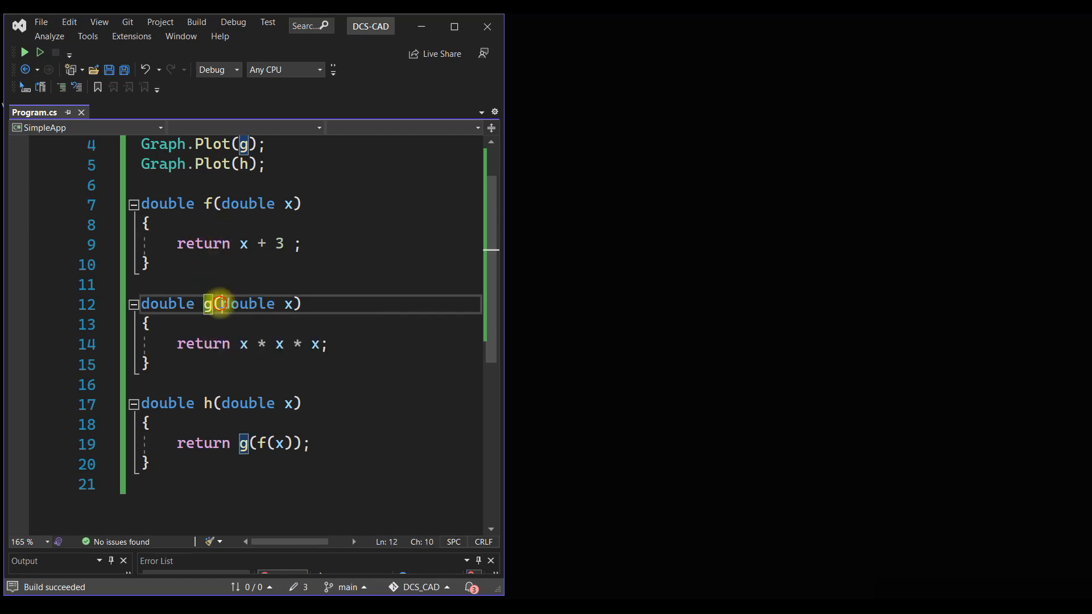
pyautogui.click(146, 323)
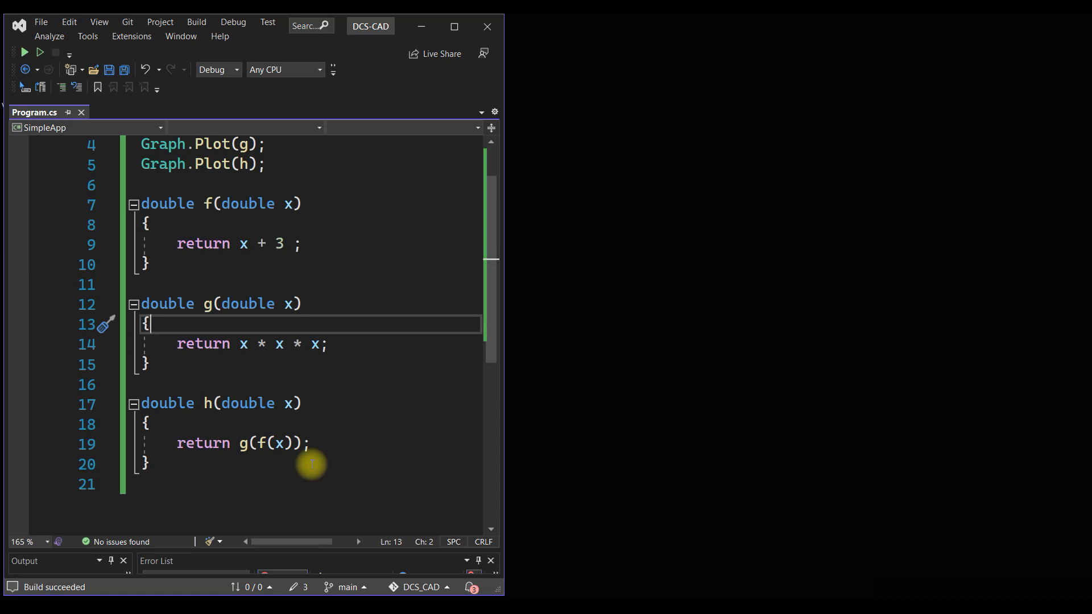
pyautogui.scroll(3)
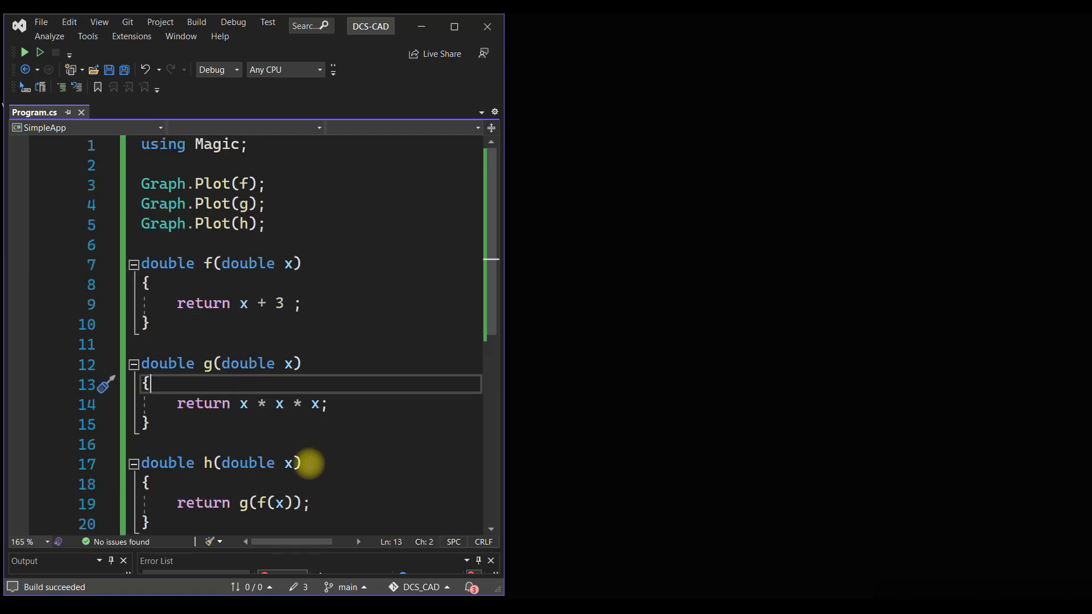
pyautogui.click(146, 283)
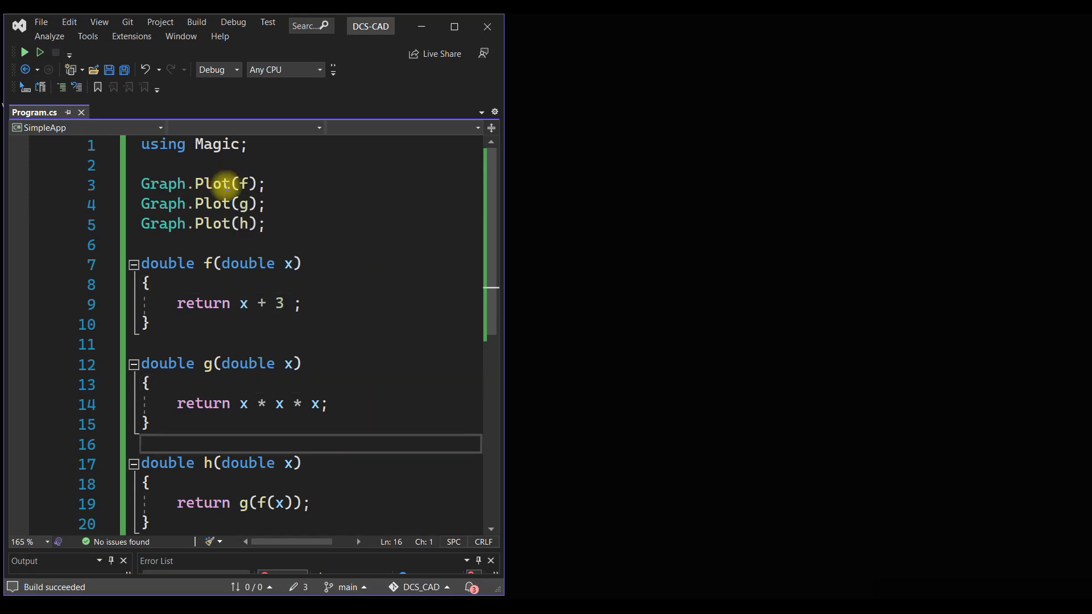
pyautogui.click(309, 164)
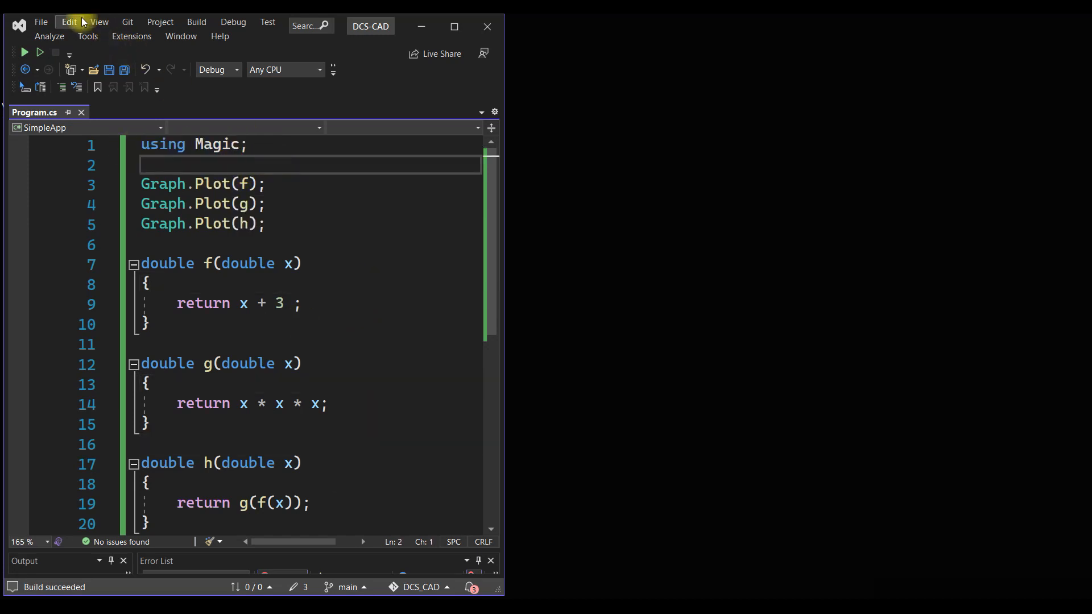
# Open Solution Explorer, expand SimpleApp, collapse DCS-CAD-WEB-API, and dock the panel beside the code.
pyautogui.click(99, 21)
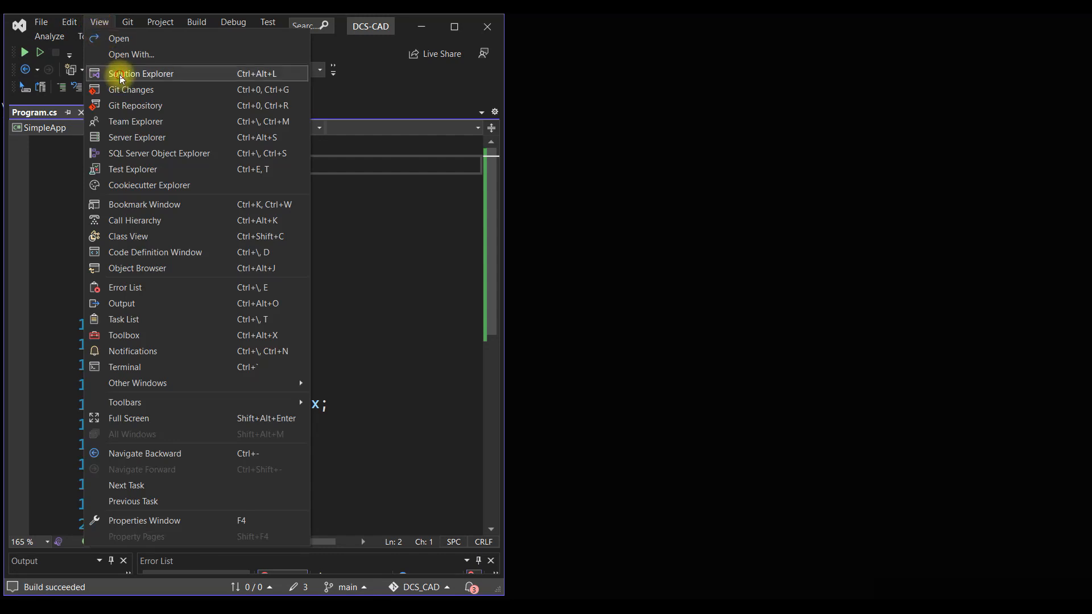
pyautogui.click(141, 73)
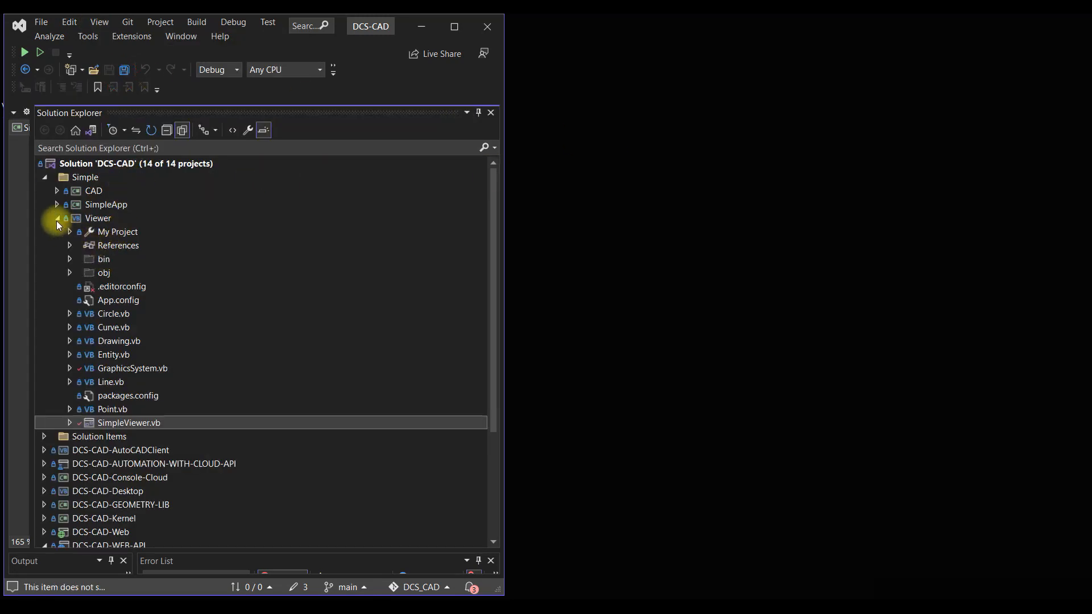
pyautogui.click(57, 218)
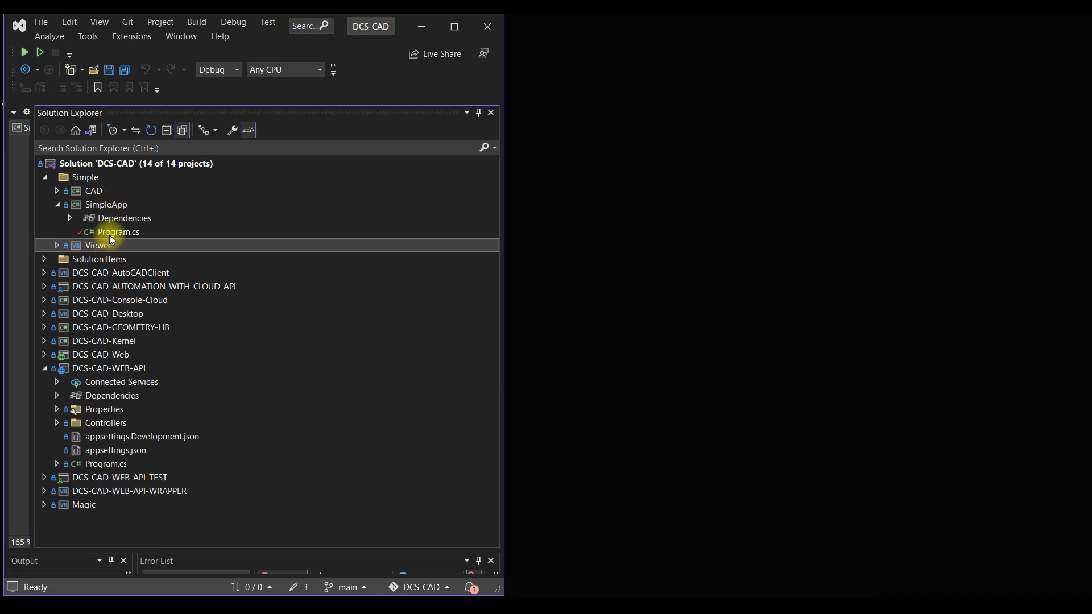
pyautogui.click(44, 368)
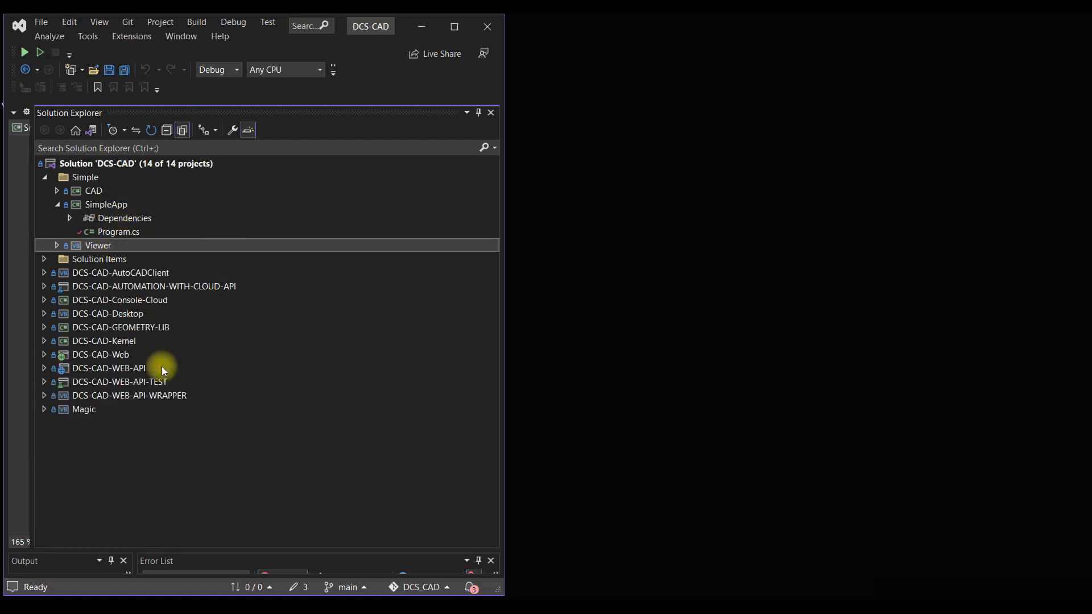
pyautogui.moveTo(147, 259)
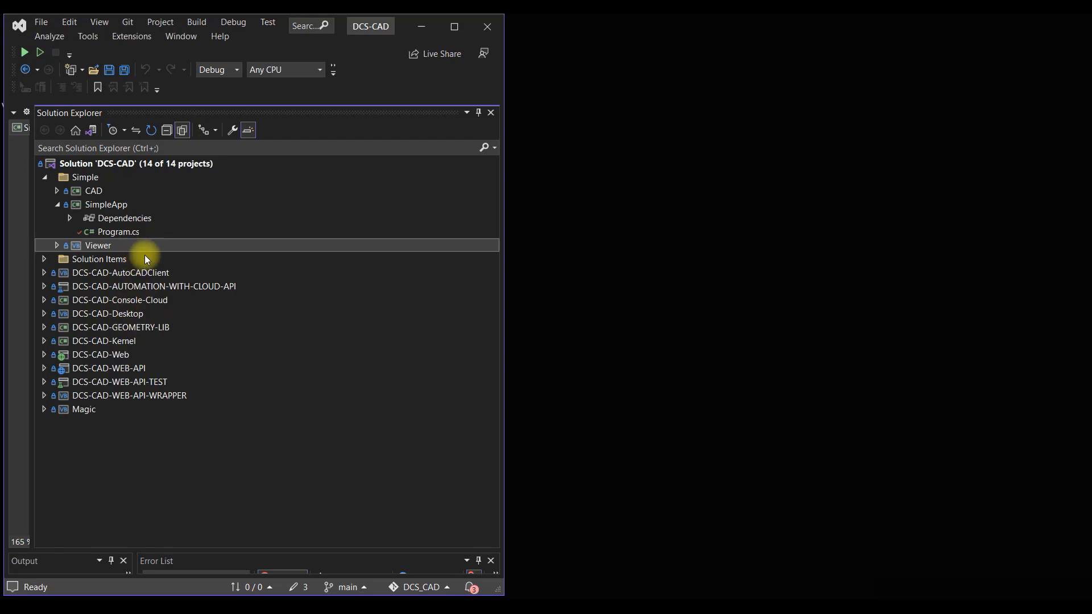
pyautogui.moveTo(146, 328)
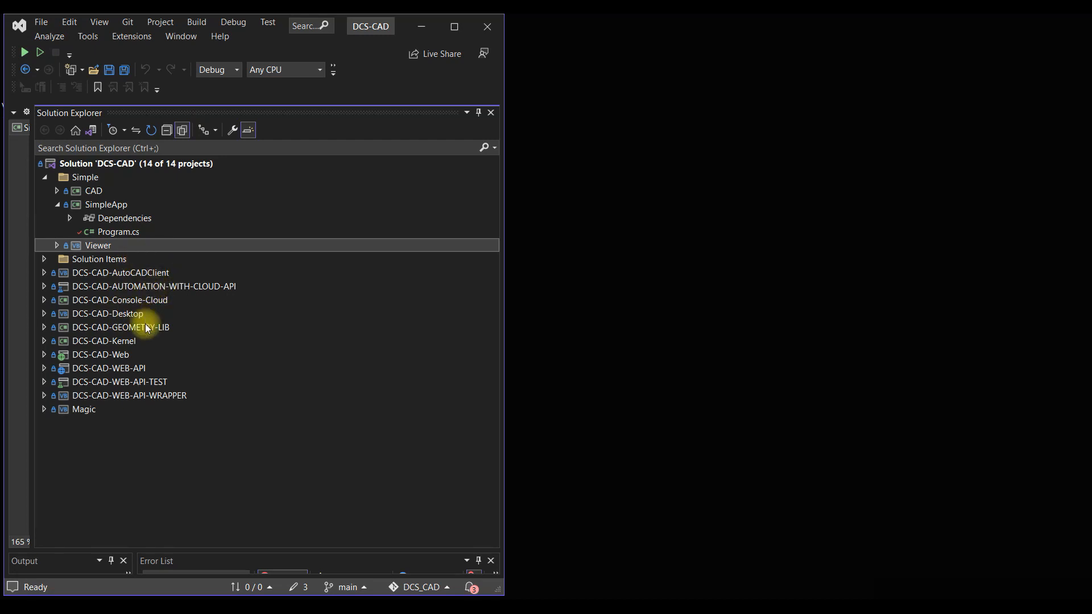
pyautogui.moveTo(122, 245)
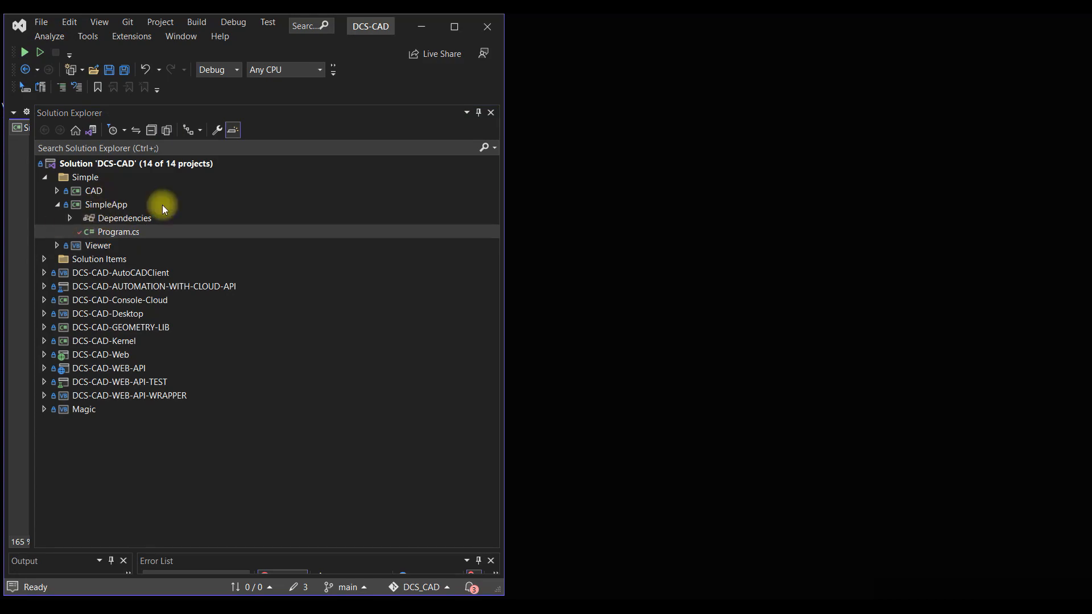
pyautogui.doubleClick(118, 231)
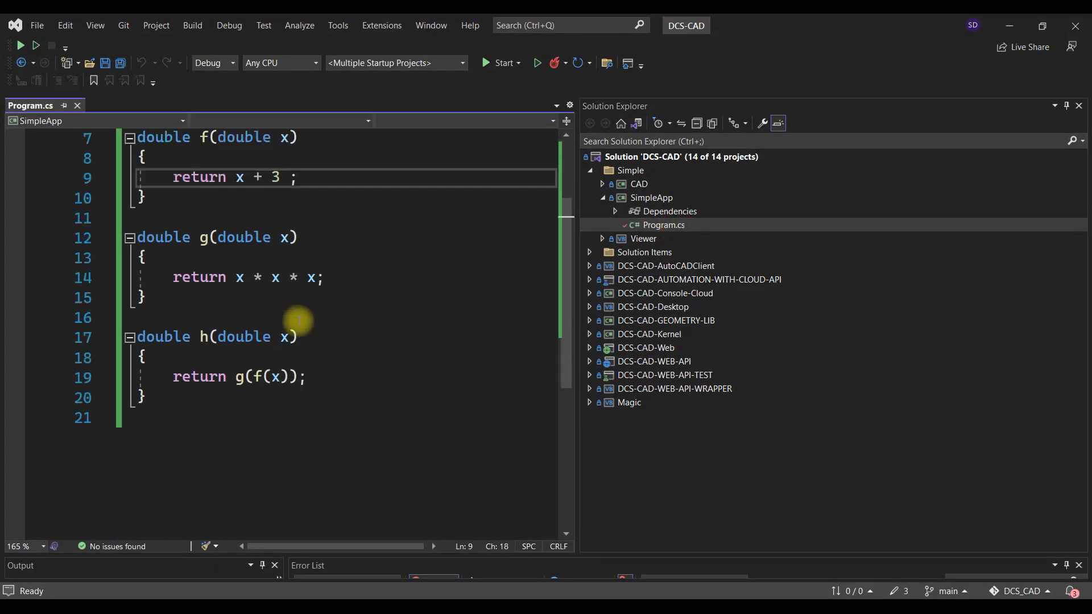
# Scroll the code to the top, select the Magic project, and collapse SimpleApp.
pyautogui.scroll(3)
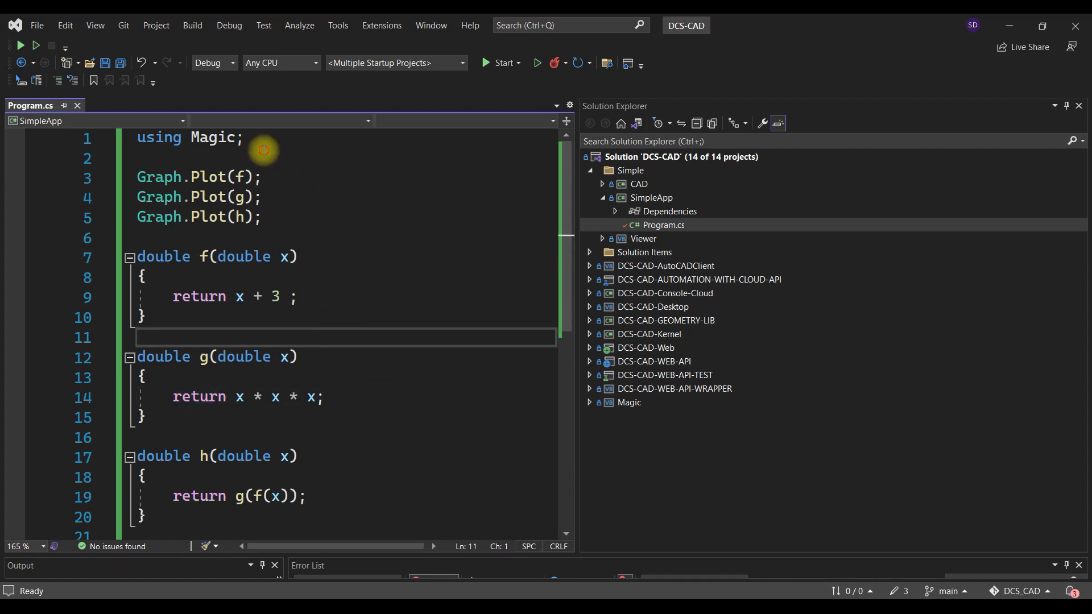
pyautogui.doubleClick(214, 137)
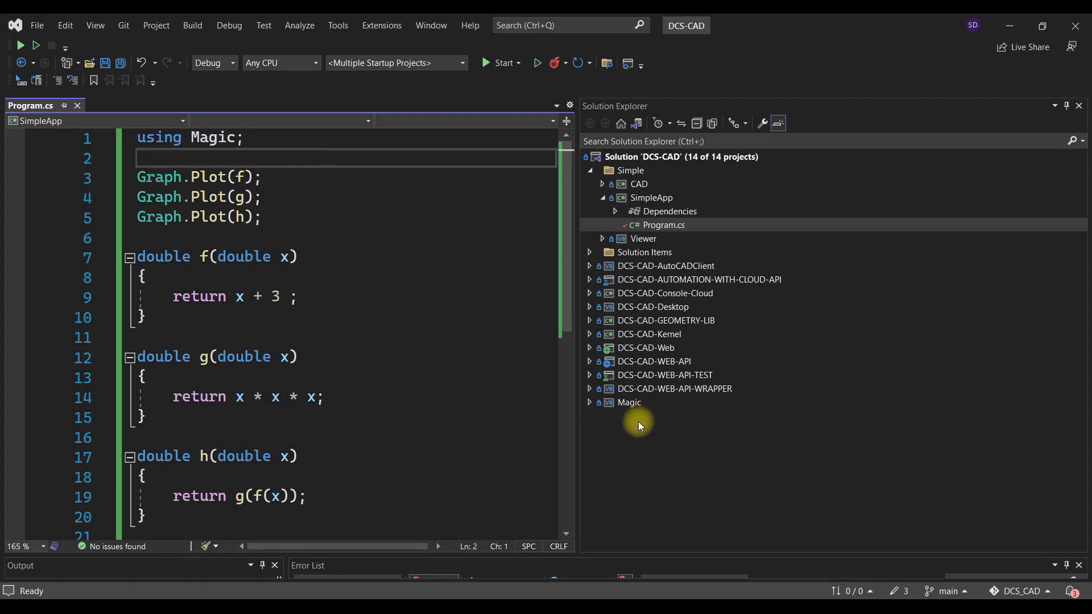
pyautogui.click(629, 406)
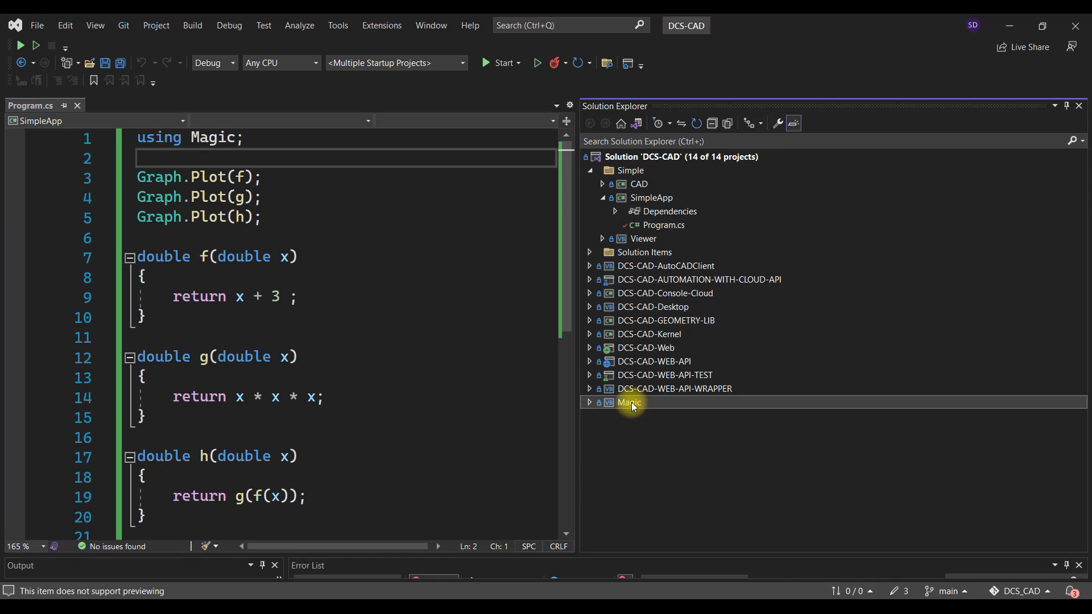
pyautogui.moveTo(632, 366)
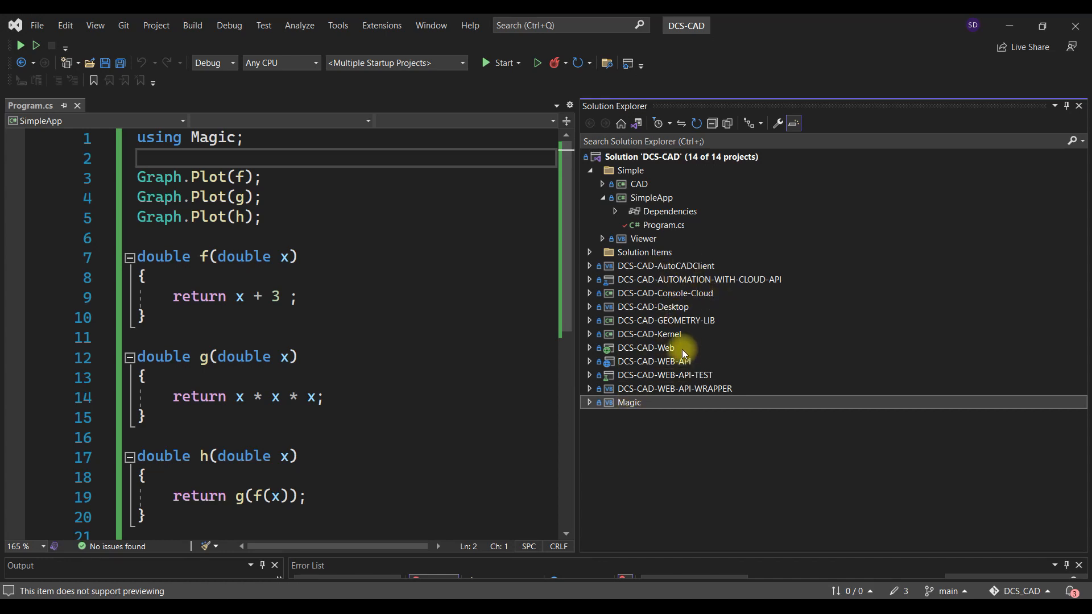
pyautogui.click(601, 198)
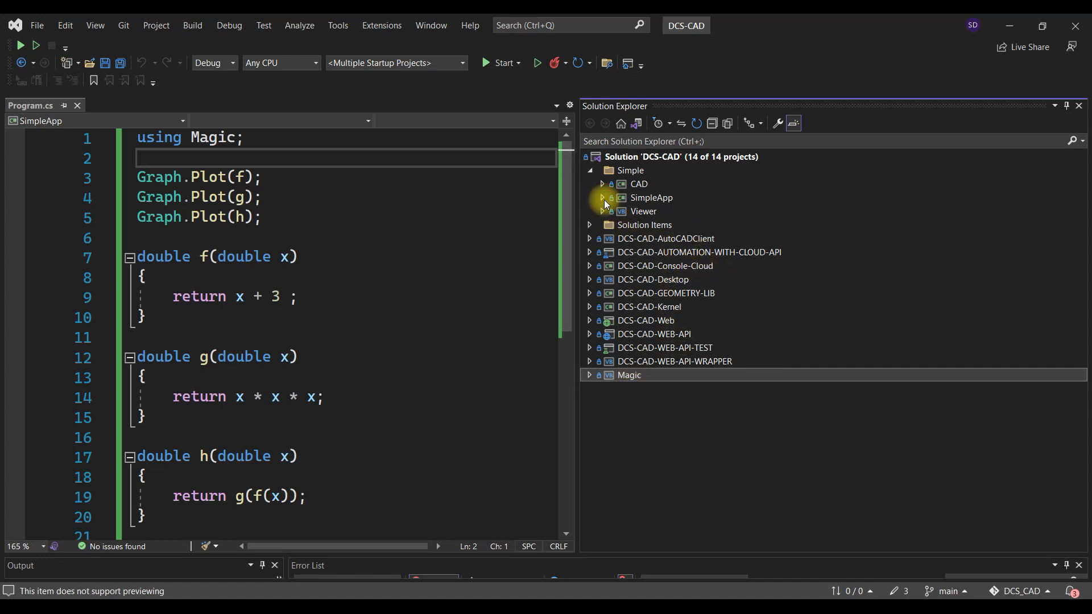
pyautogui.moveTo(653, 334)
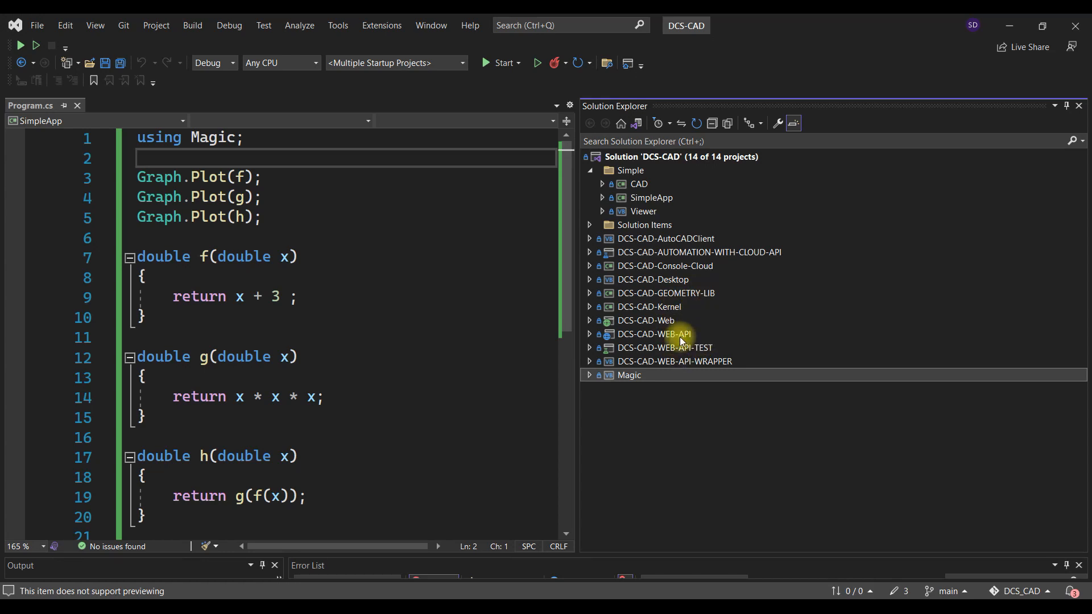
pyautogui.moveTo(693, 338)
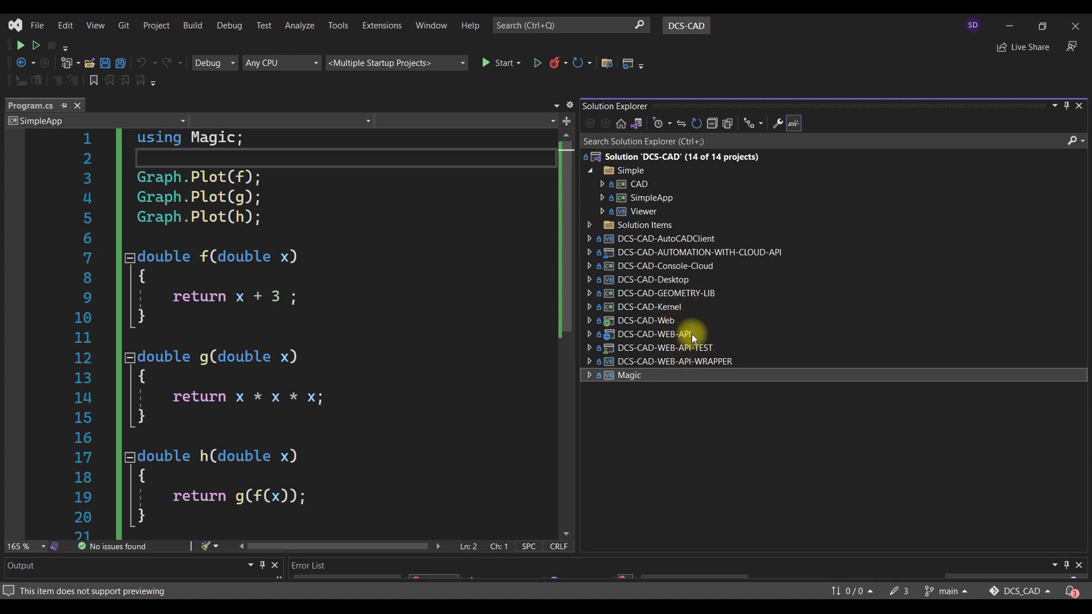
pyautogui.moveTo(653, 333)
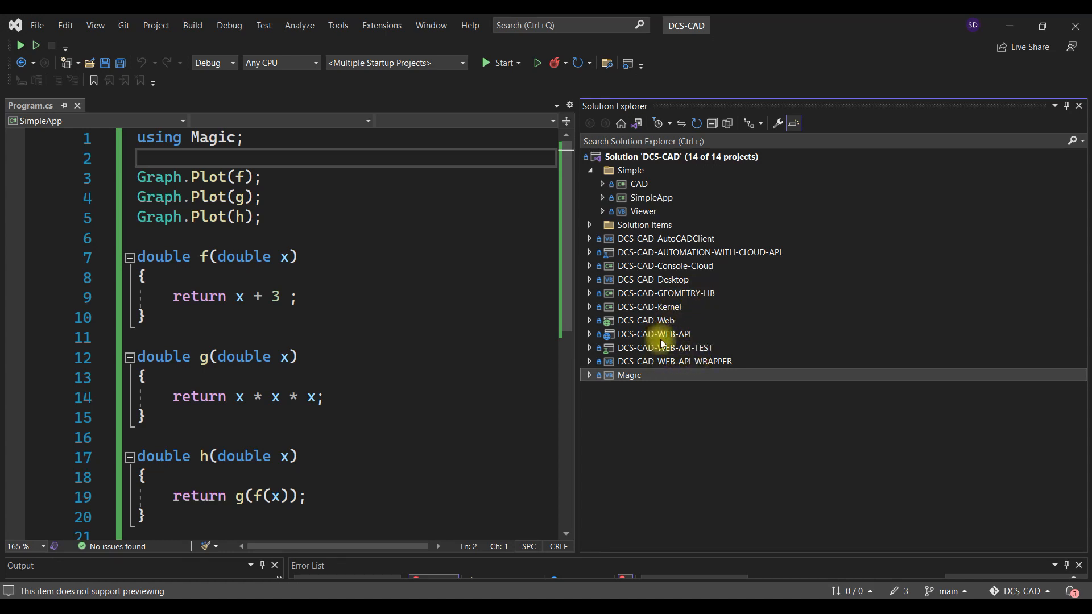
pyautogui.moveTo(696, 301)
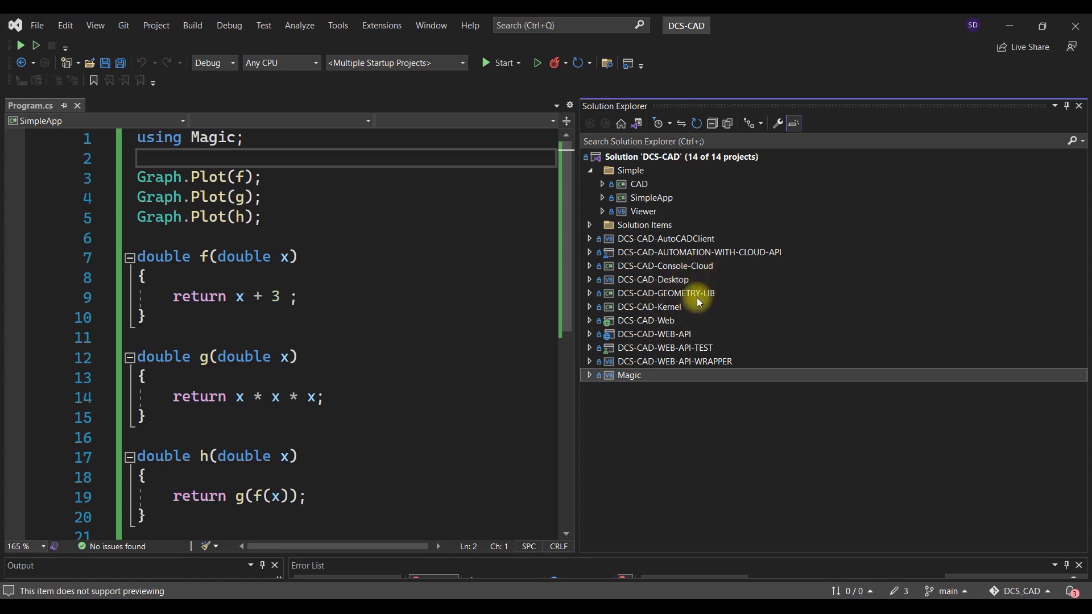
pyautogui.moveTo(729, 333)
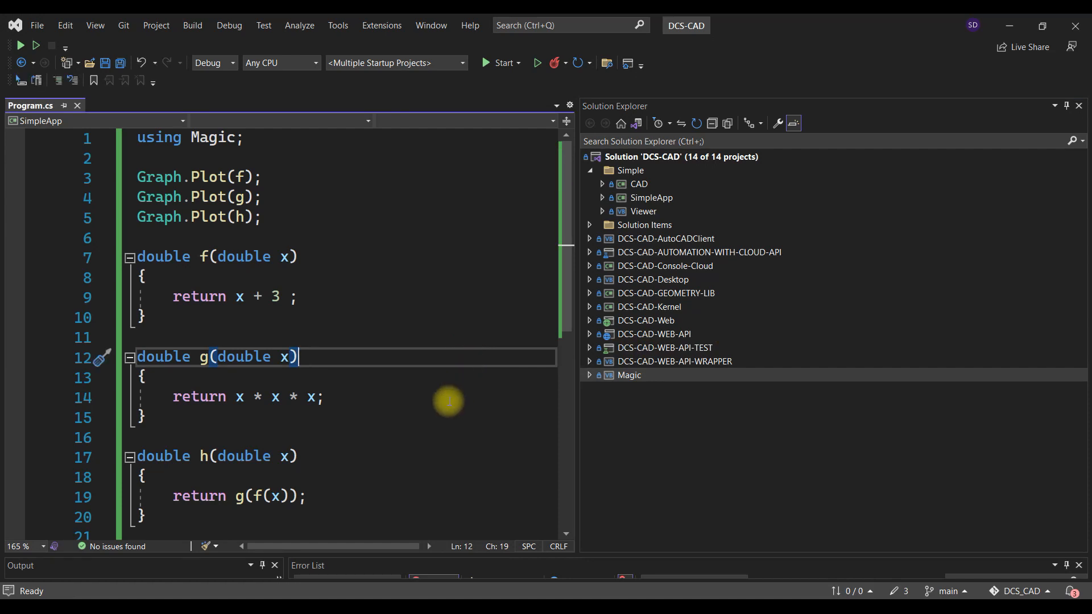
pyautogui.doubleClick(200, 297)
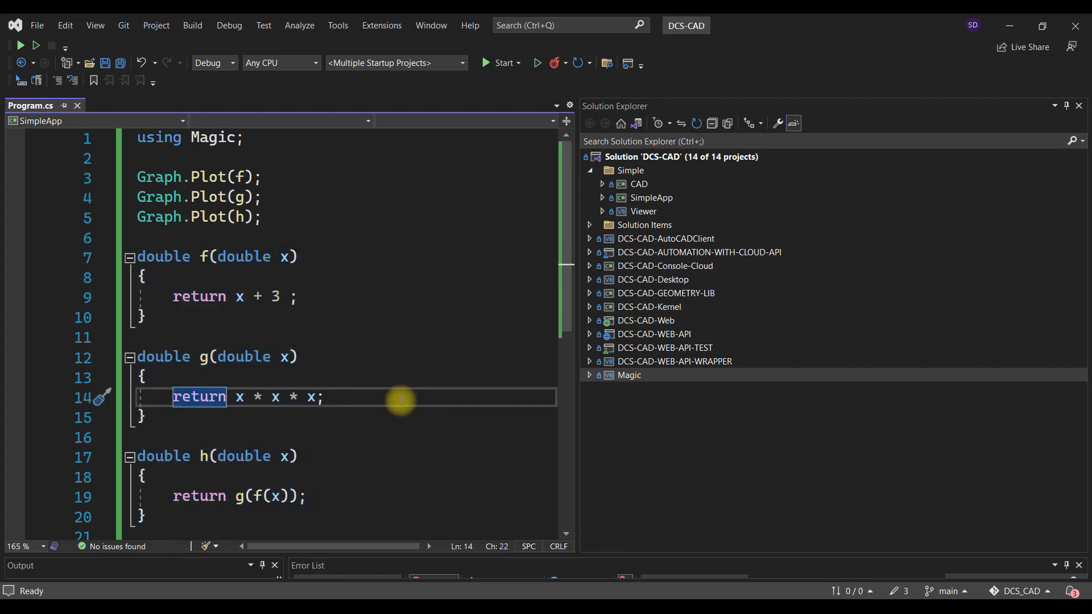
pyautogui.click(142, 376)
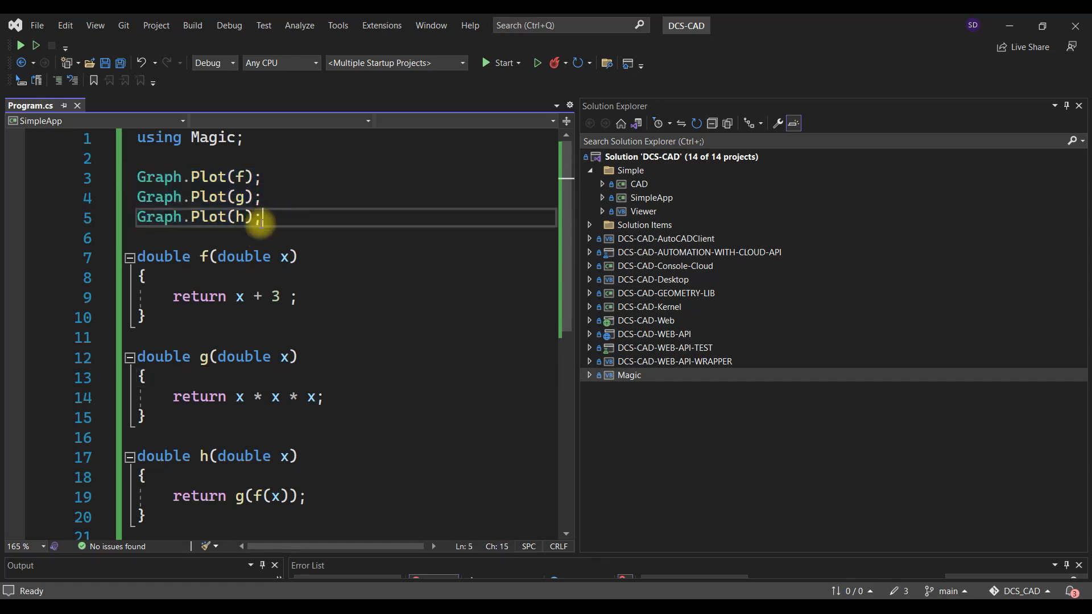
pyautogui.moveTo(305, 215)
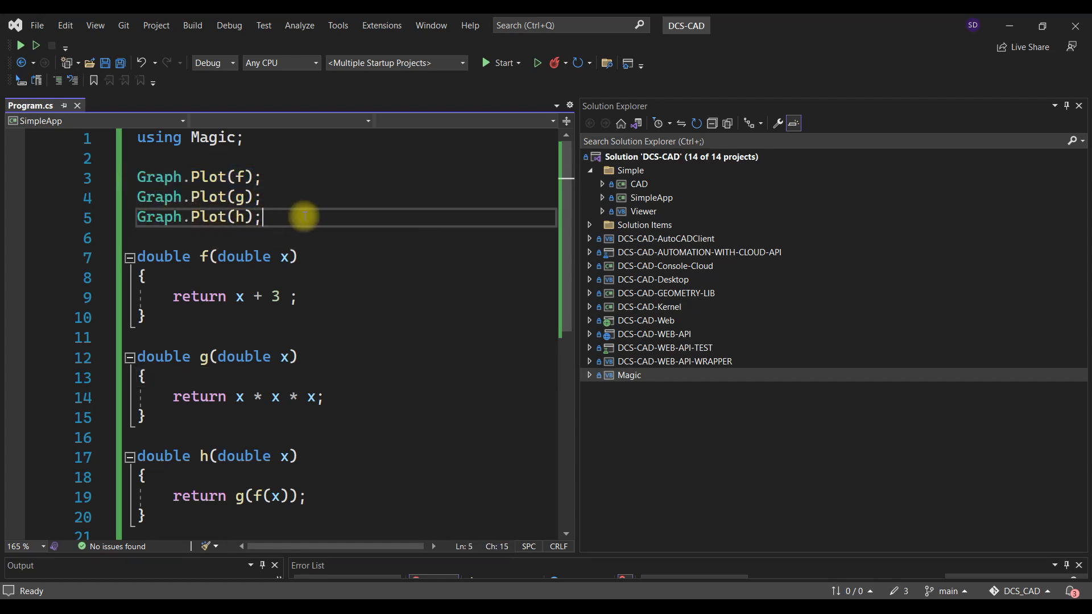
pyautogui.moveTo(311, 218)
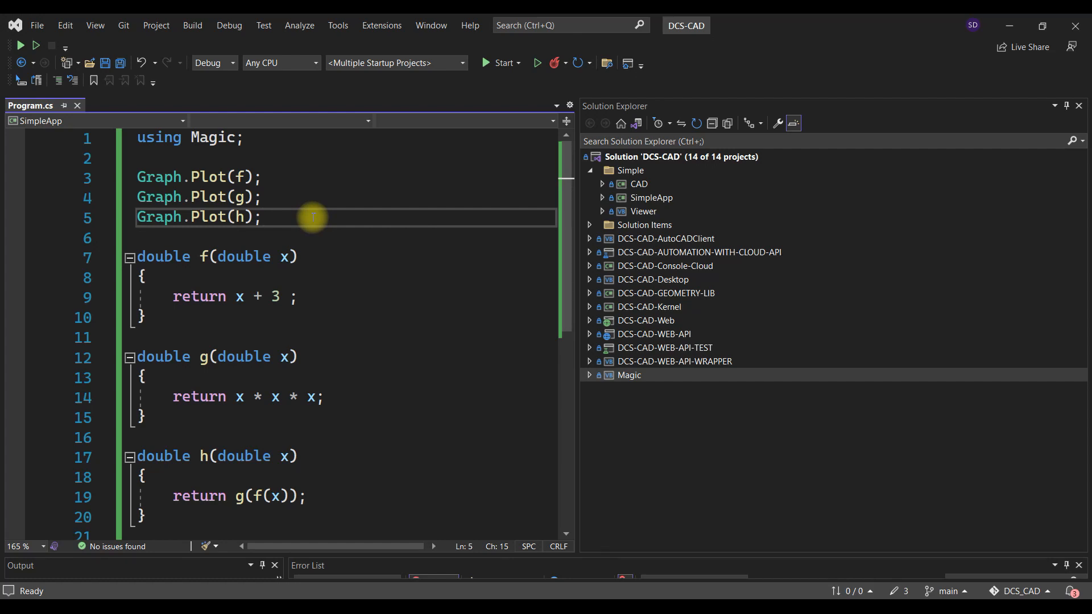
pyautogui.moveTo(589, 412)
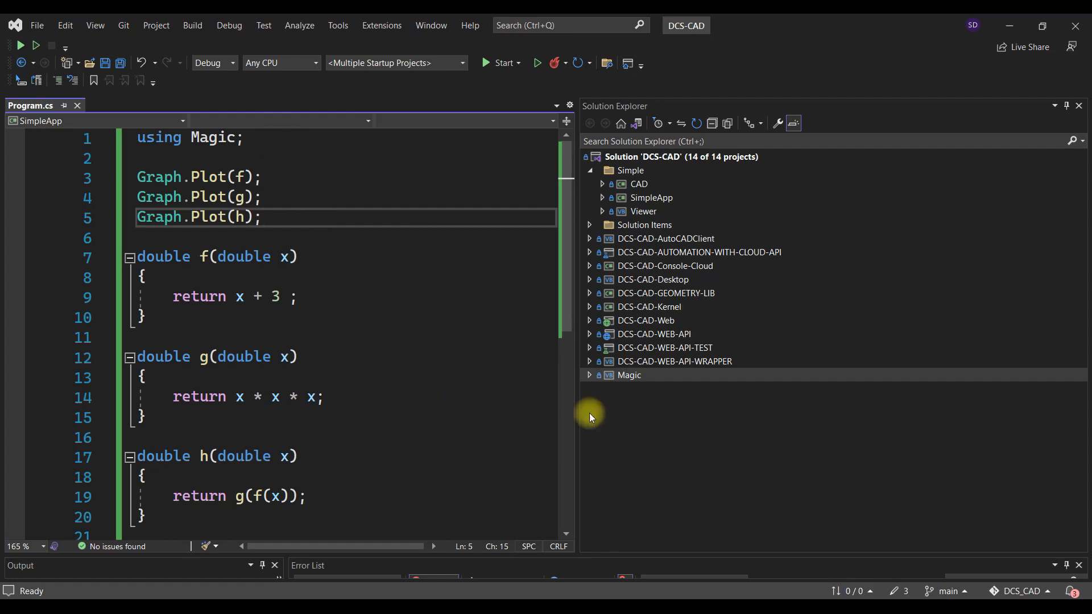